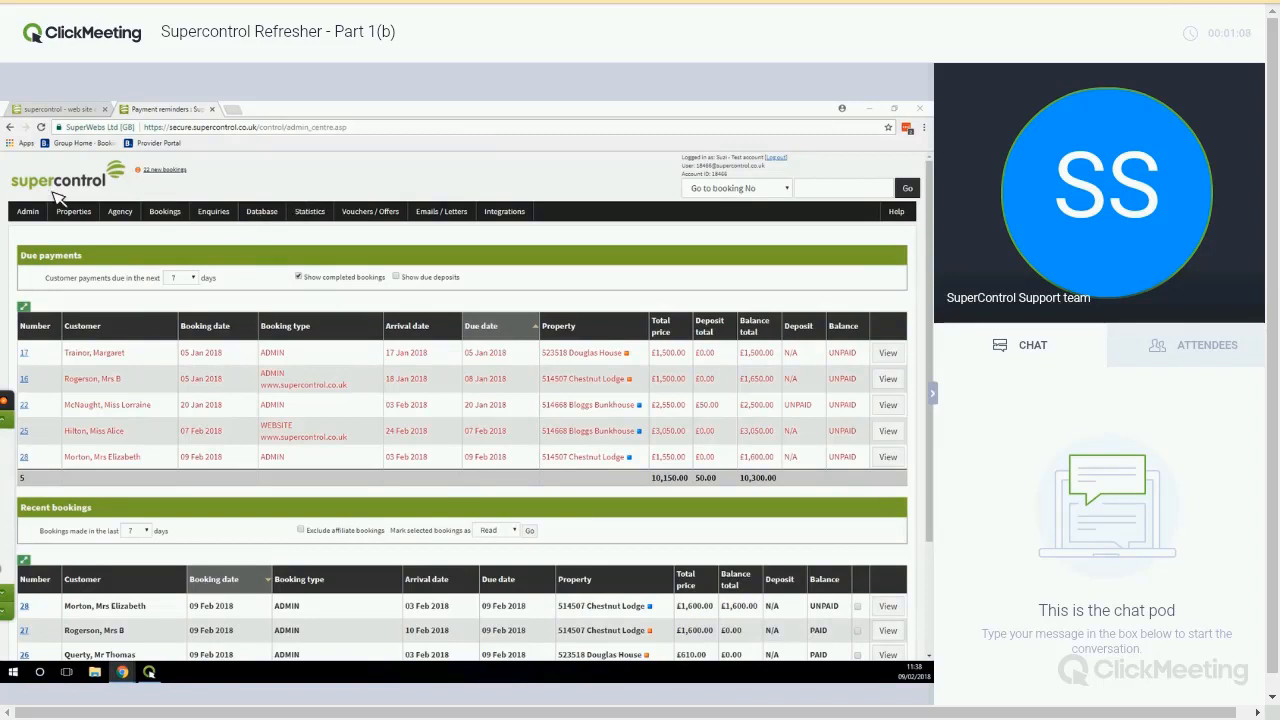
mouse_move(53, 358)
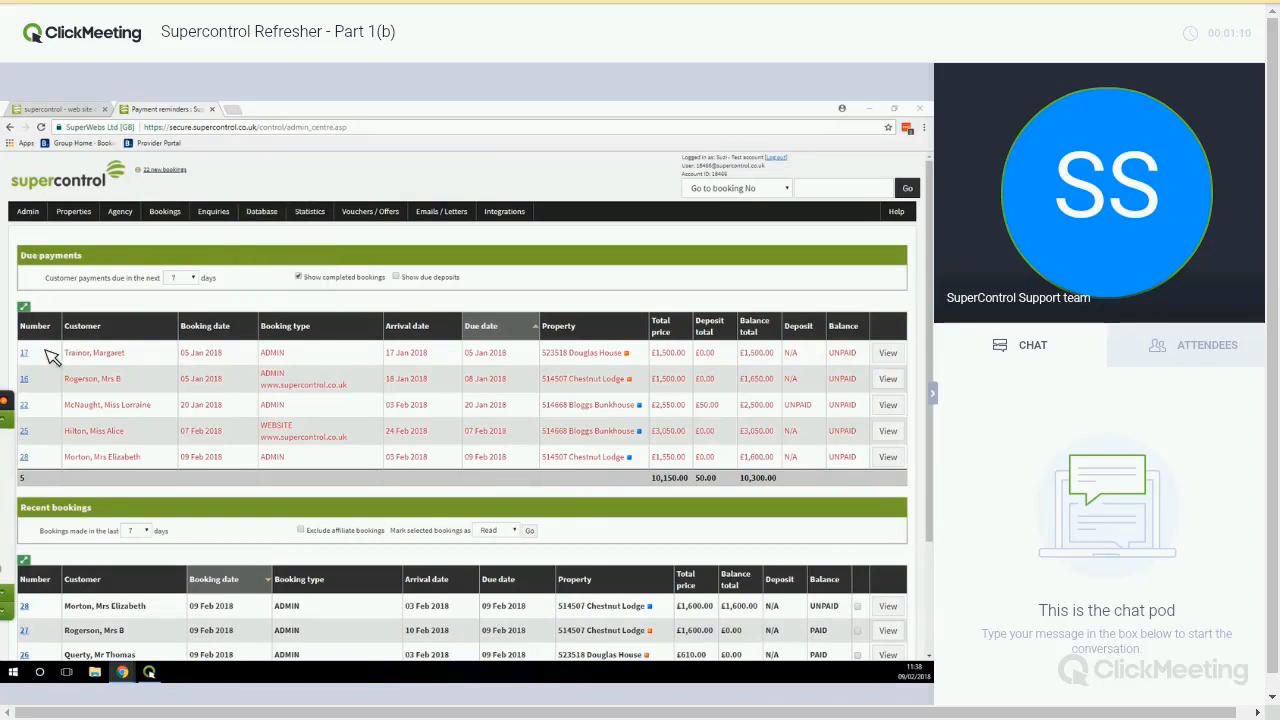
Step: Reach the Terms & Conditions page from the Admin menu and review the terms, cancellation and privacy editors
left_click(27, 211)
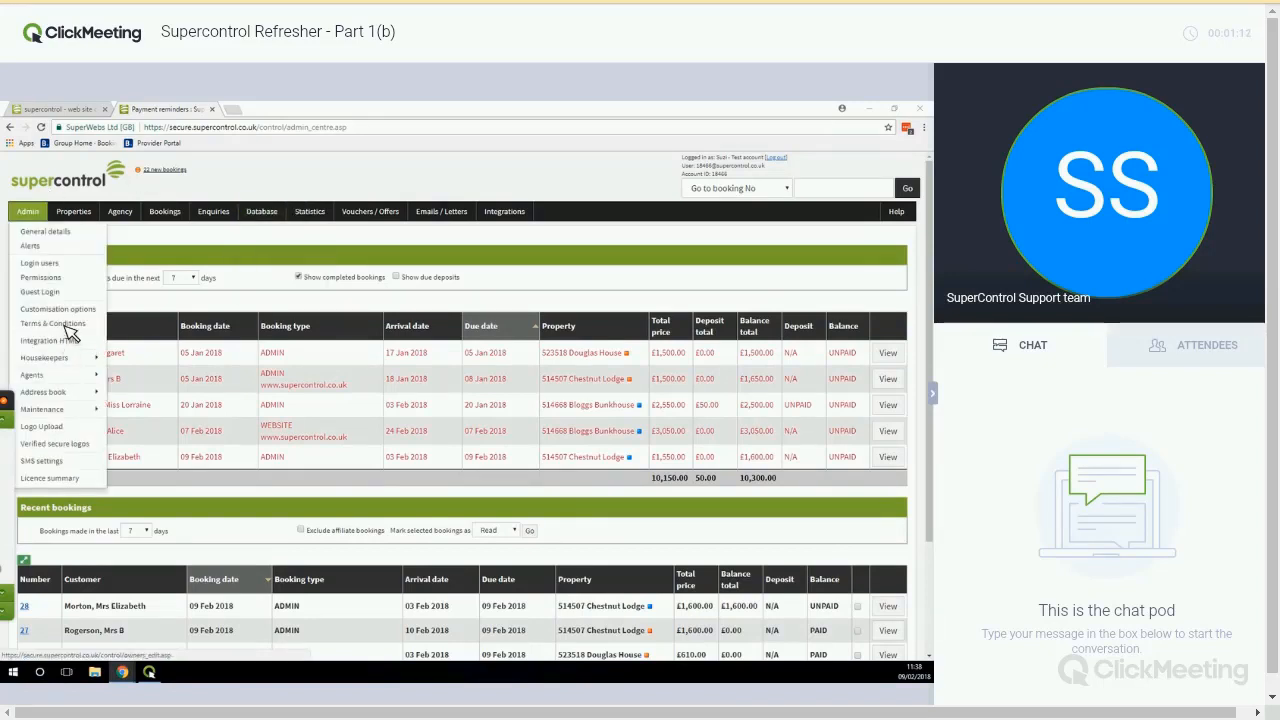
left_click(52, 323)
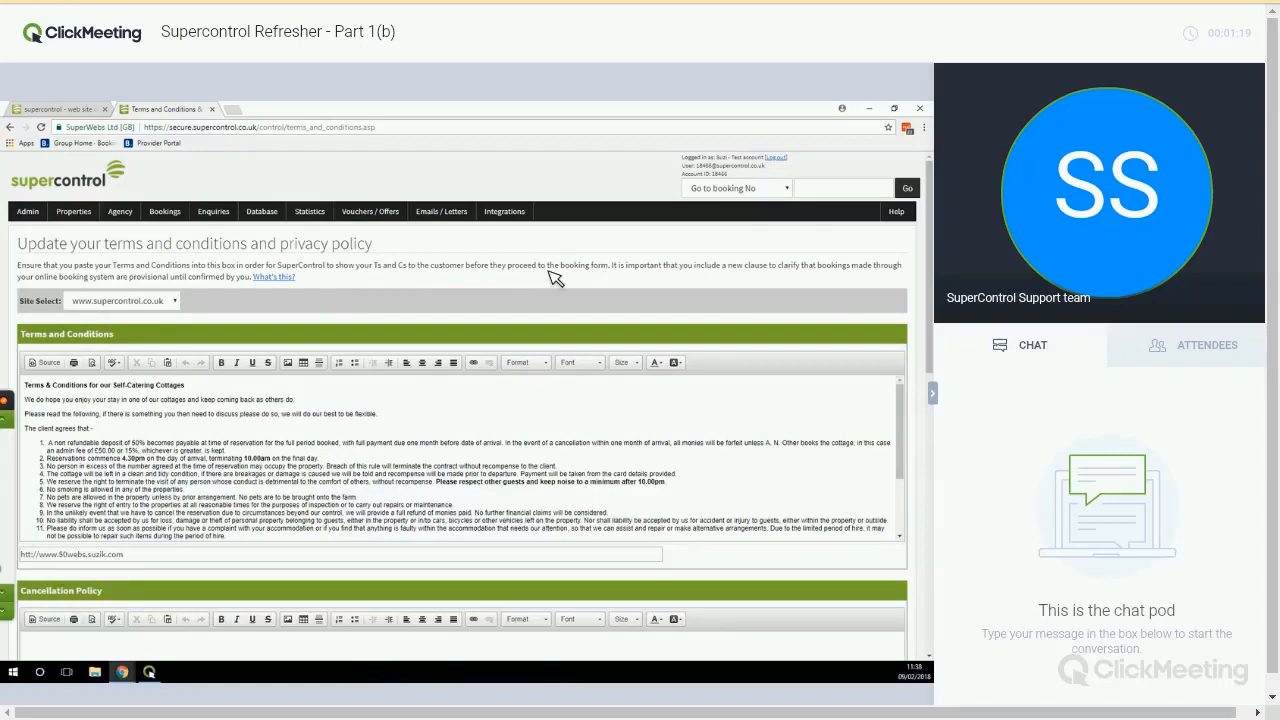
mouse_move(350, 333)
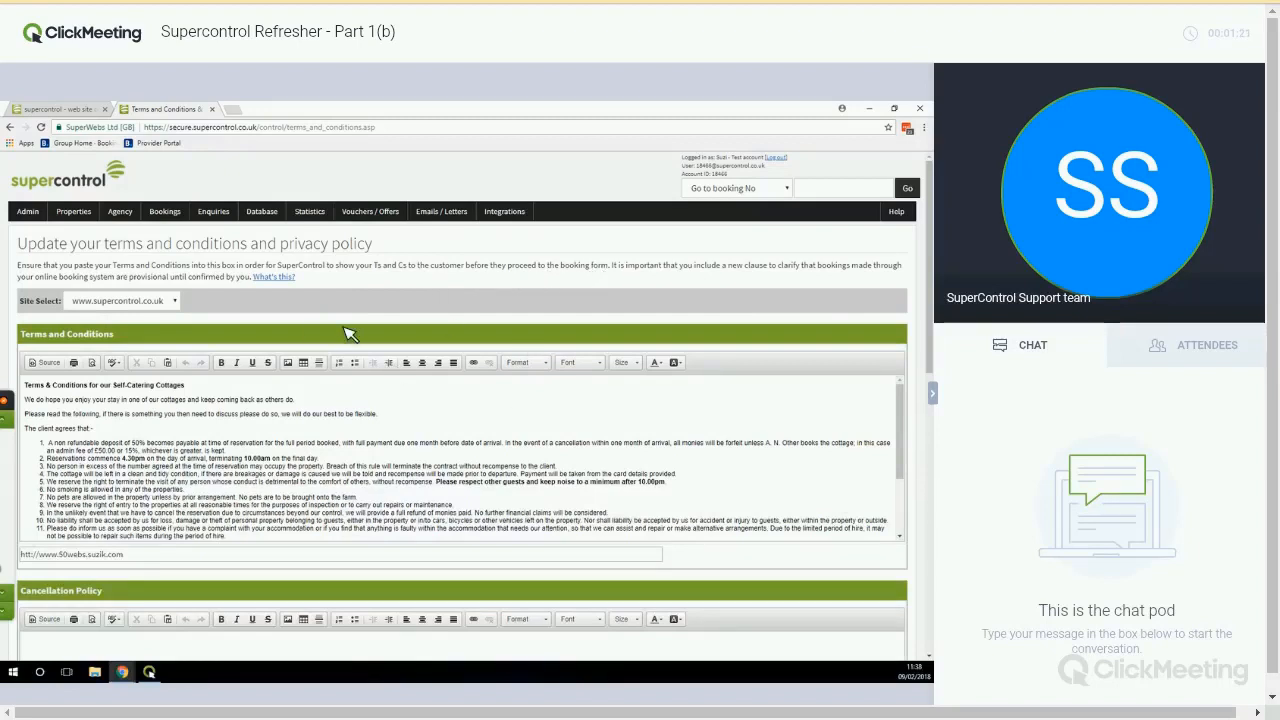
mouse_move(210, 457)
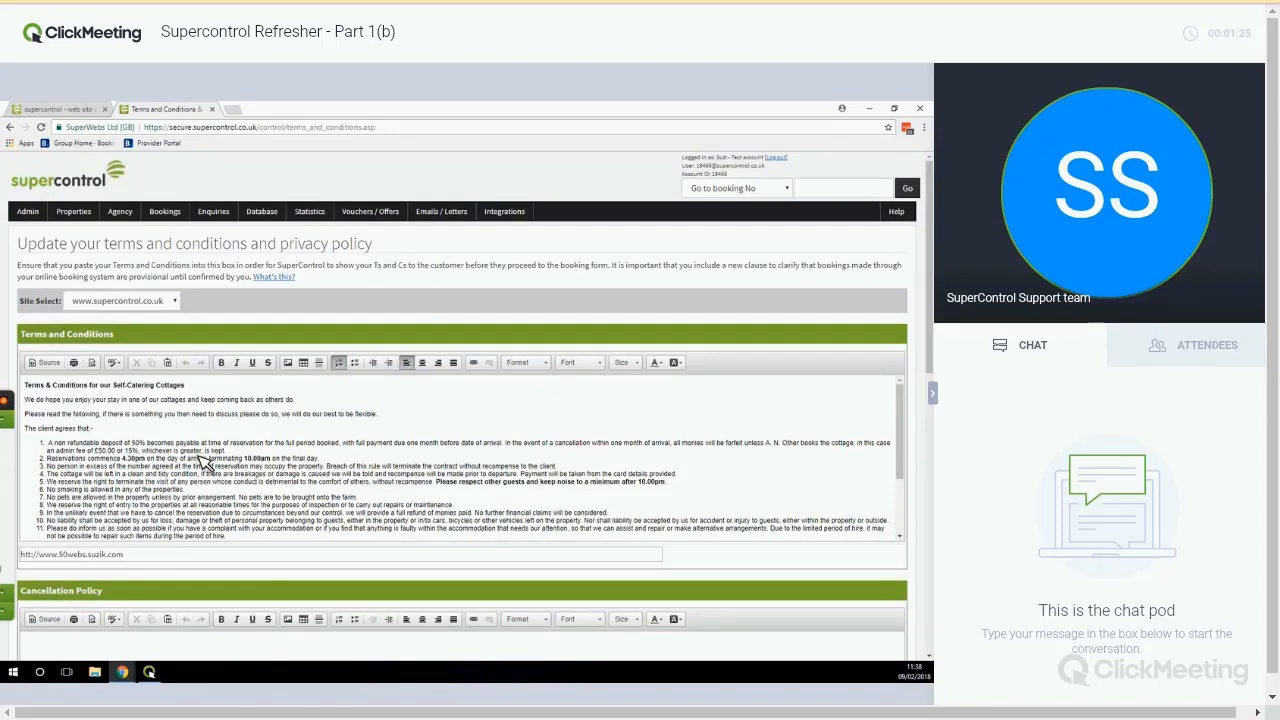
mouse_move(255, 598)
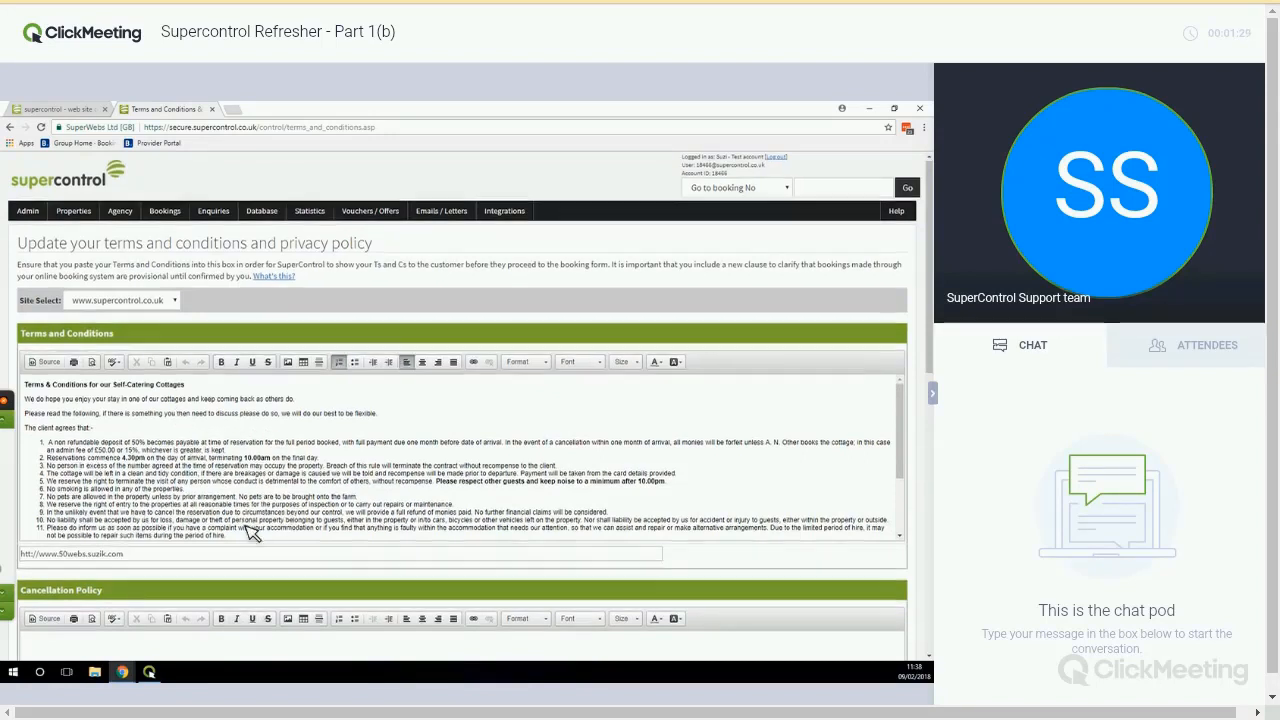
scroll("down", 3)
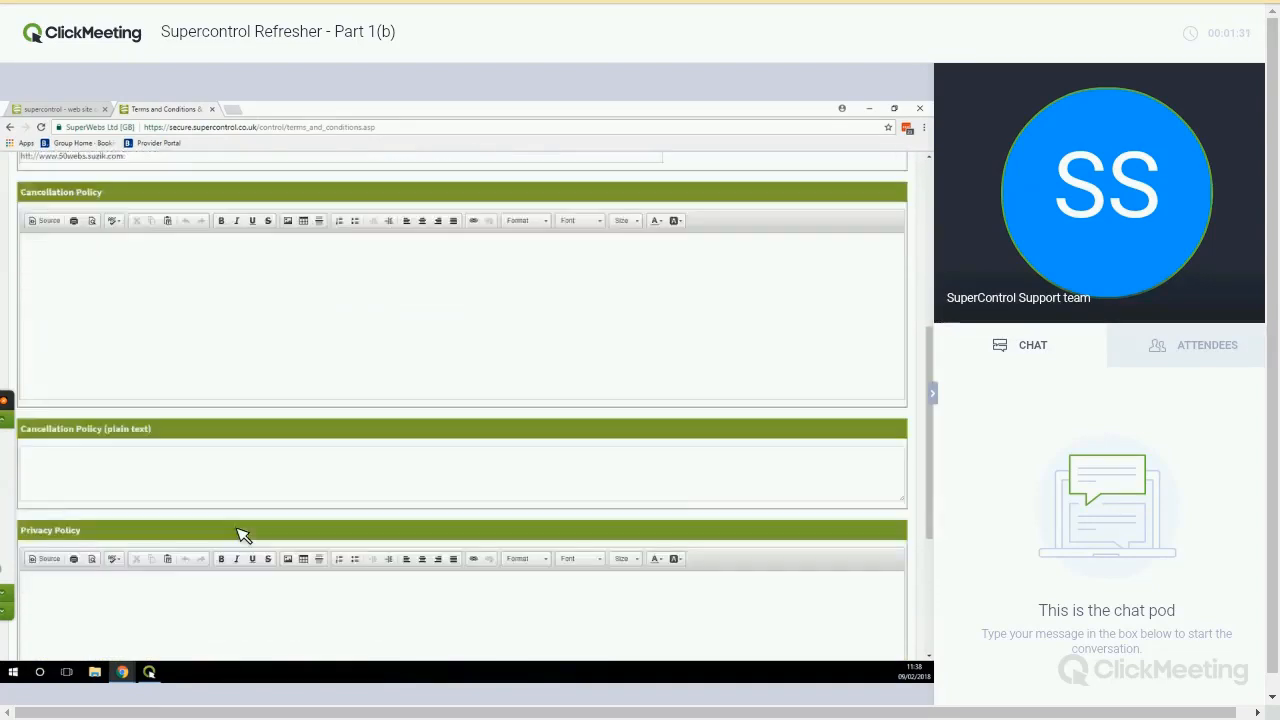
scroll("down", 3)
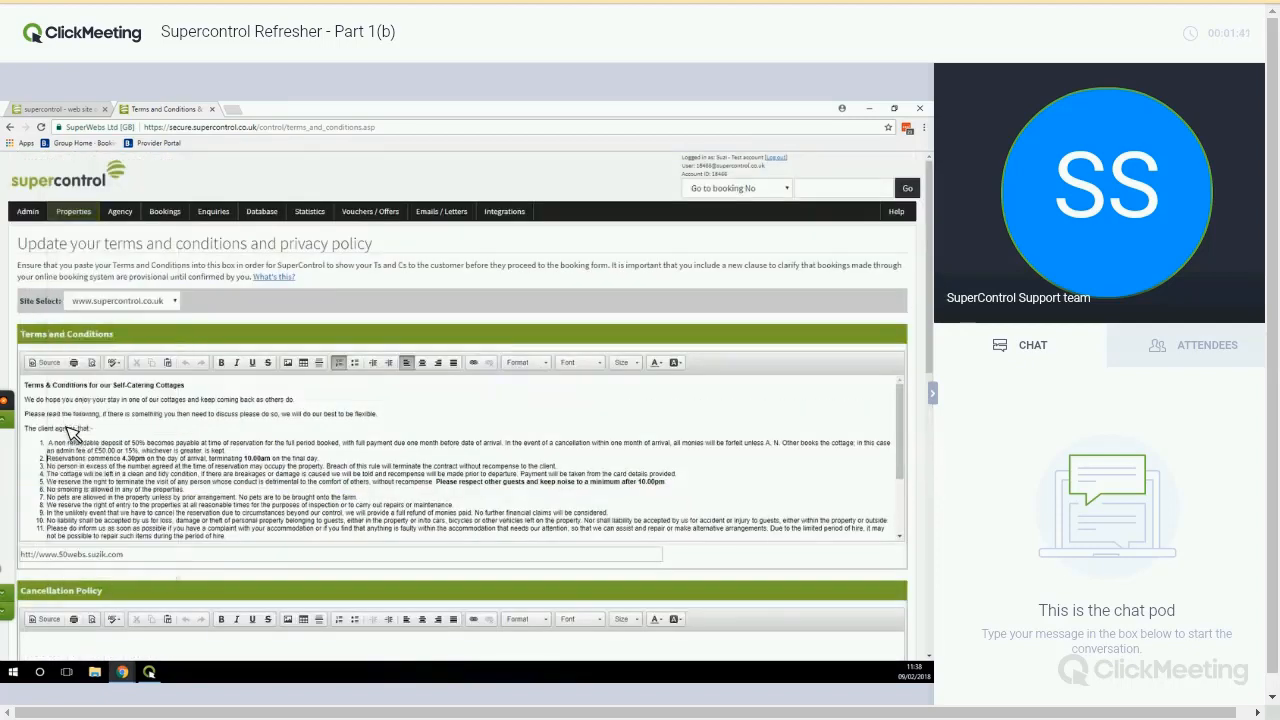
Step: Go to Logo Upload via Admin and apply the willow tree logo to the booking summary
left_click(27, 211)
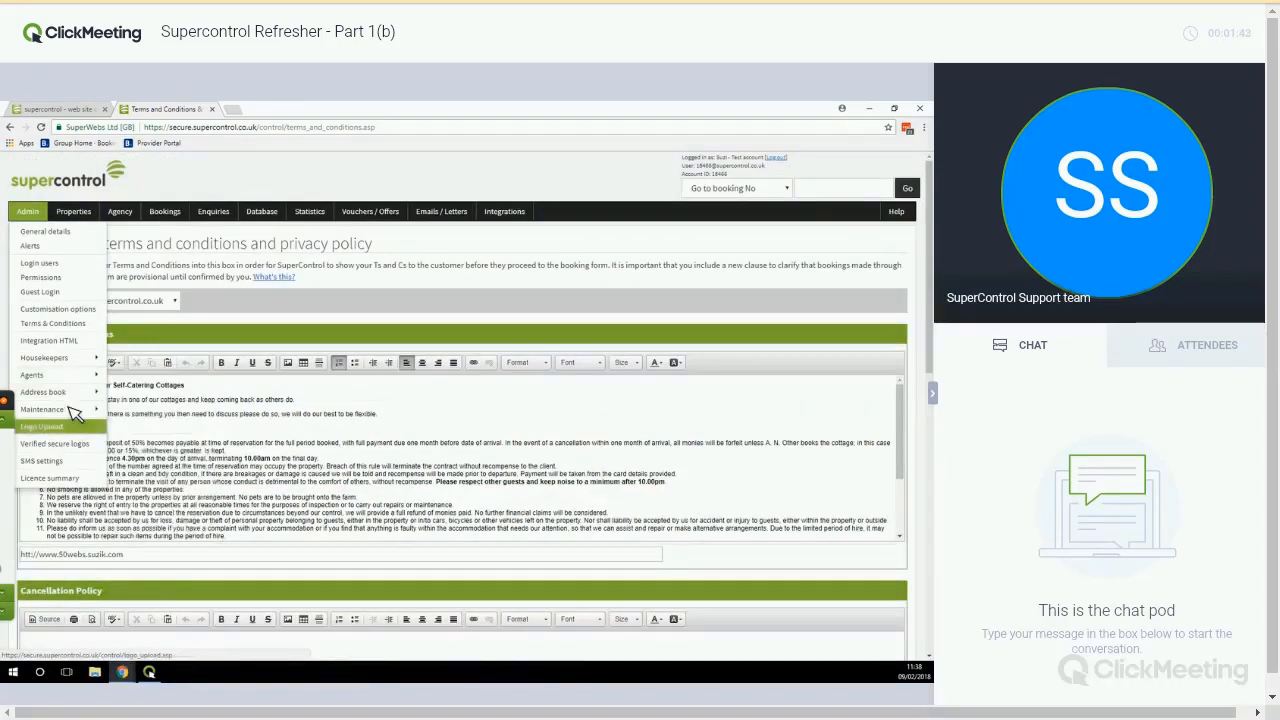
left_click(42, 427)
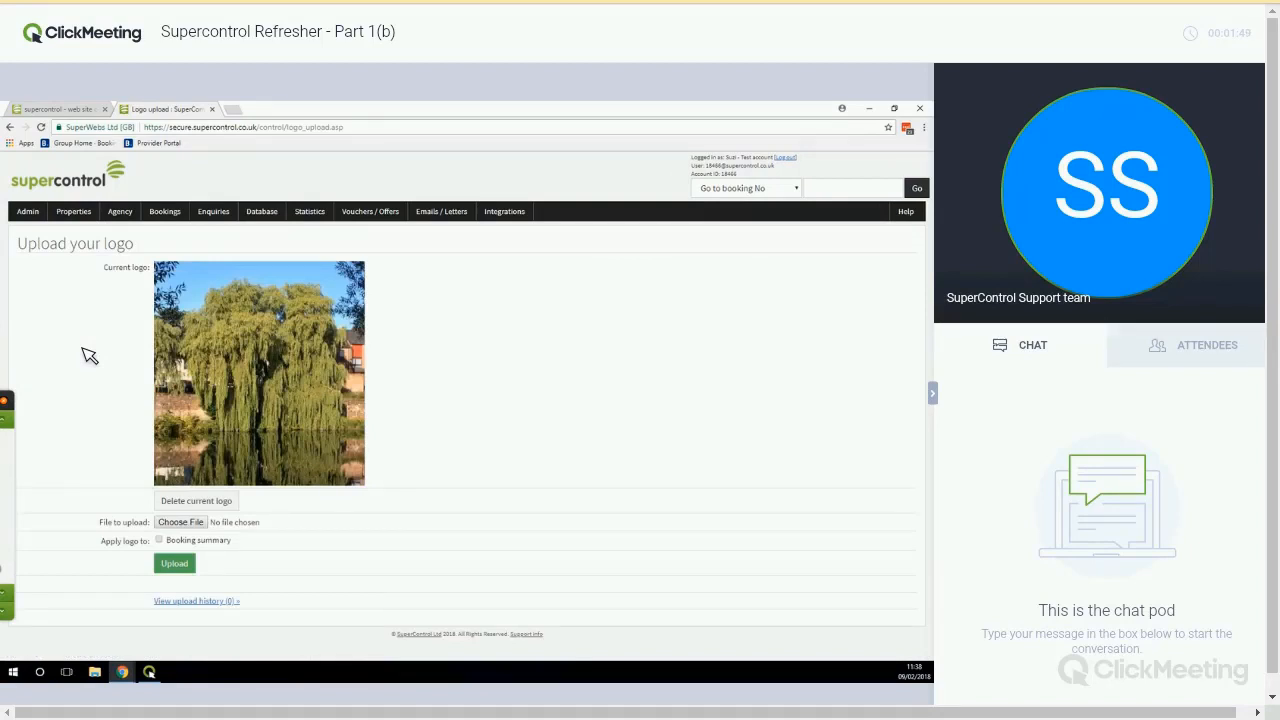
mouse_move(170, 545)
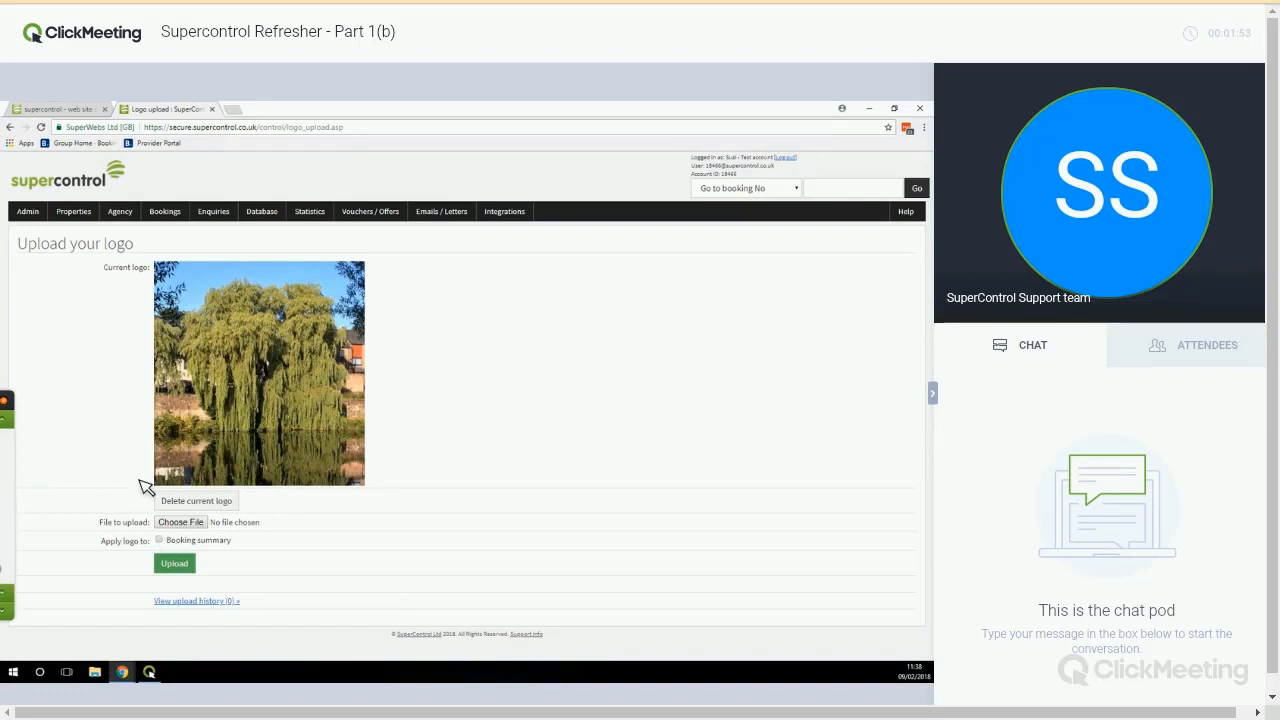
left_click(159, 539)
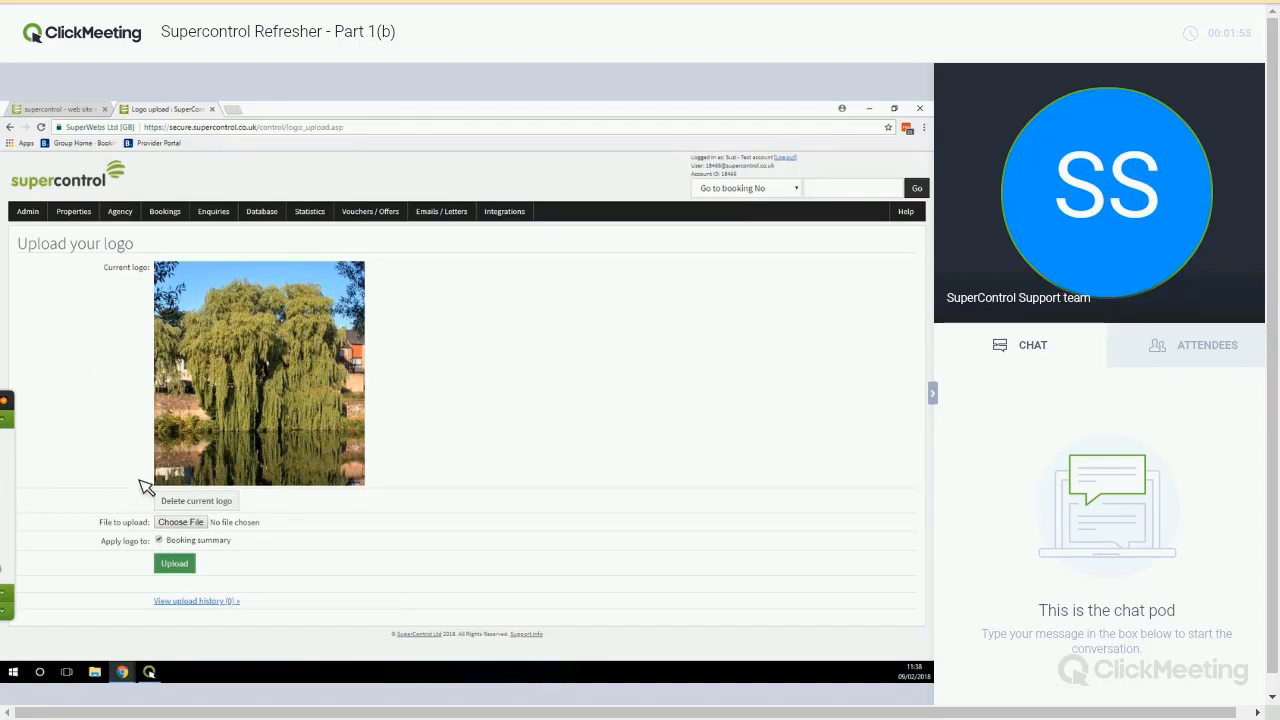
mouse_move(118, 258)
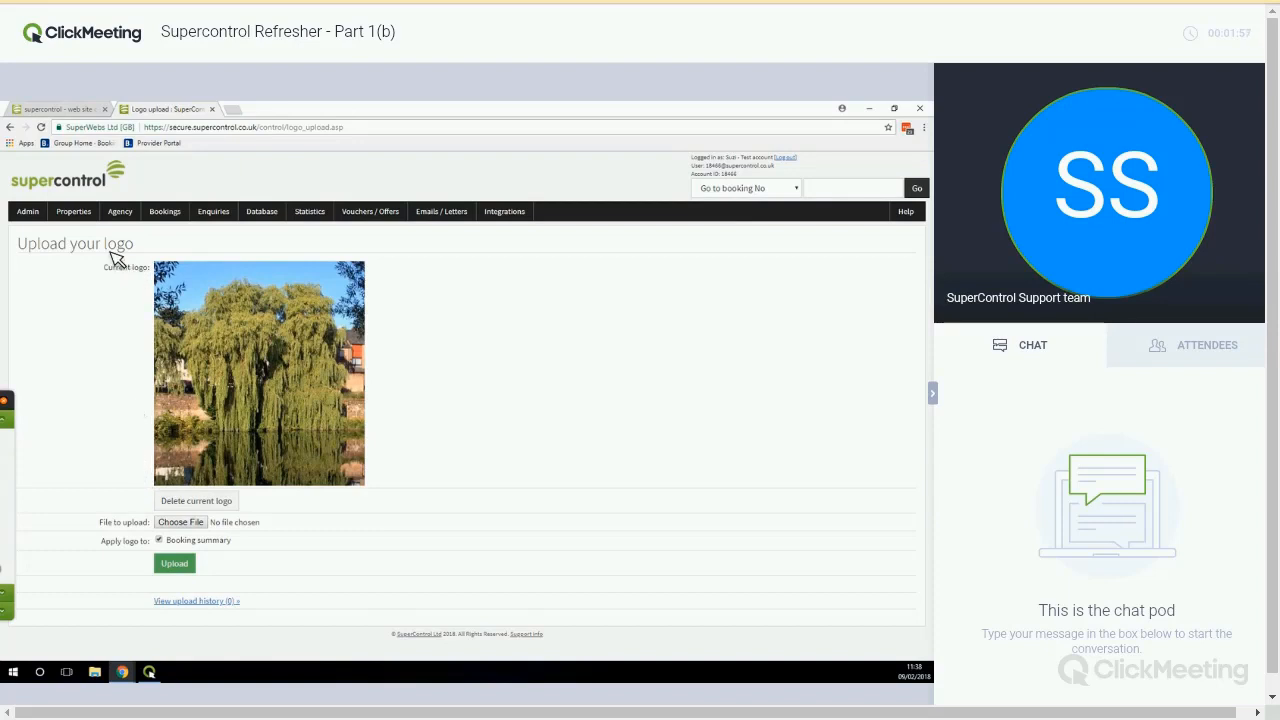
mouse_move(92, 250)
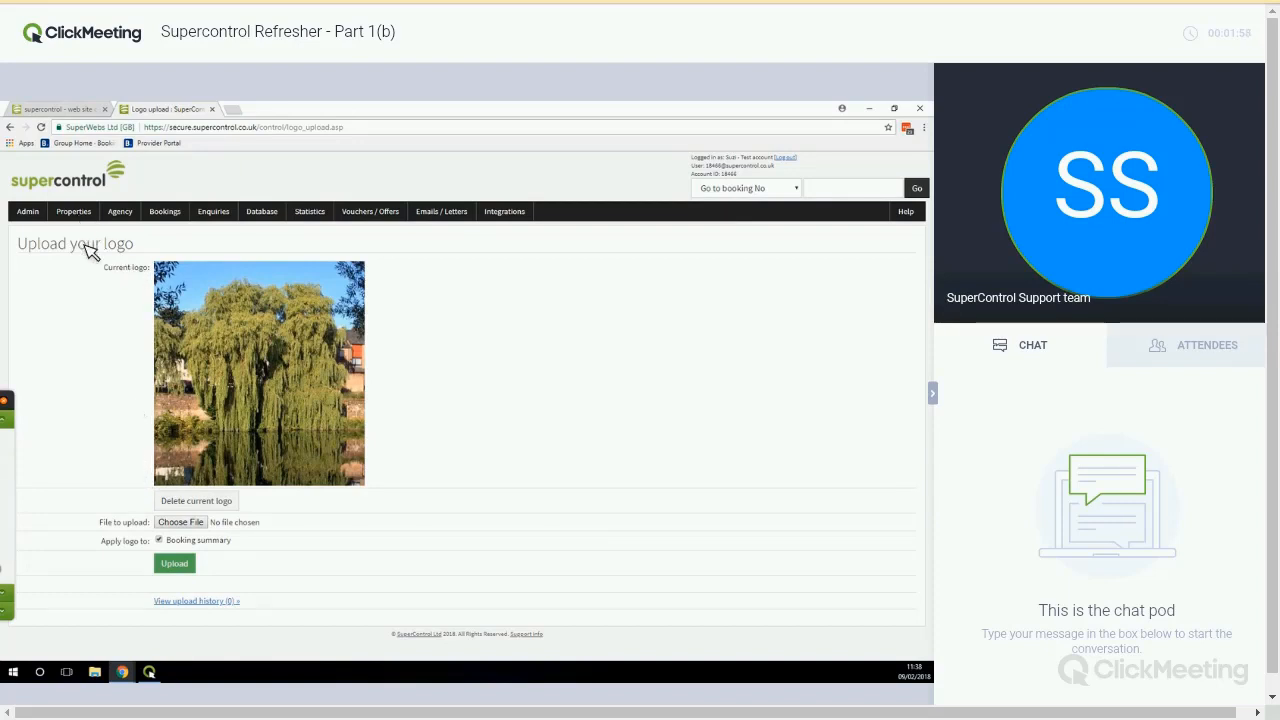
Step: Show Your properties via Properties > Edit and look at Bloggs Bunkhouse's details
left_click(73, 211)
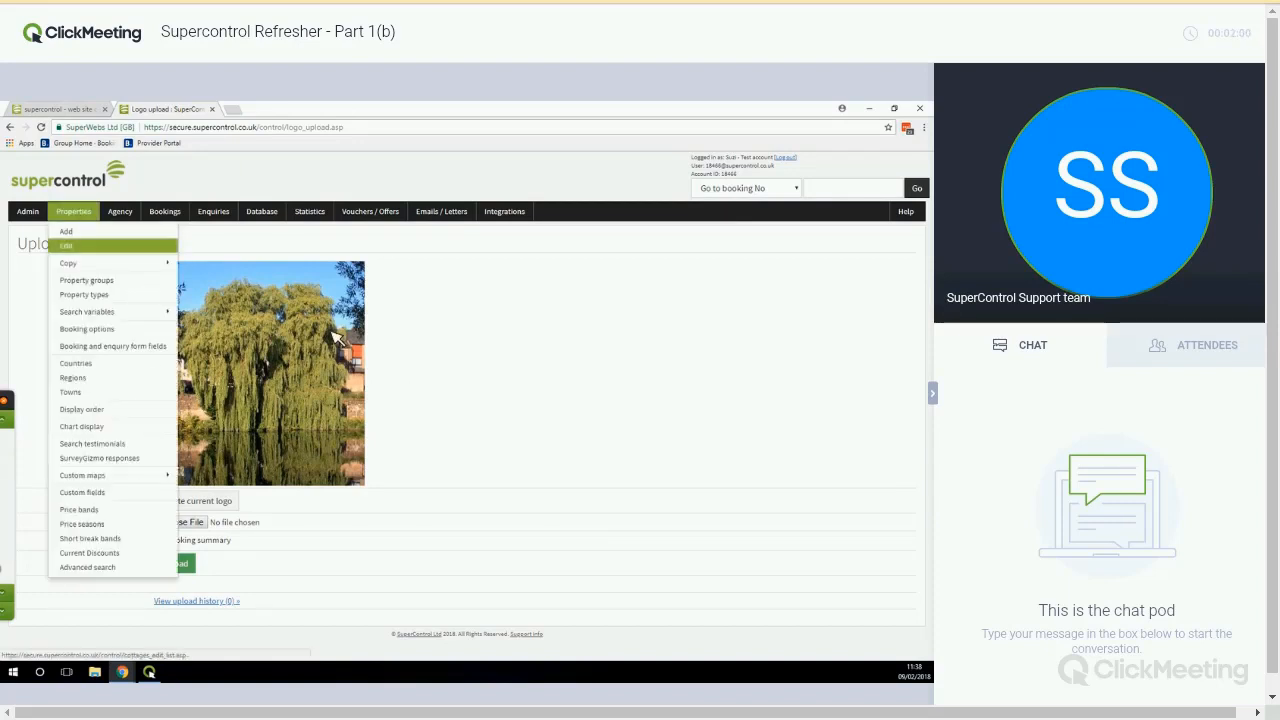
left_click(65, 245)
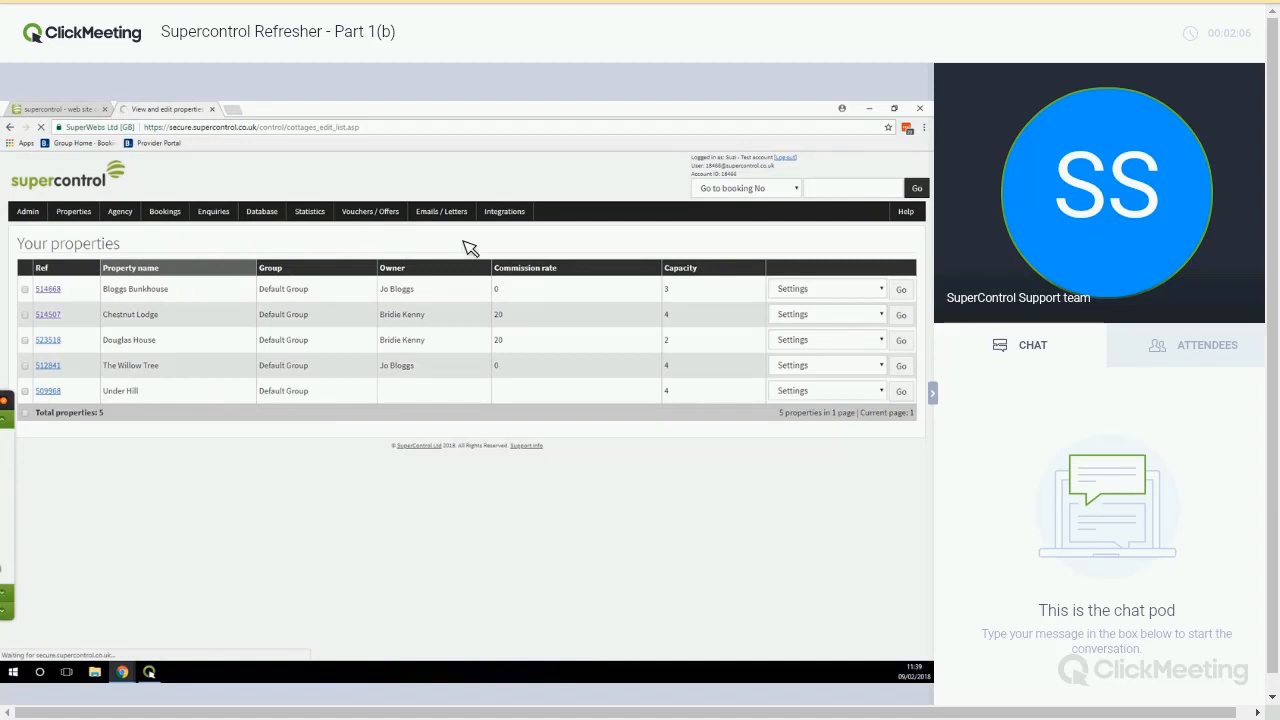
left_click(47, 288)
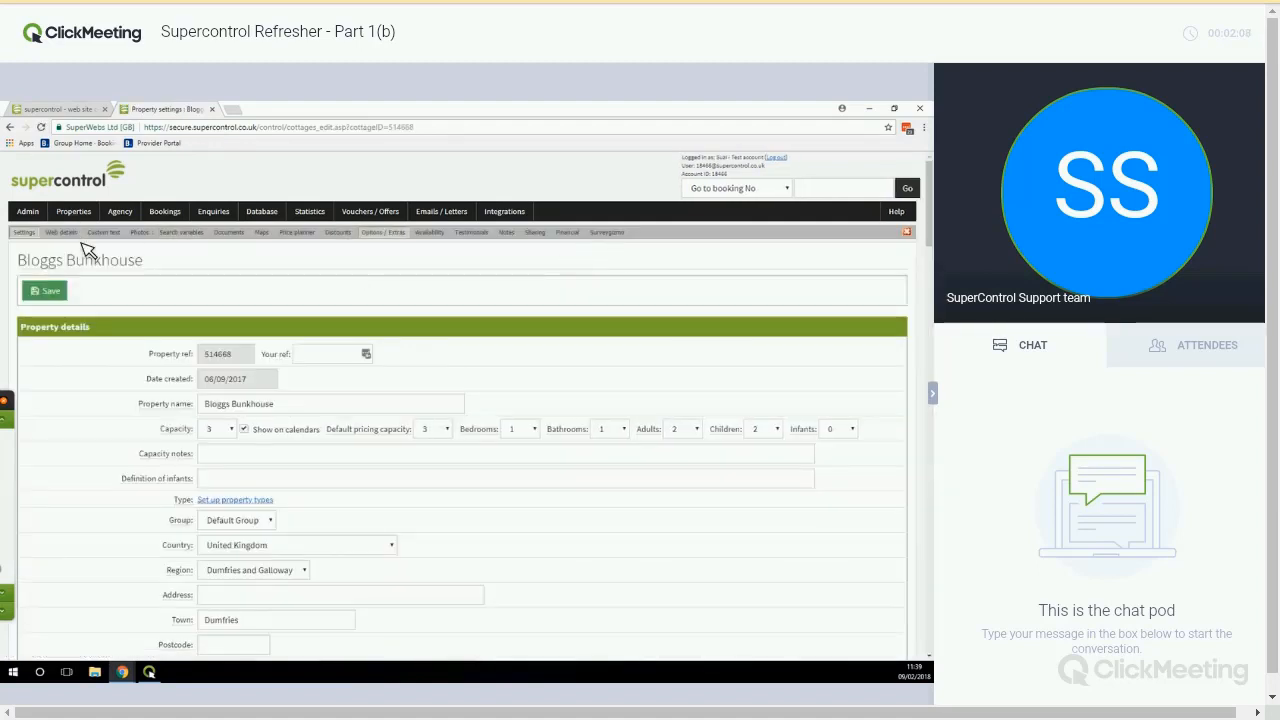
Step: Return to the properties list and start Bloggs Bunkhouse's Settings with Go
left_click(73, 211)
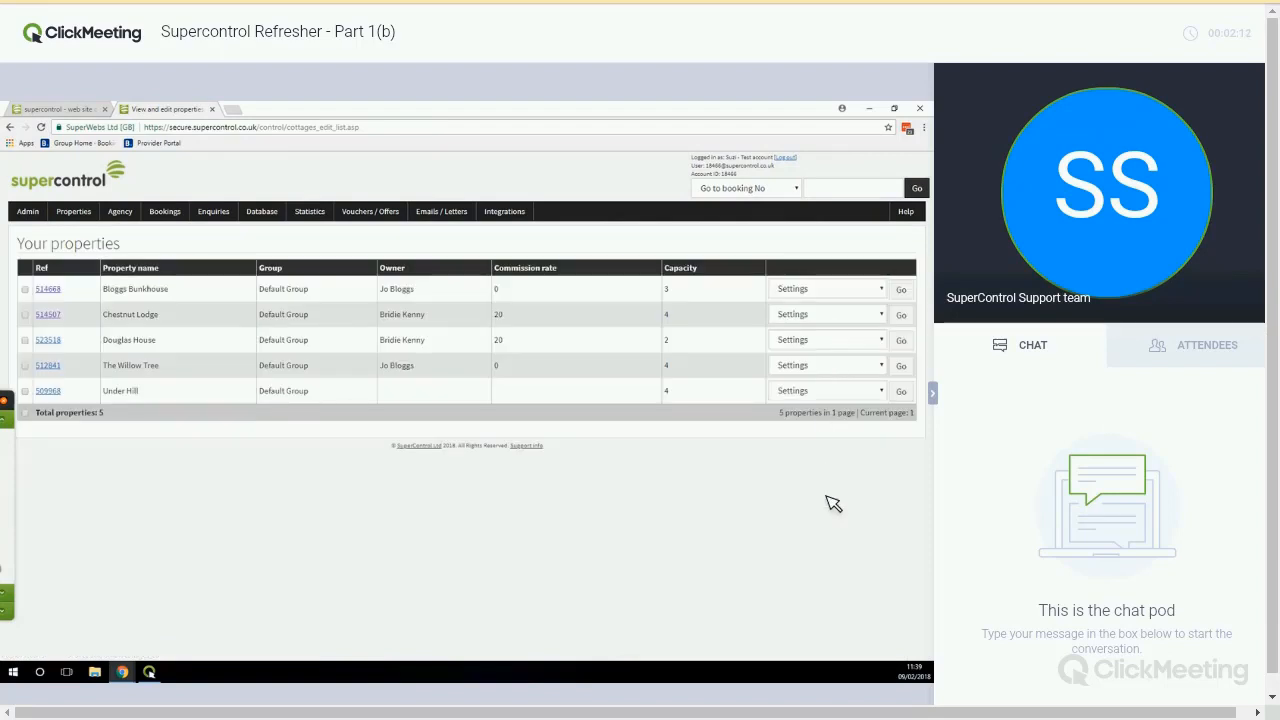
left_click(826, 288)
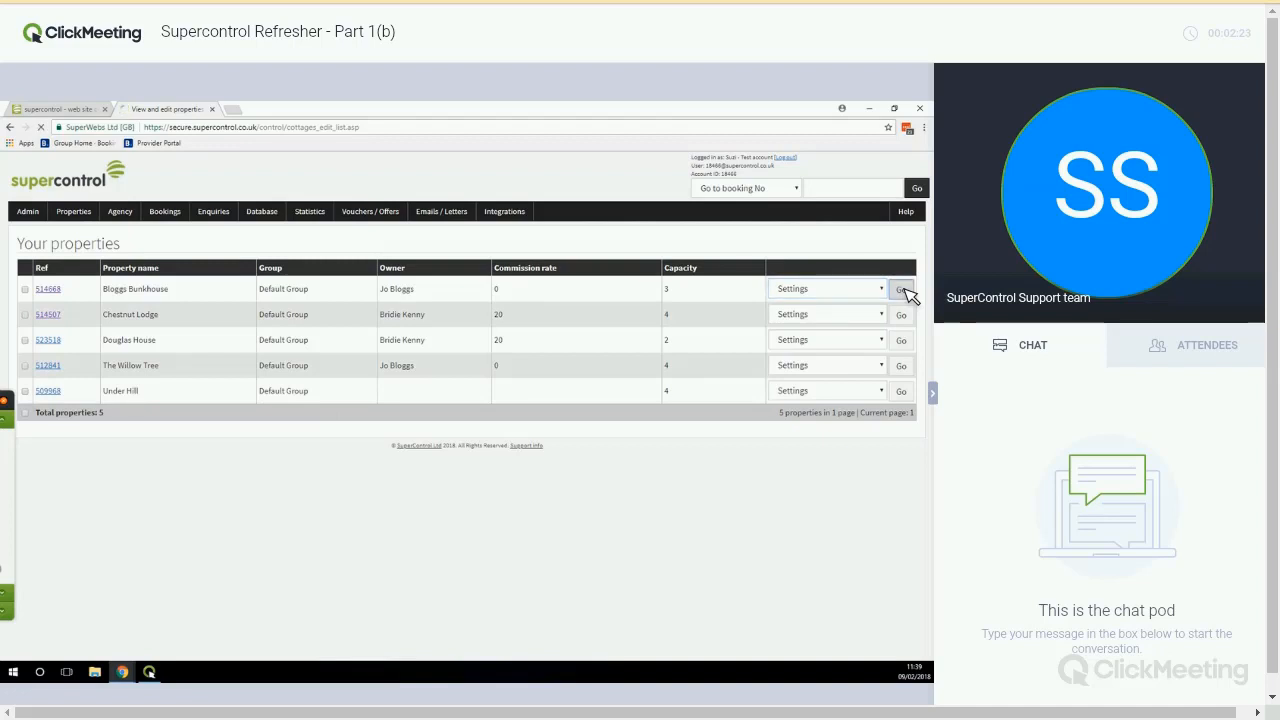
left_click(901, 289)
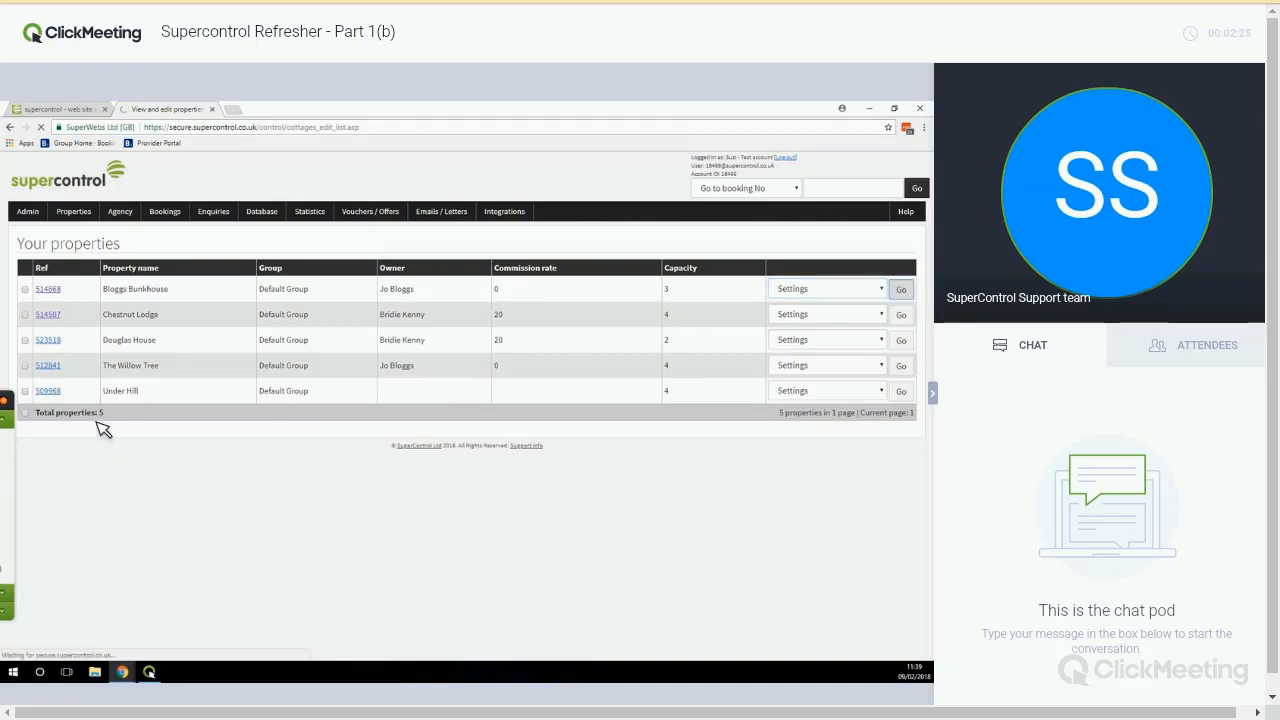
Step: In Bloggs Bunkhouse settings, review online booking days and set short break pricing to fixed prices for number of nights
left_click(47, 289)
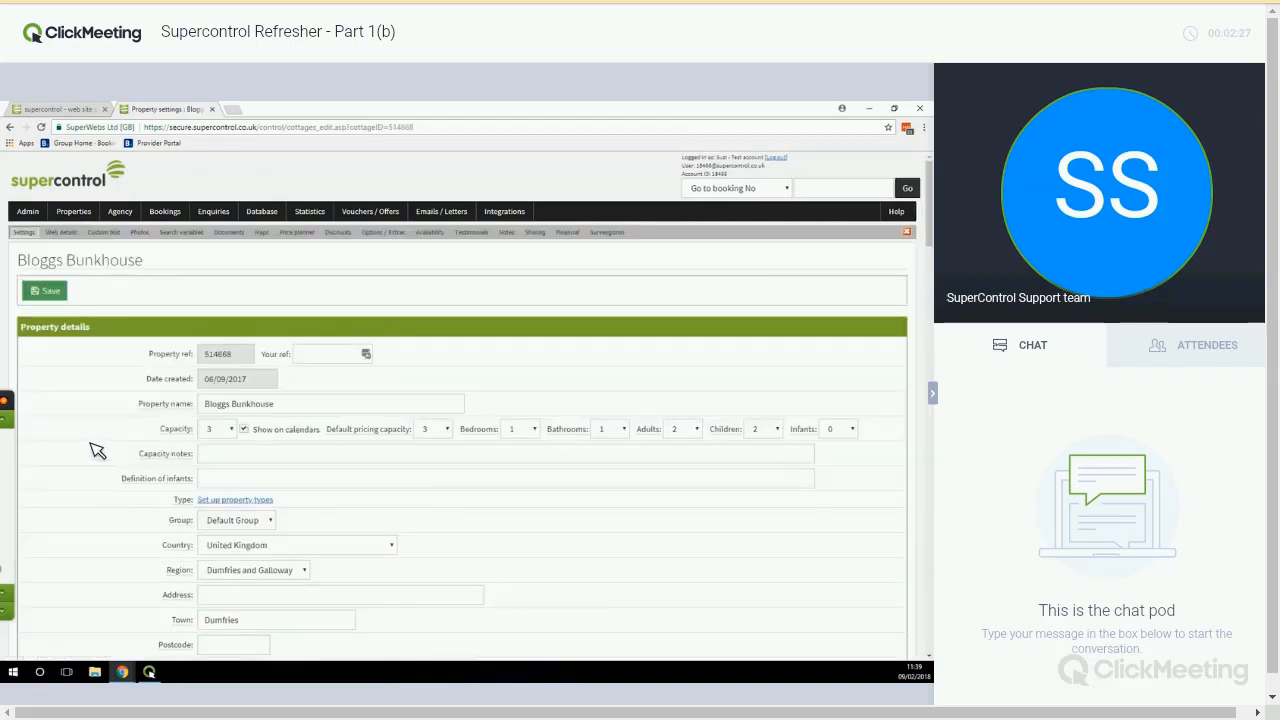
scroll("down", 3)
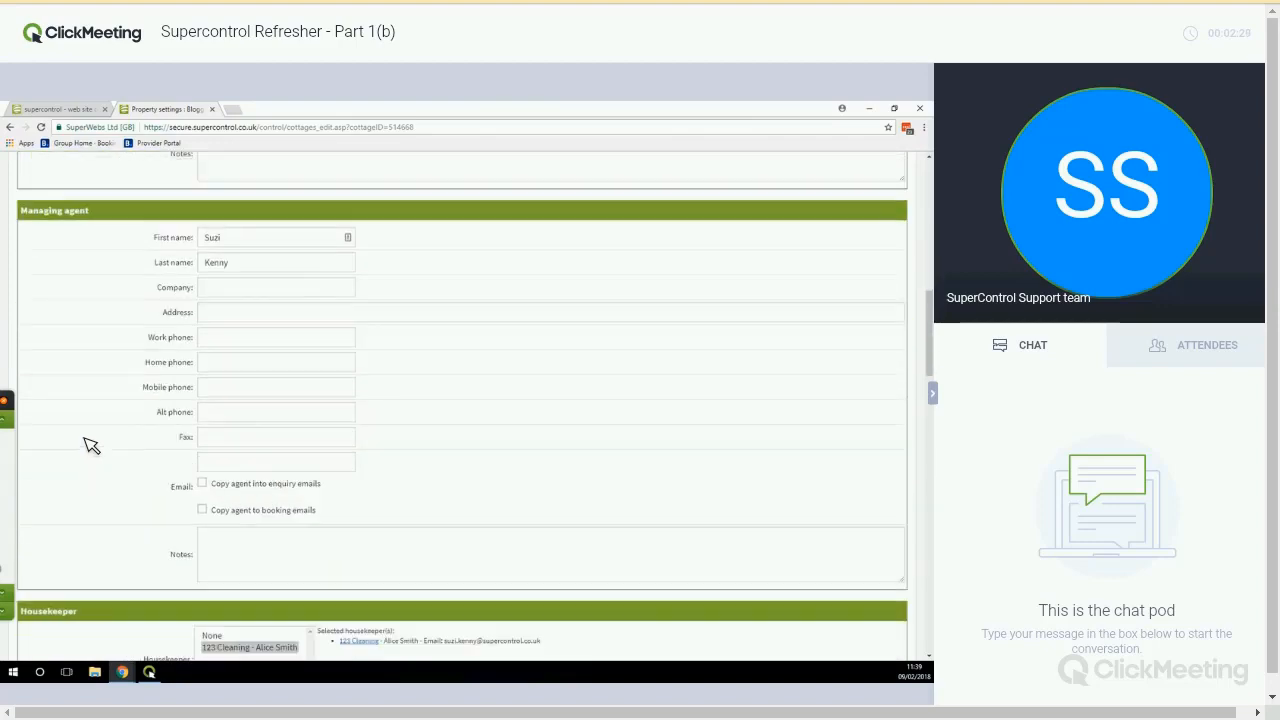
scroll("down", 3)
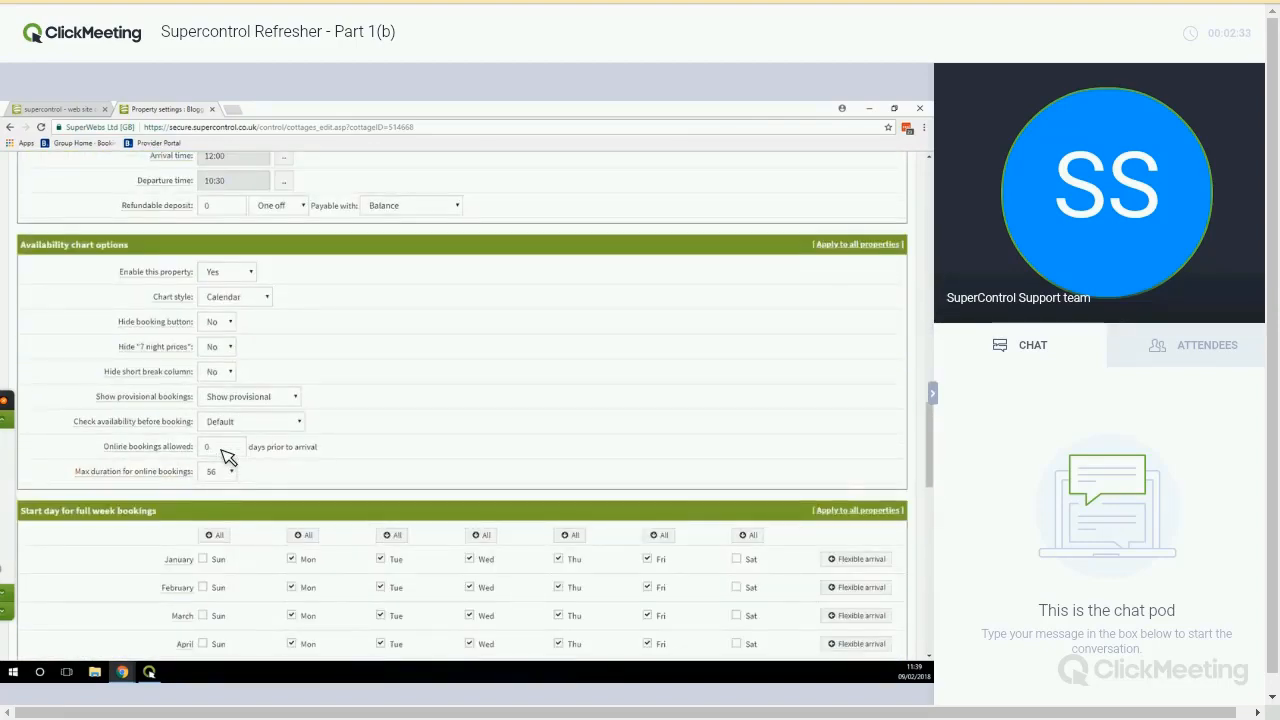
left_click(220, 446)
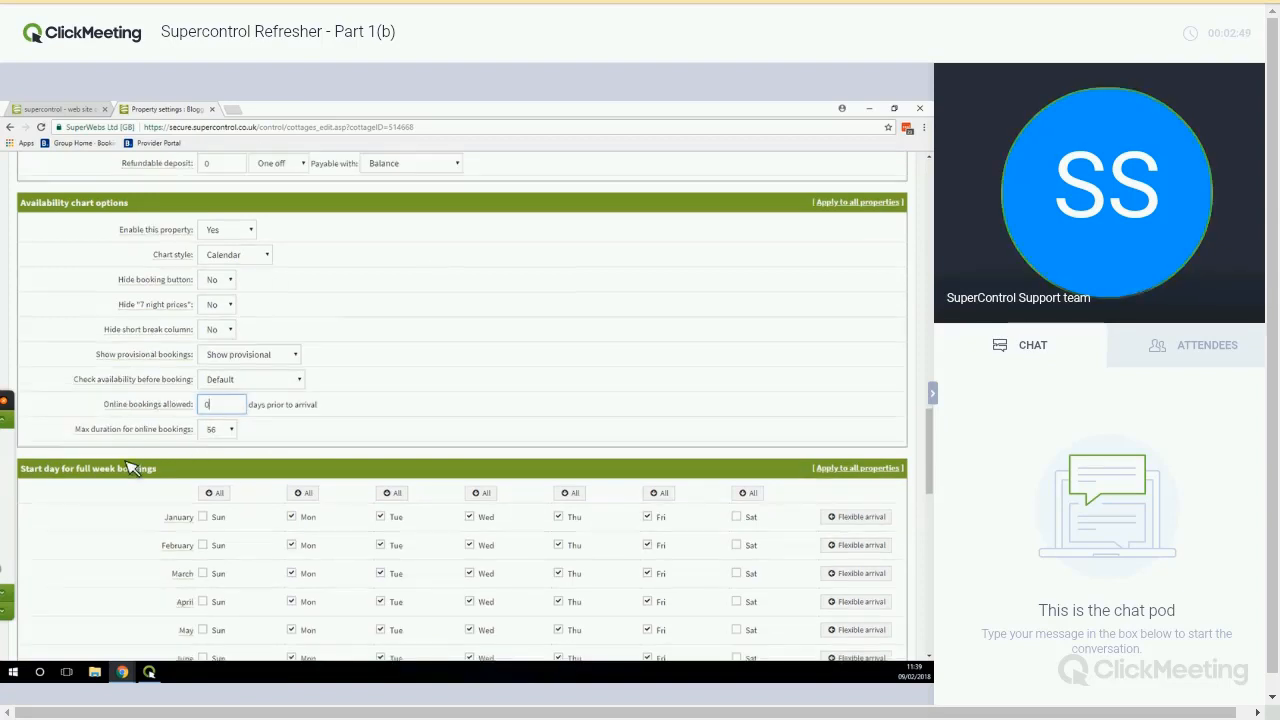
scroll("down", 3)
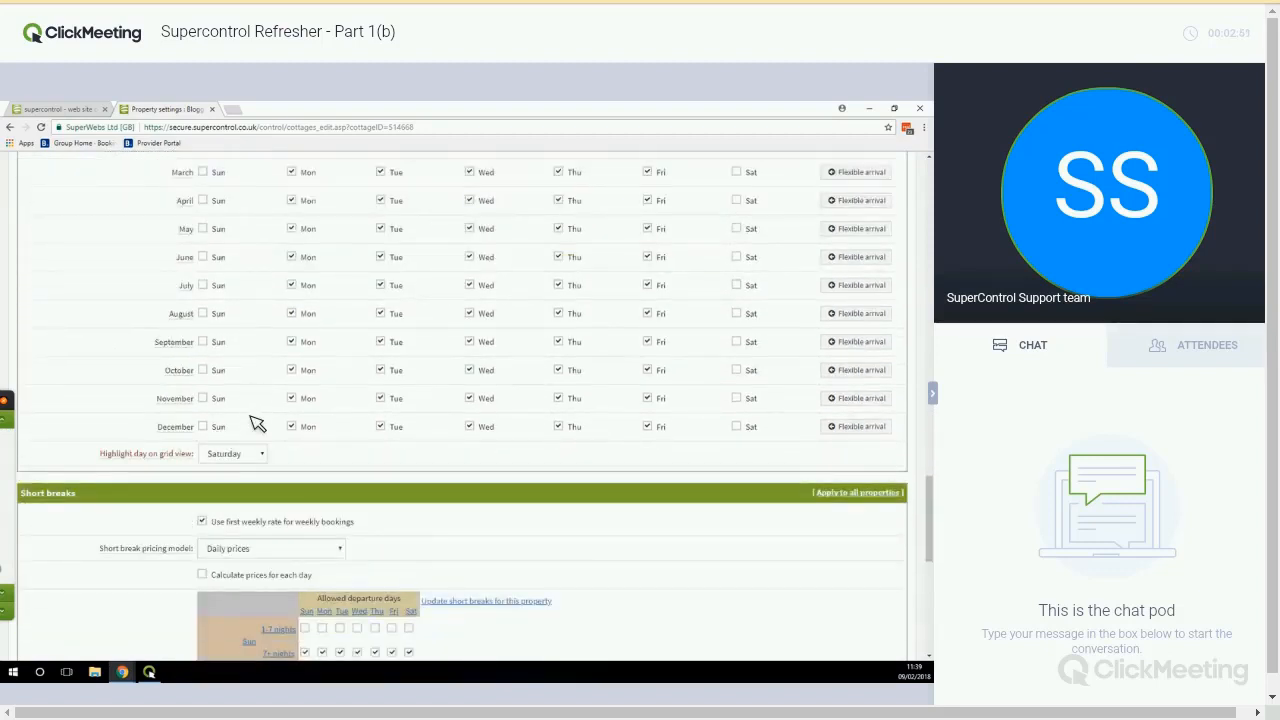
left_click(270, 381)
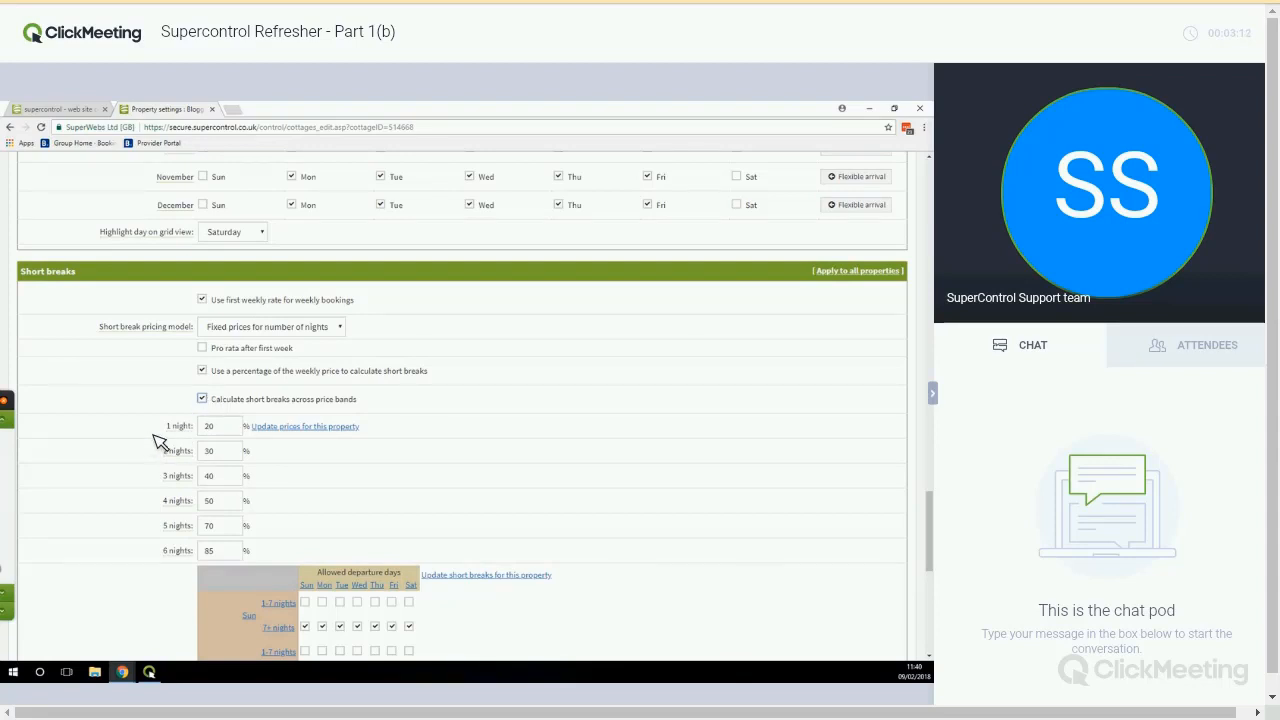
scroll("down", 3)
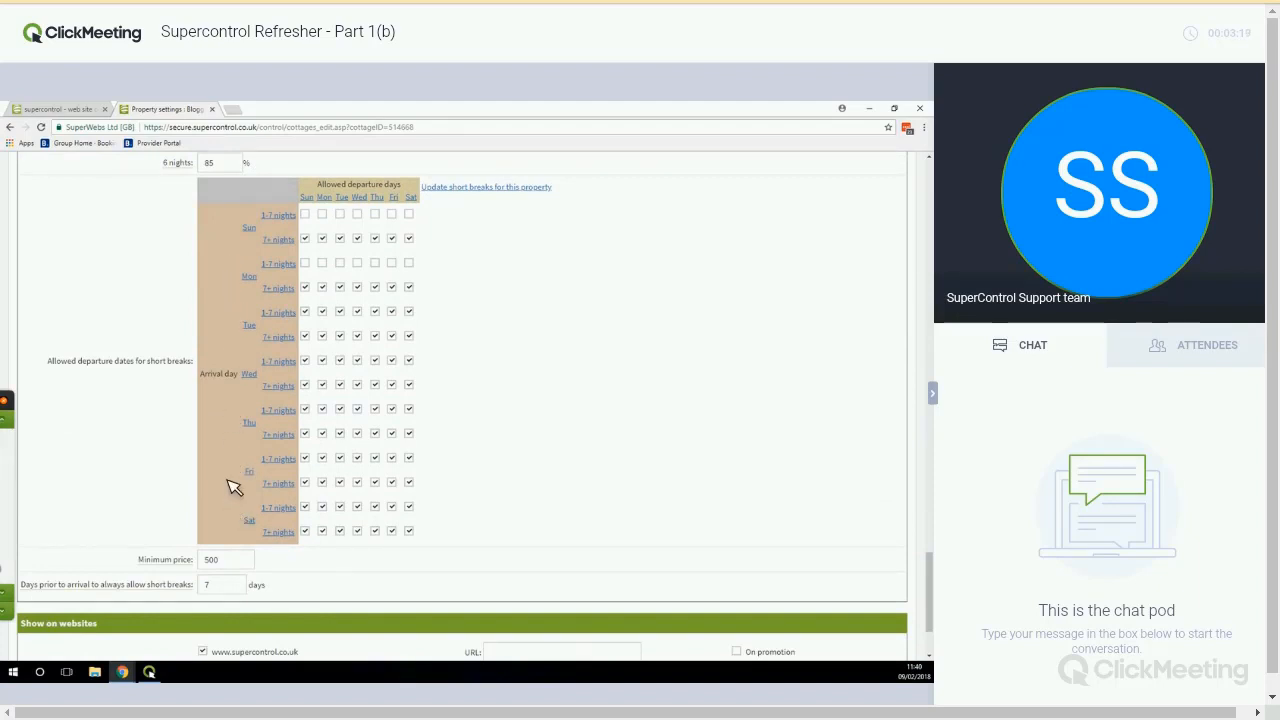
mouse_move(413, 207)
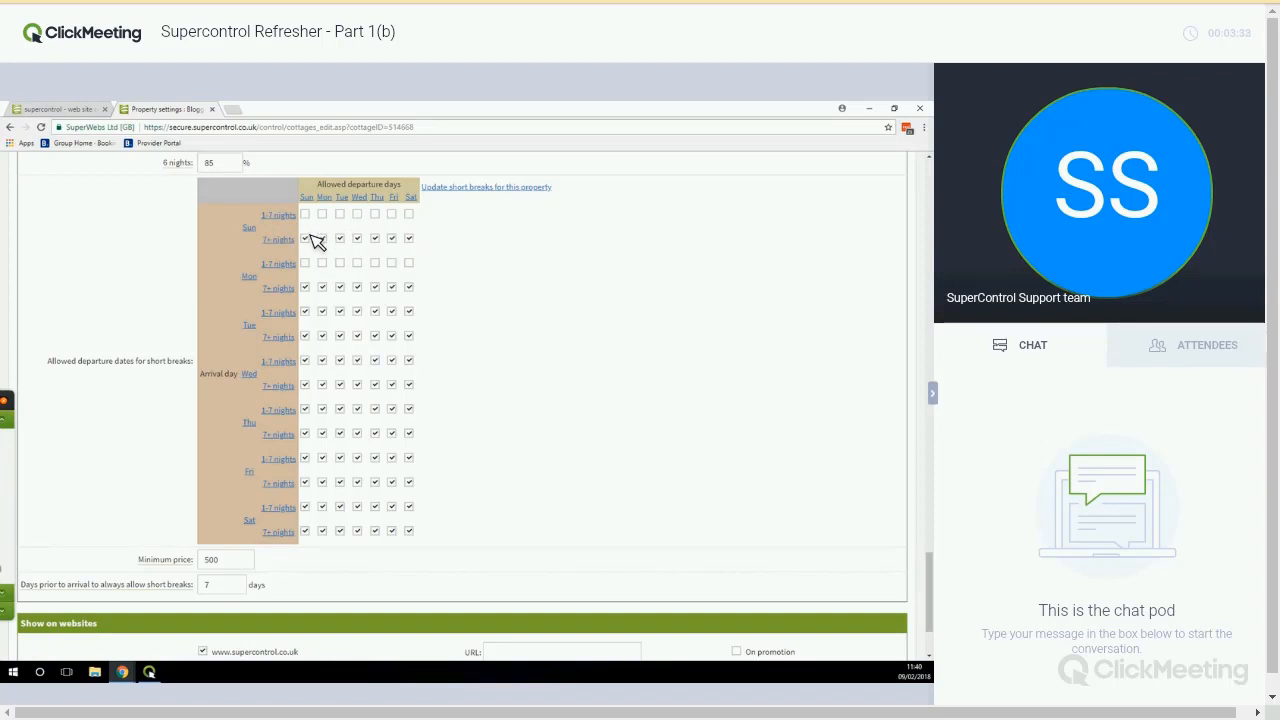
mouse_move(327, 280)
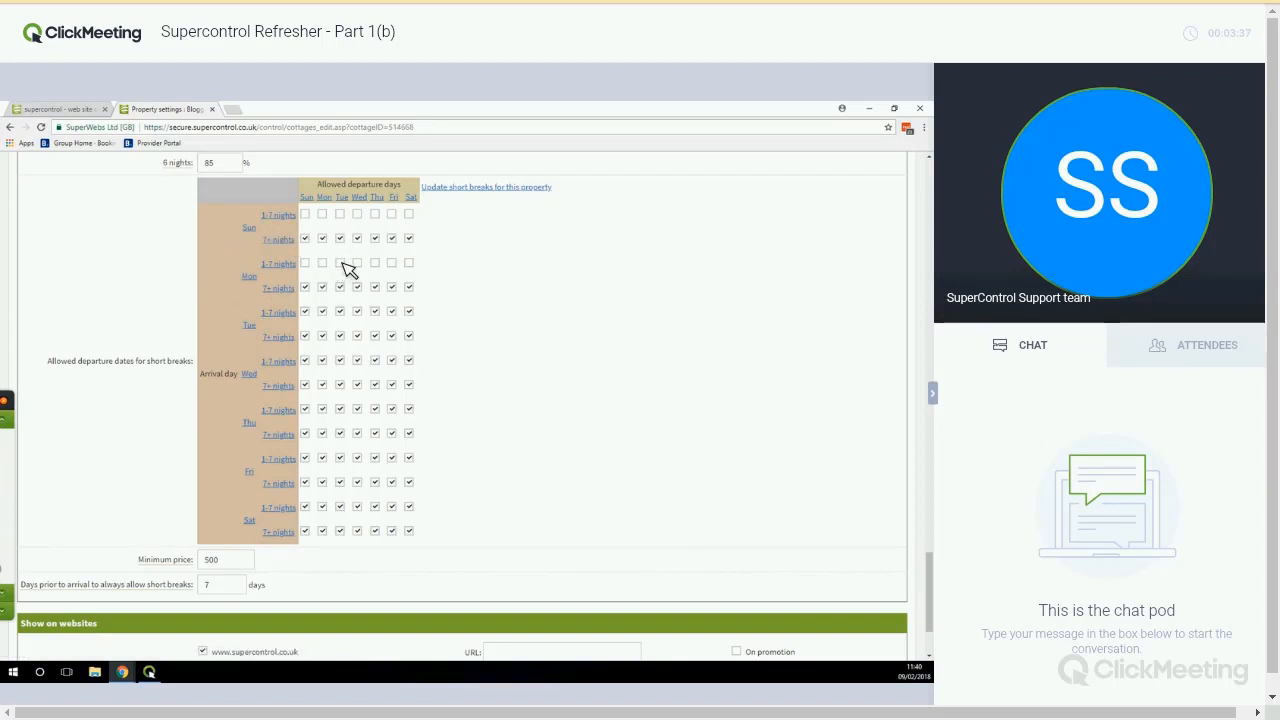
left_click(322, 263)
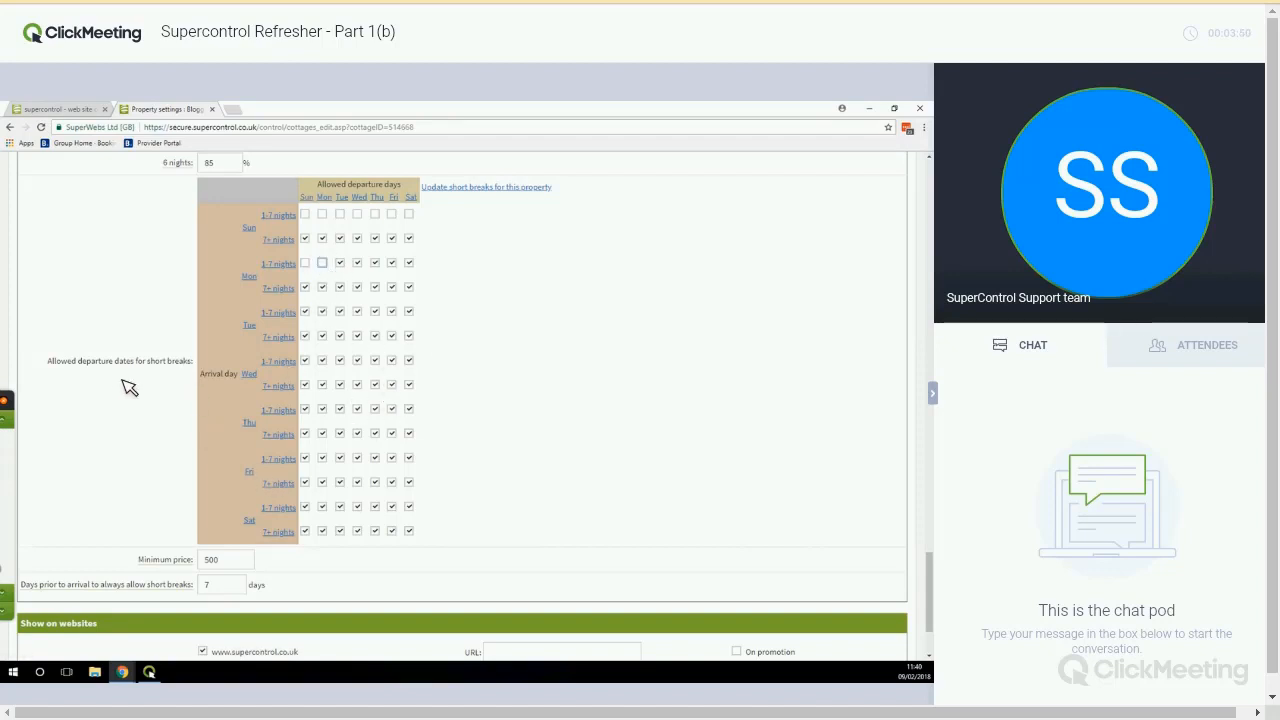
scroll("down", 3)
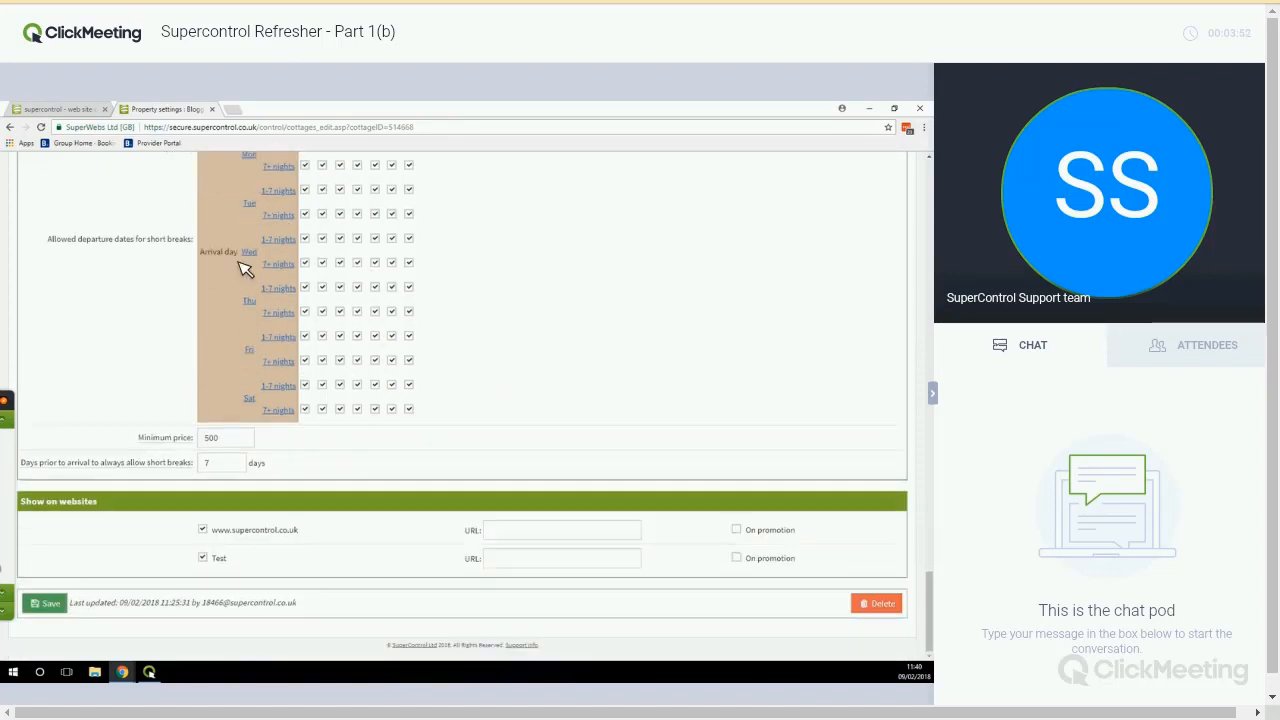
mouse_move(302, 240)
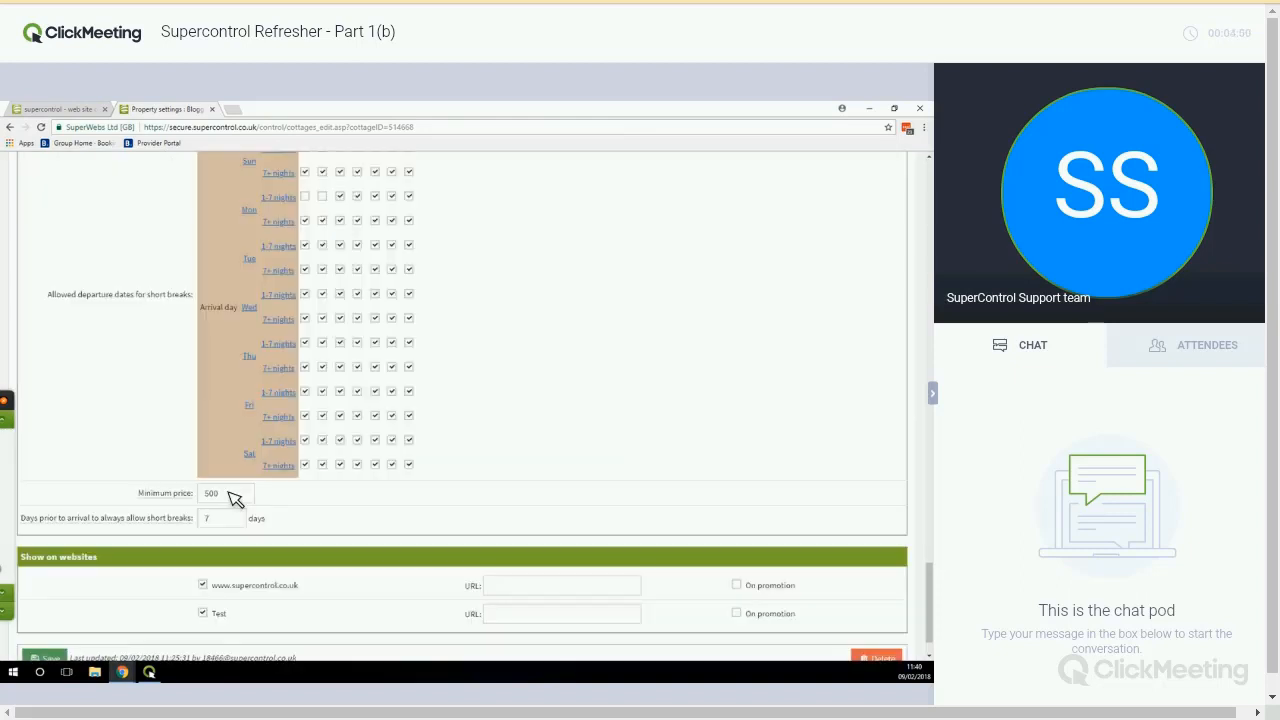
triple_click(224, 493)
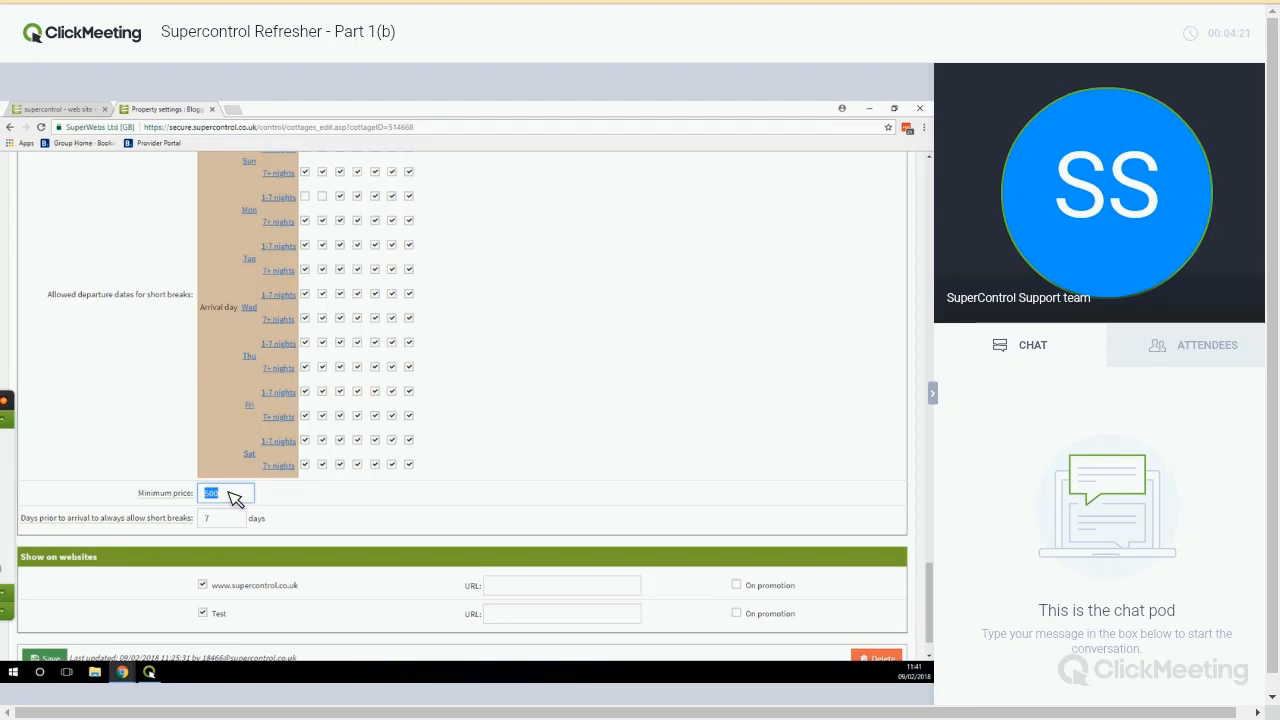
mouse_move(162, 303)
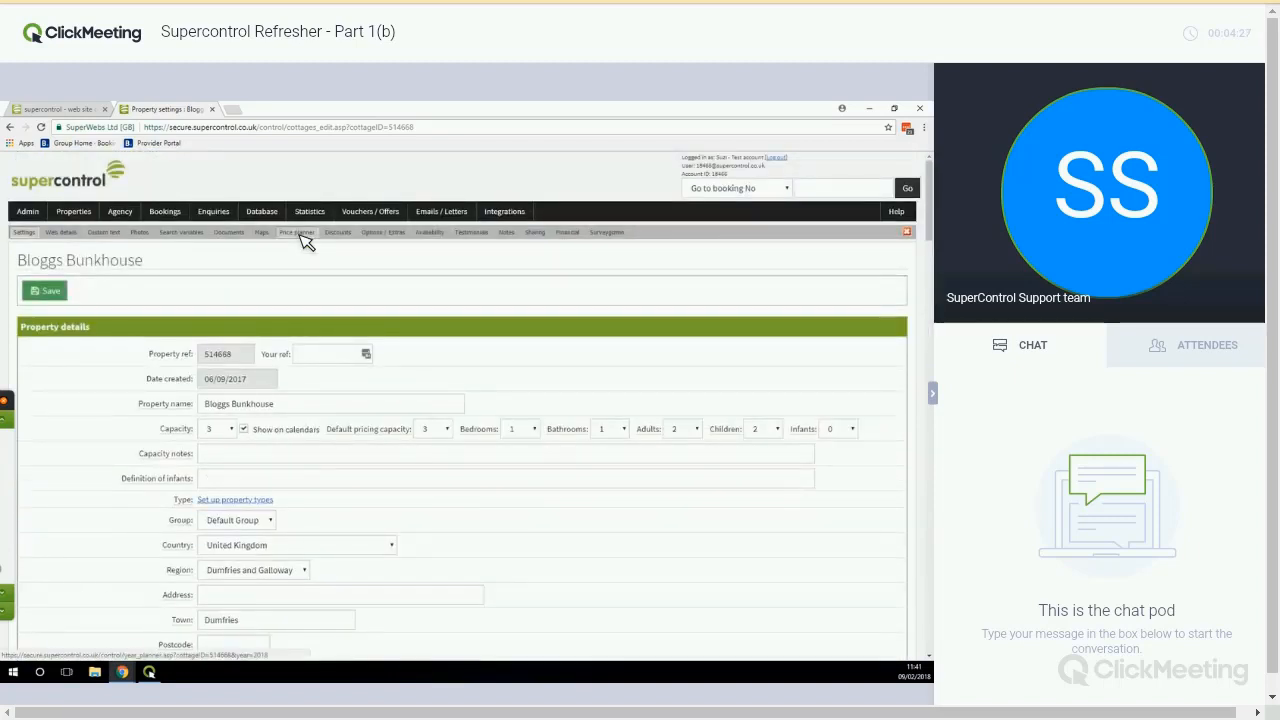
Step: In the Bloggs Bunkhouse price planner, review the rate and short-break popups and set the short-break end date in March
left_click(297, 232)
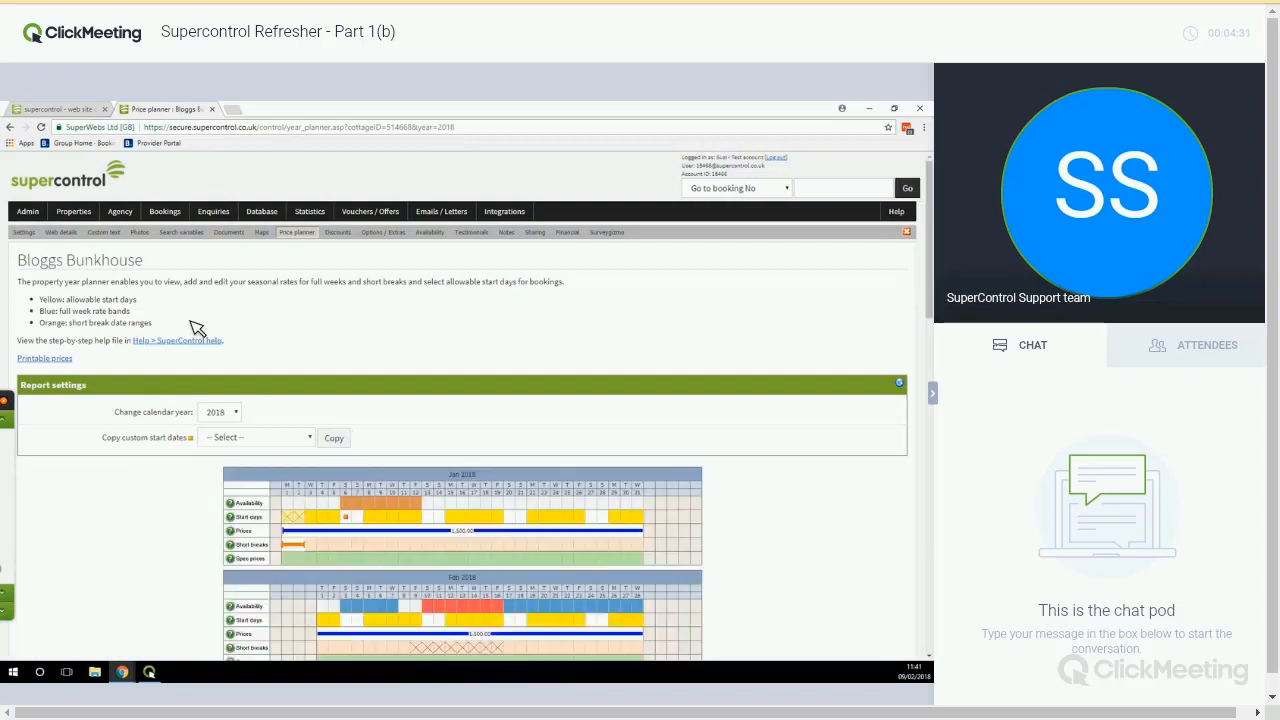
scroll("down", 3)
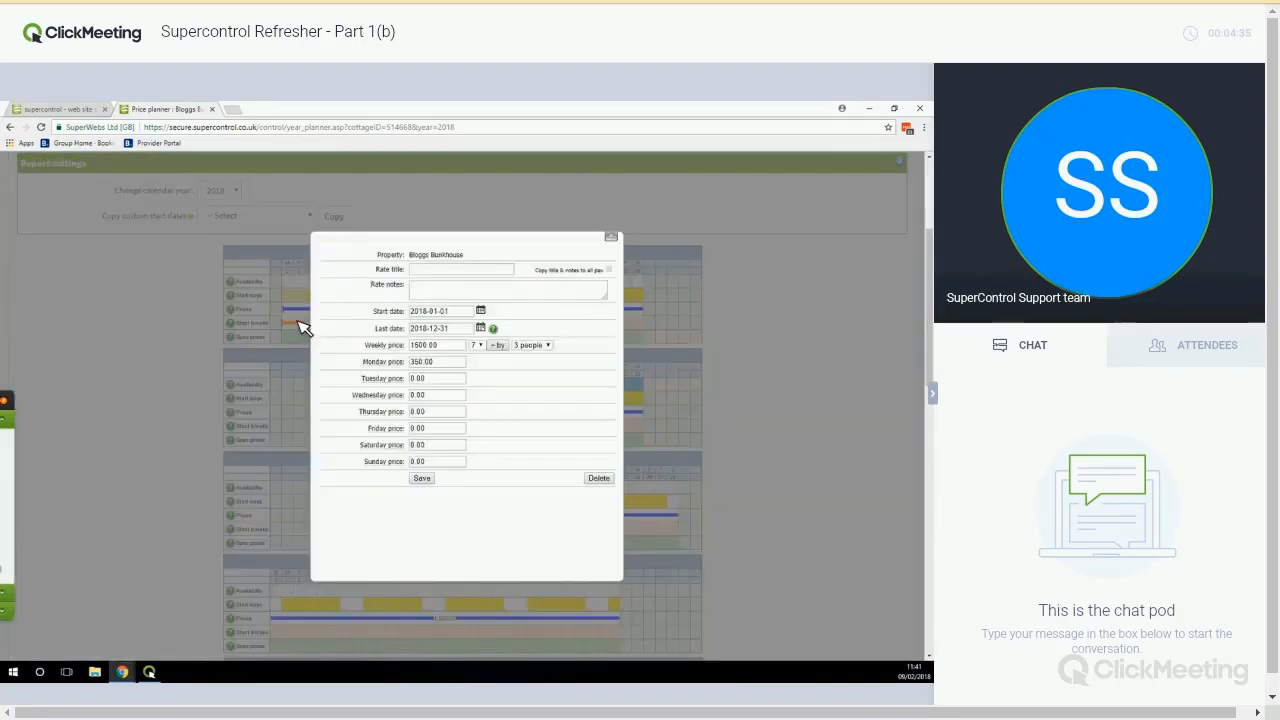
left_click(611, 238)
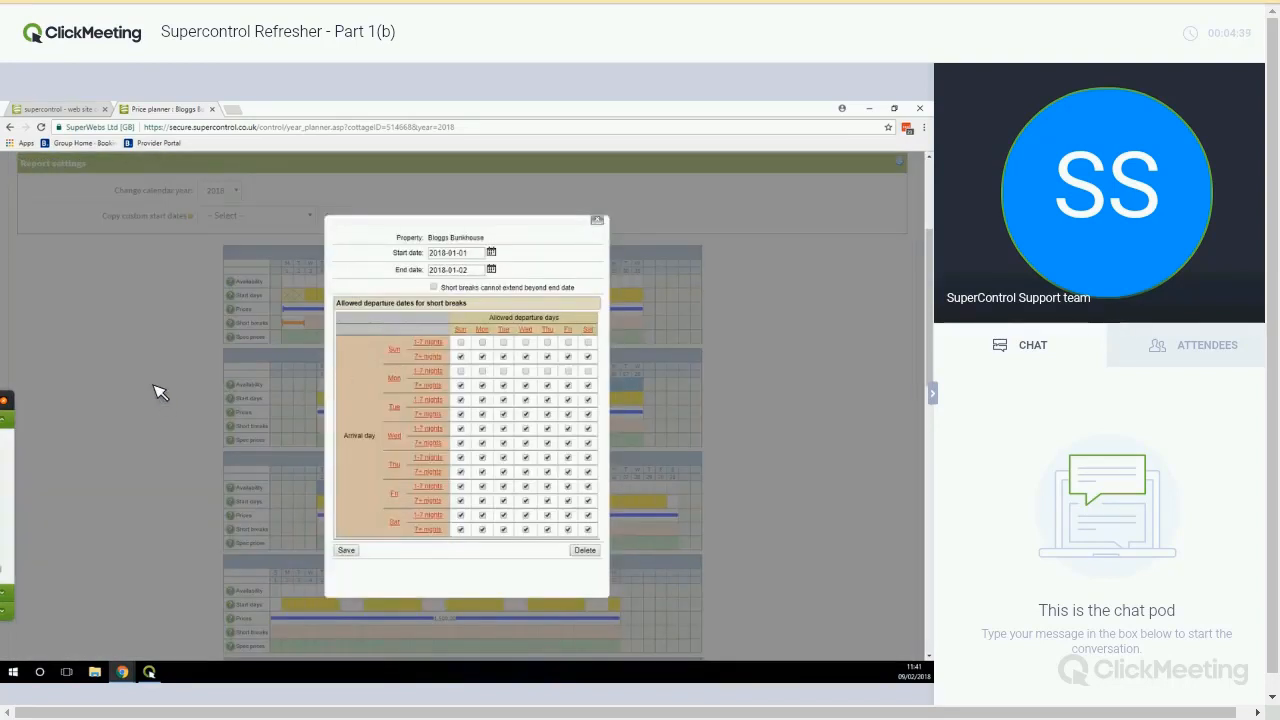
left_click(597, 219)
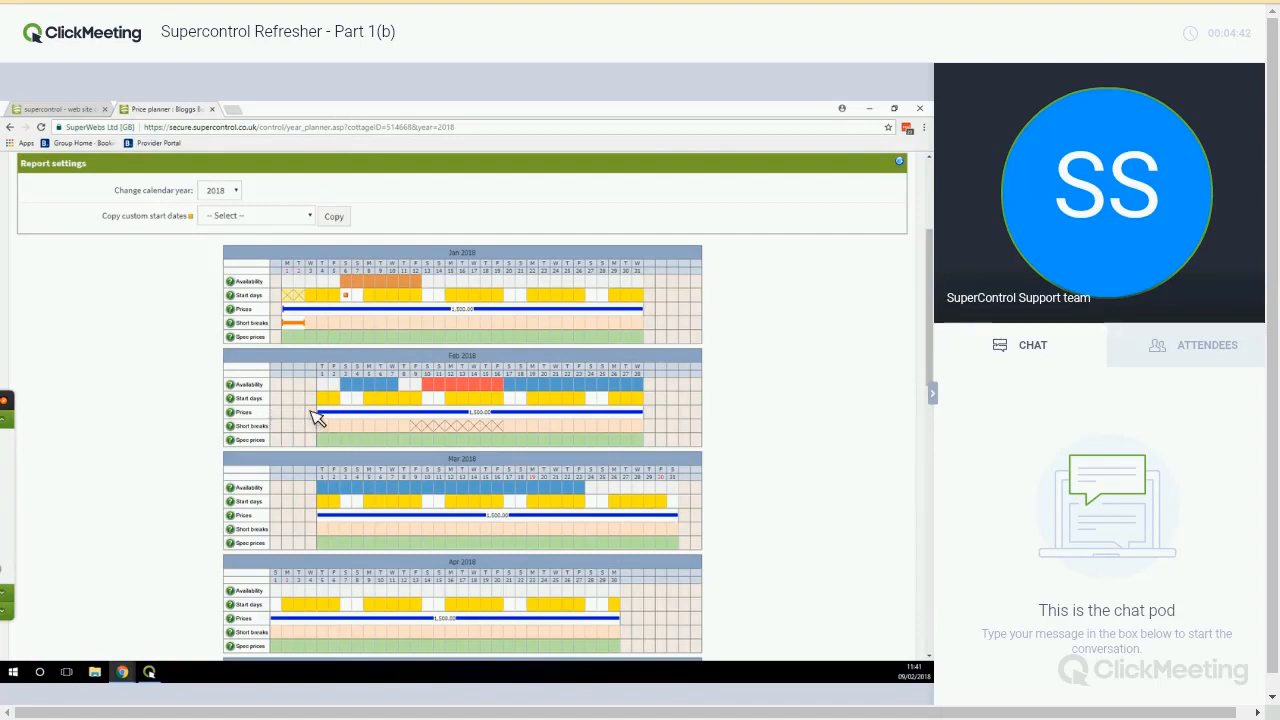
mouse_move(338, 418)
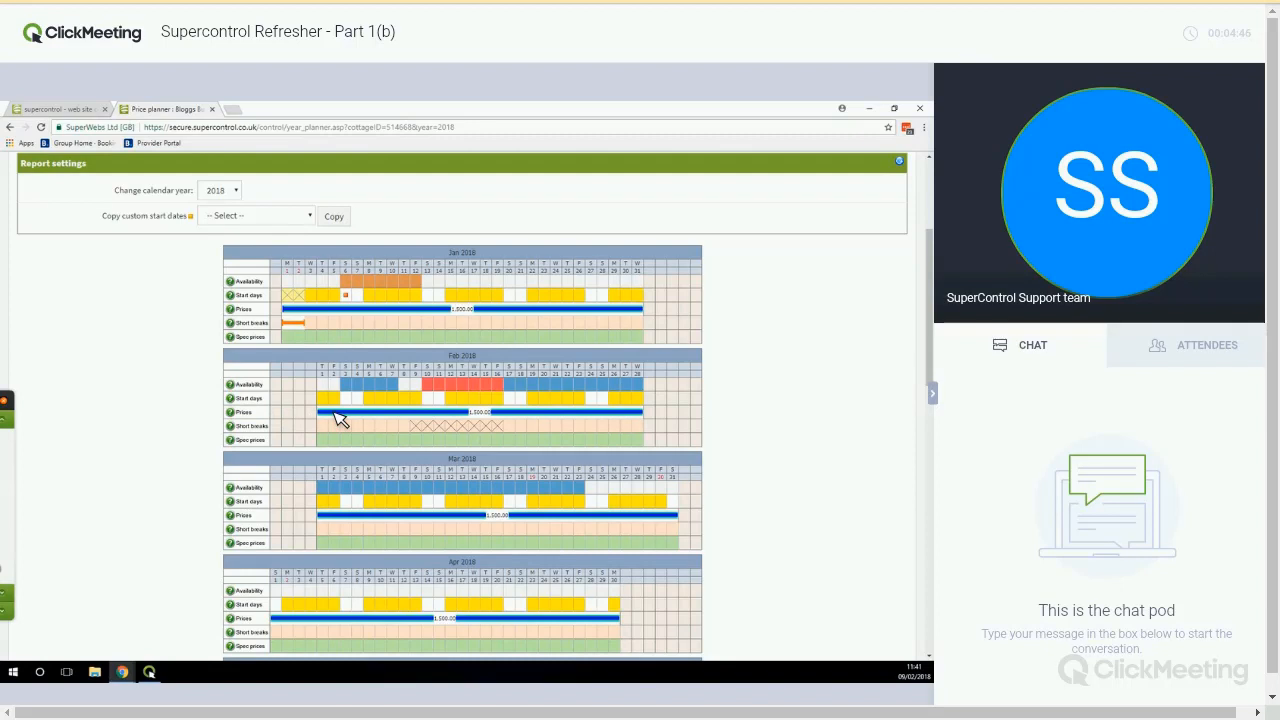
mouse_move(353, 435)
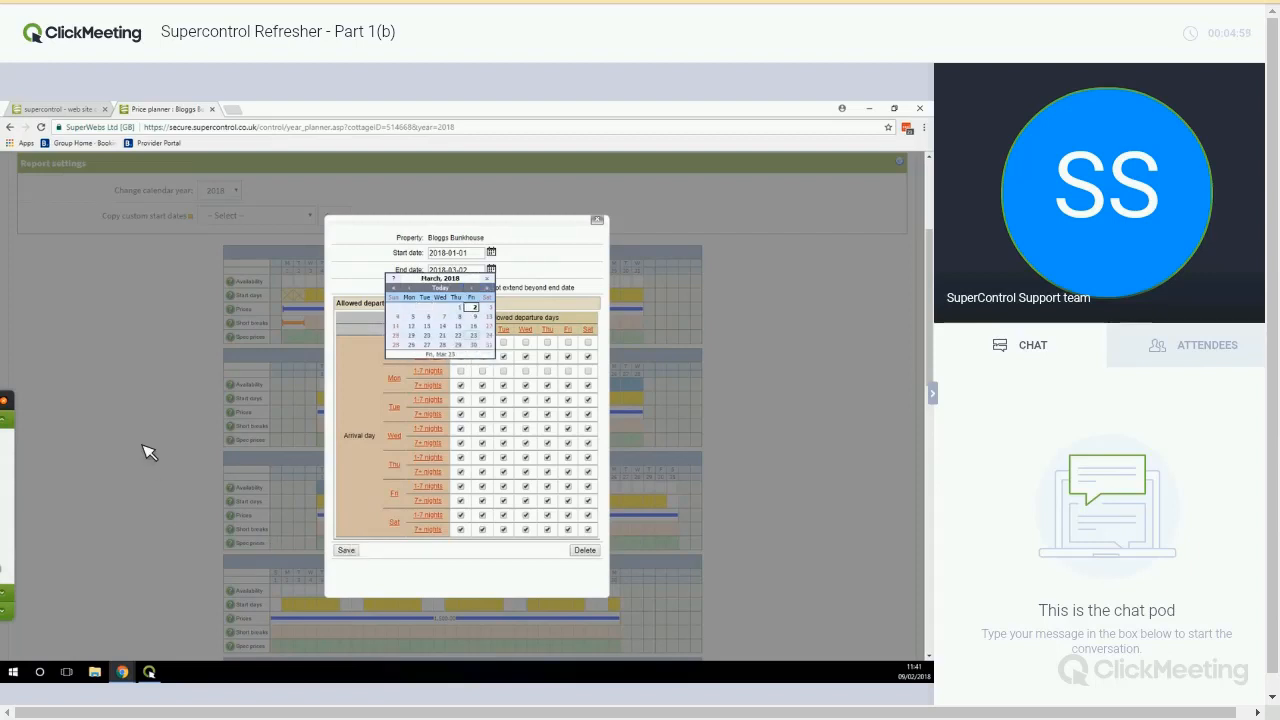
left_click(598, 220)
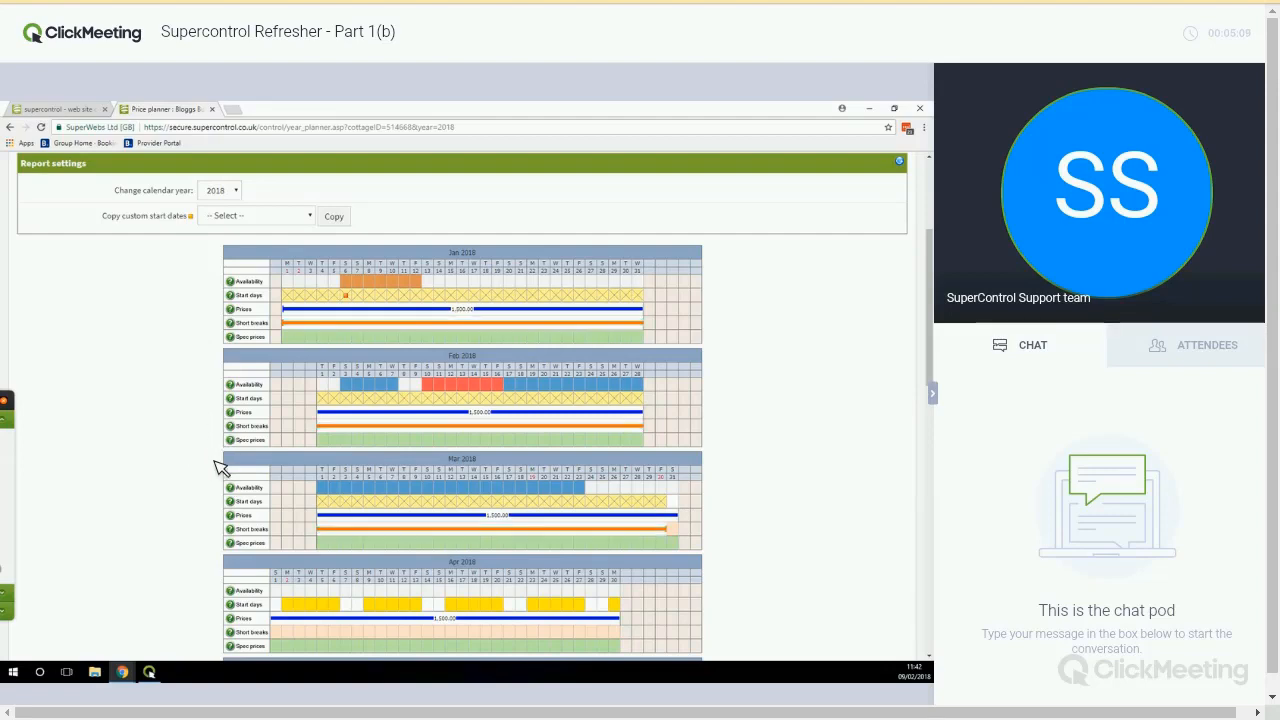
Step: Toggle an early April short-break start day off and back on
scroll("down", 3)
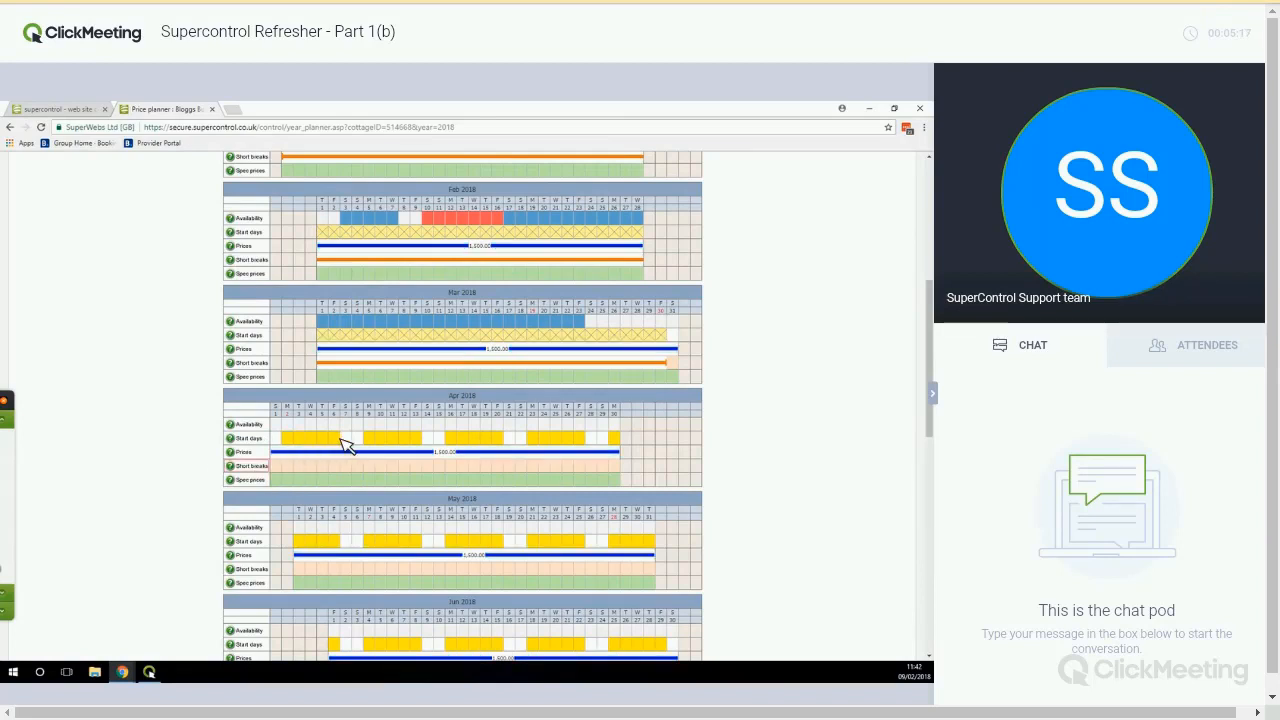
left_click(333, 438)
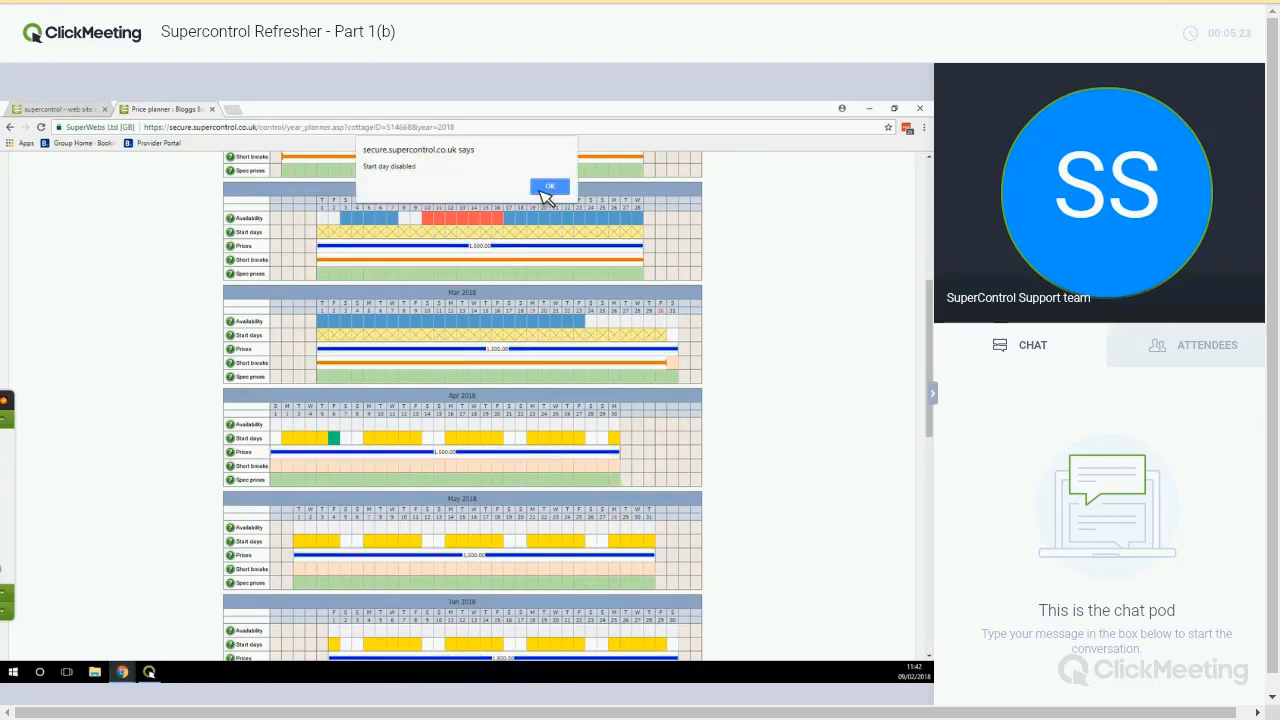
mouse_move(347, 445)
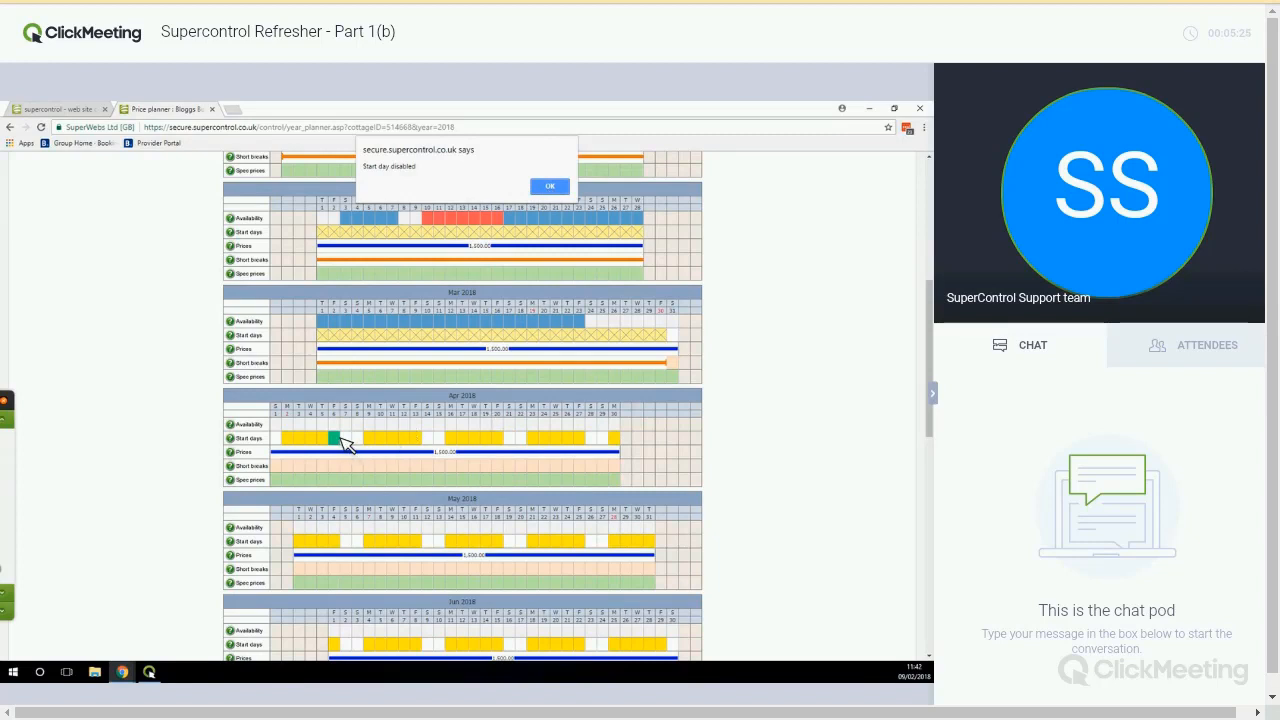
left_click(550, 186)
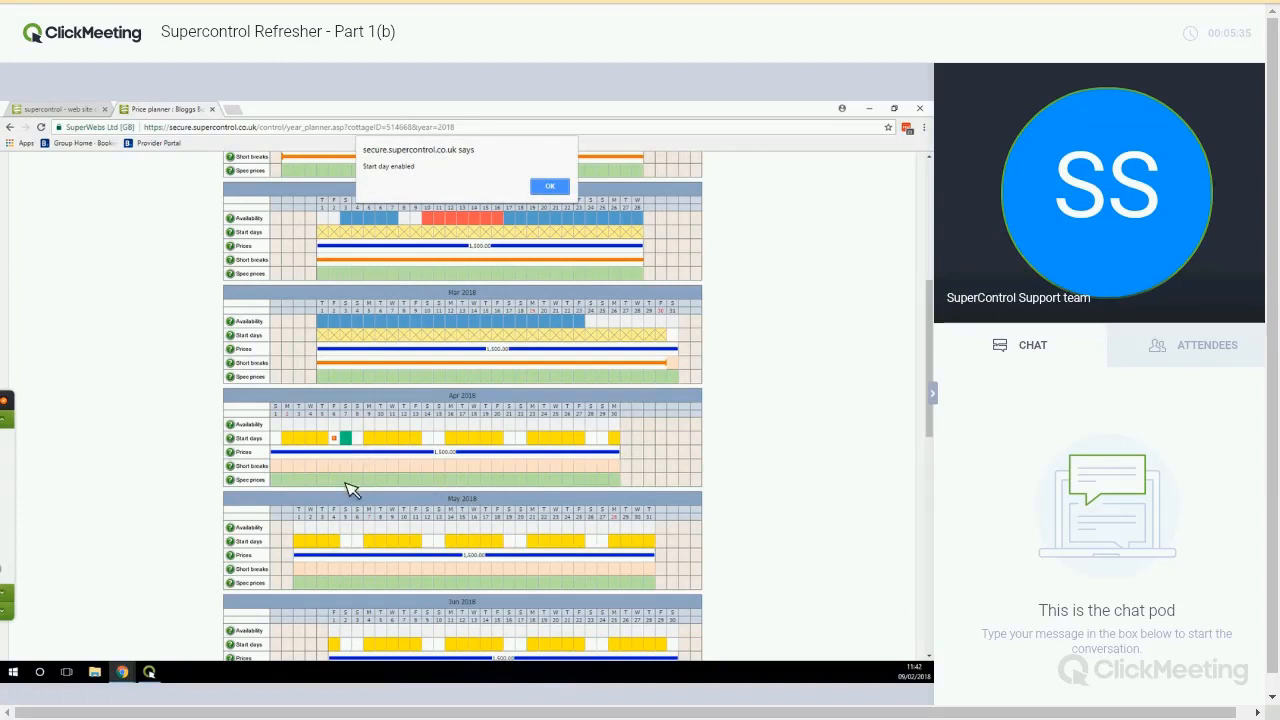
left_click(550, 186)
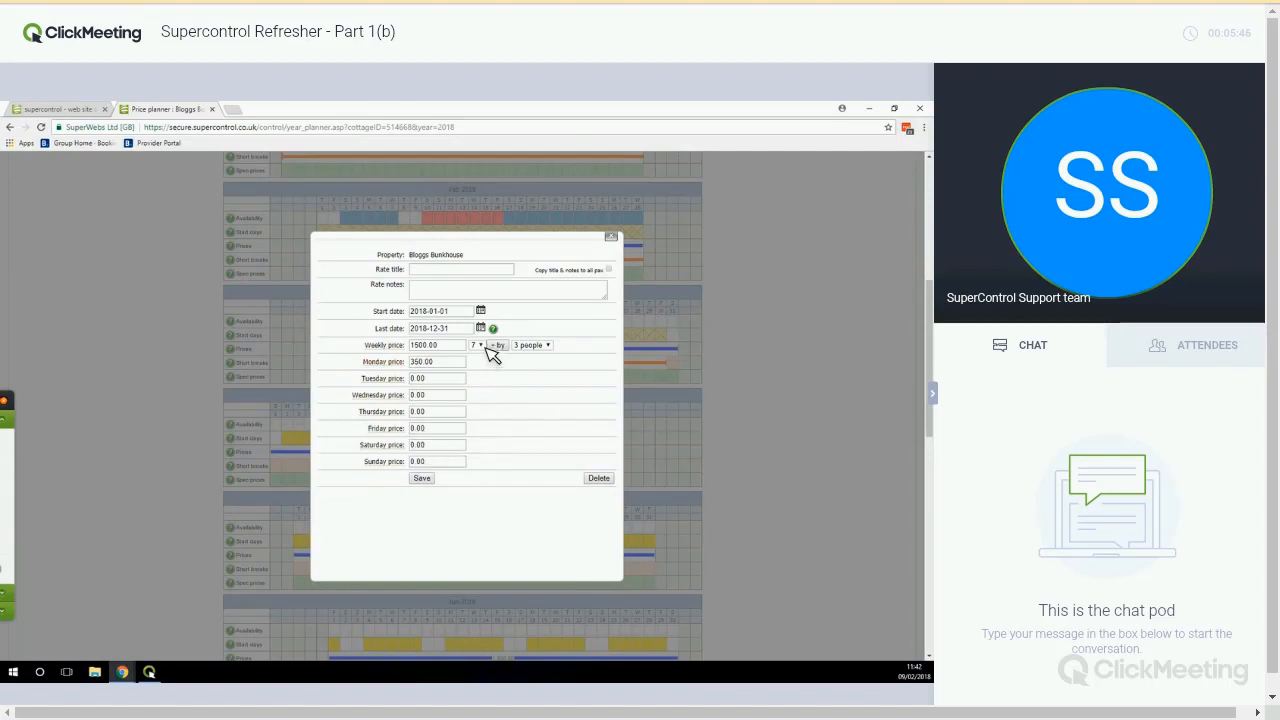
mouse_move(485, 360)
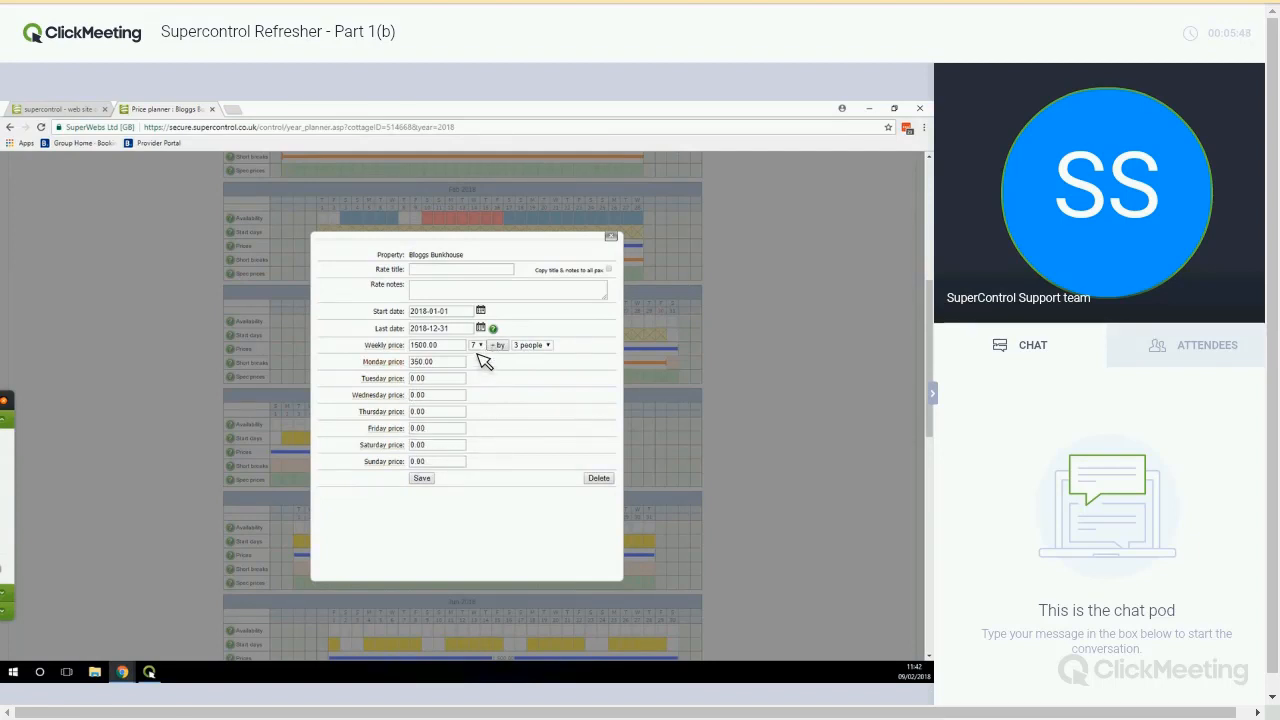
left_click(477, 345)
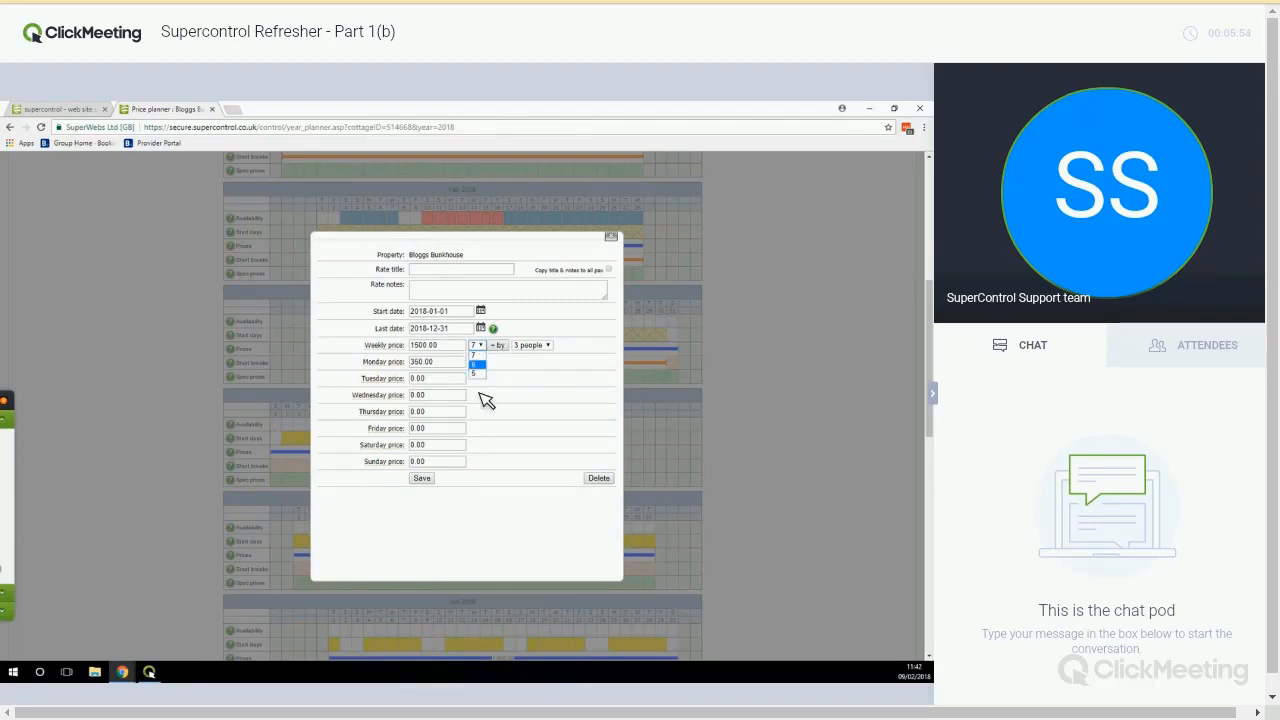
left_click(475, 363)
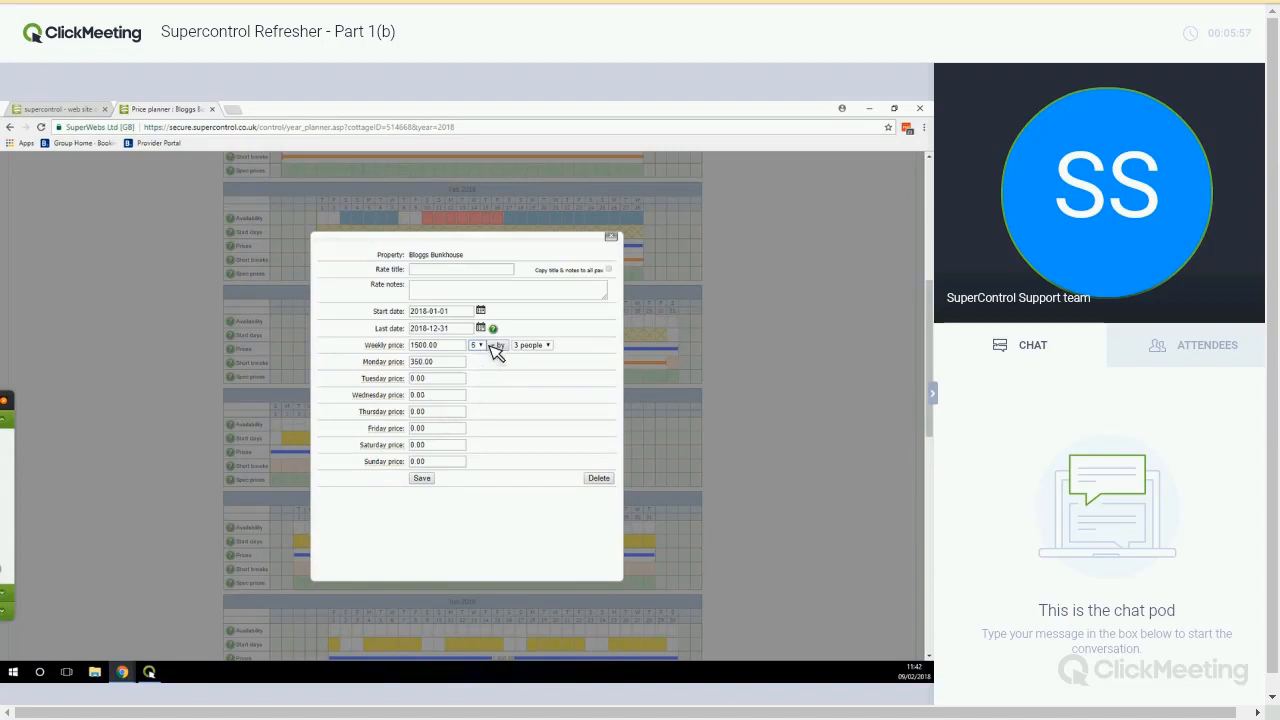
left_click(437, 394)
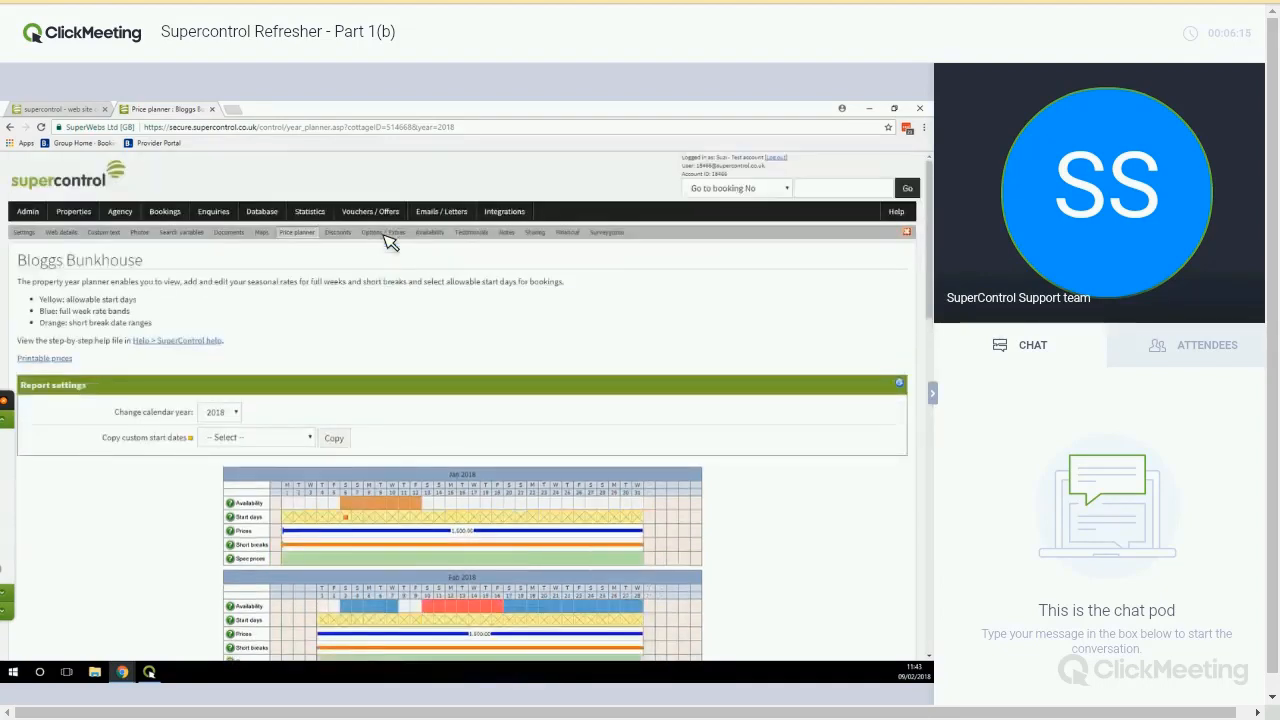
Step: Review Bloggs Bunkhouse's Options / Extras: Additional Person, Local Guidebooks, agency fees and the 'No large dogs allowed.' note
left_click(383, 232)
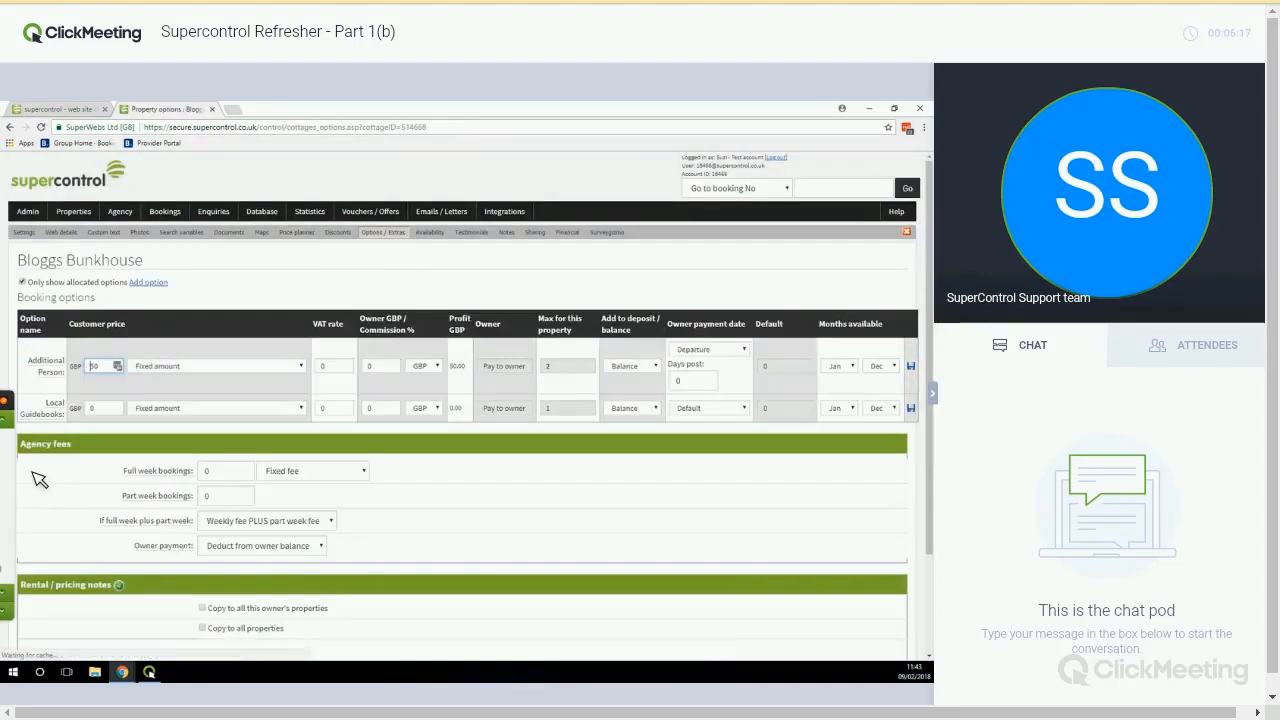
scroll("down", 3)
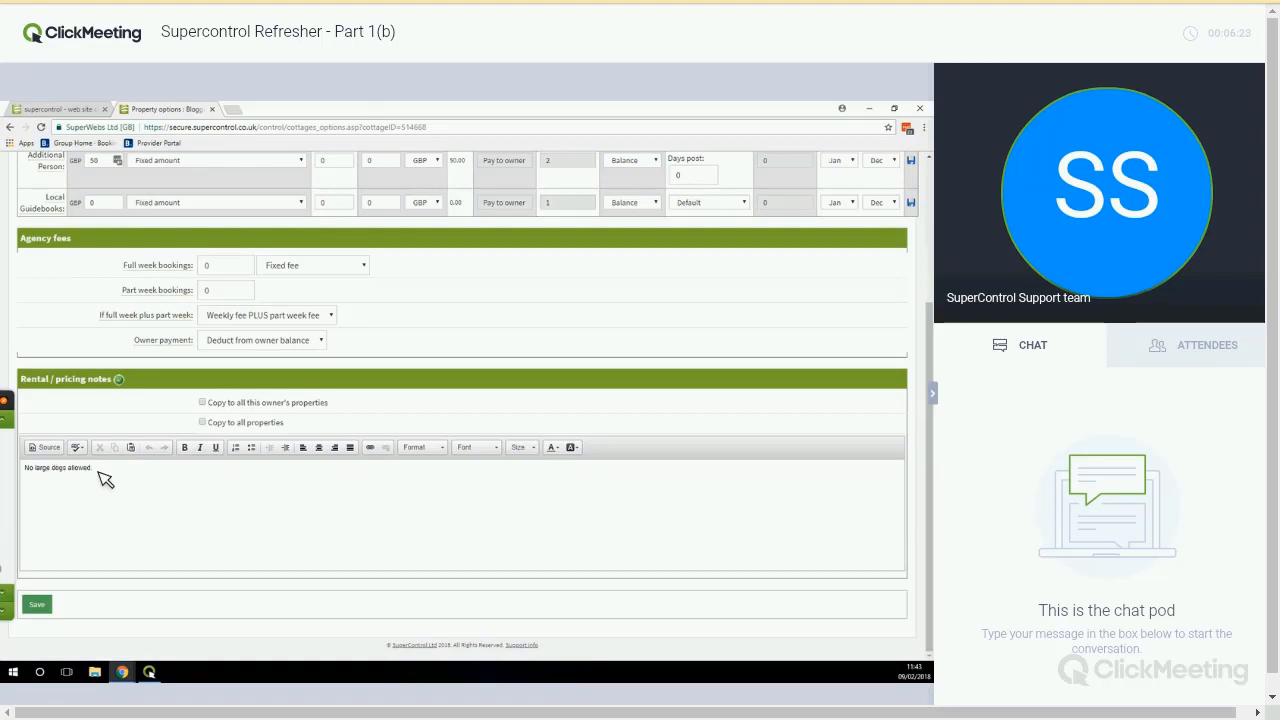
mouse_move(154, 550)
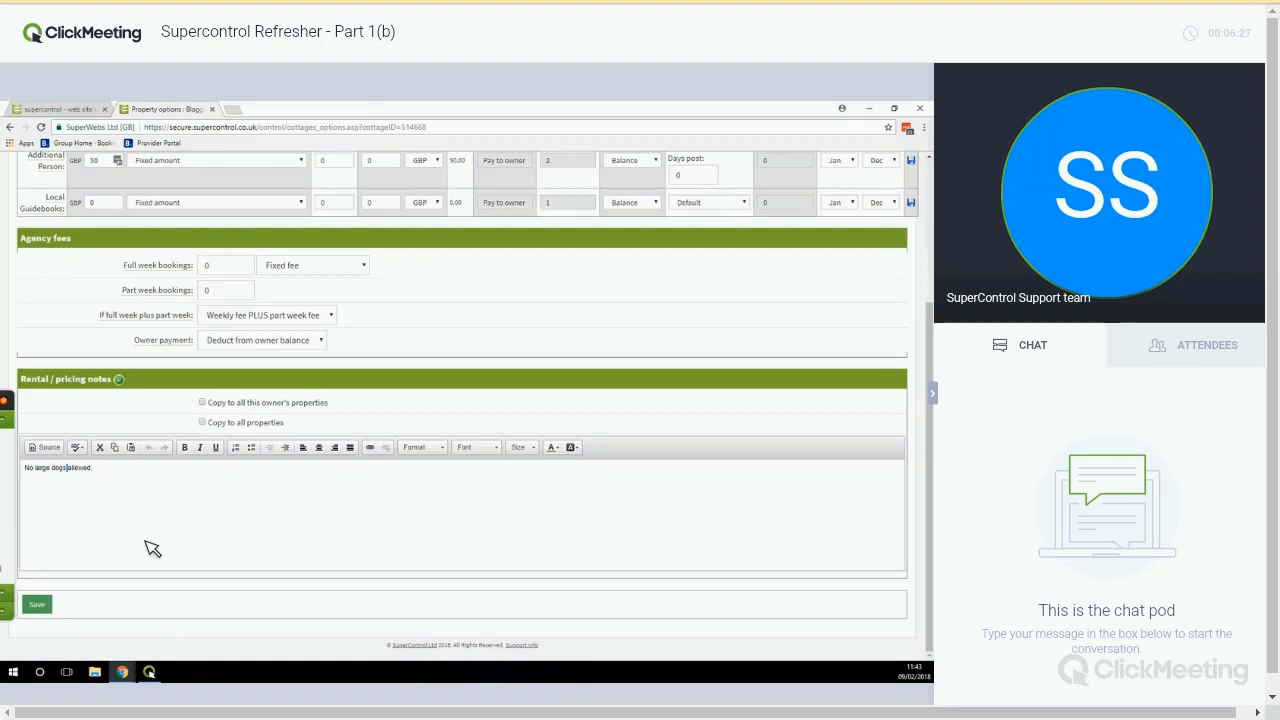
mouse_move(509, 496)
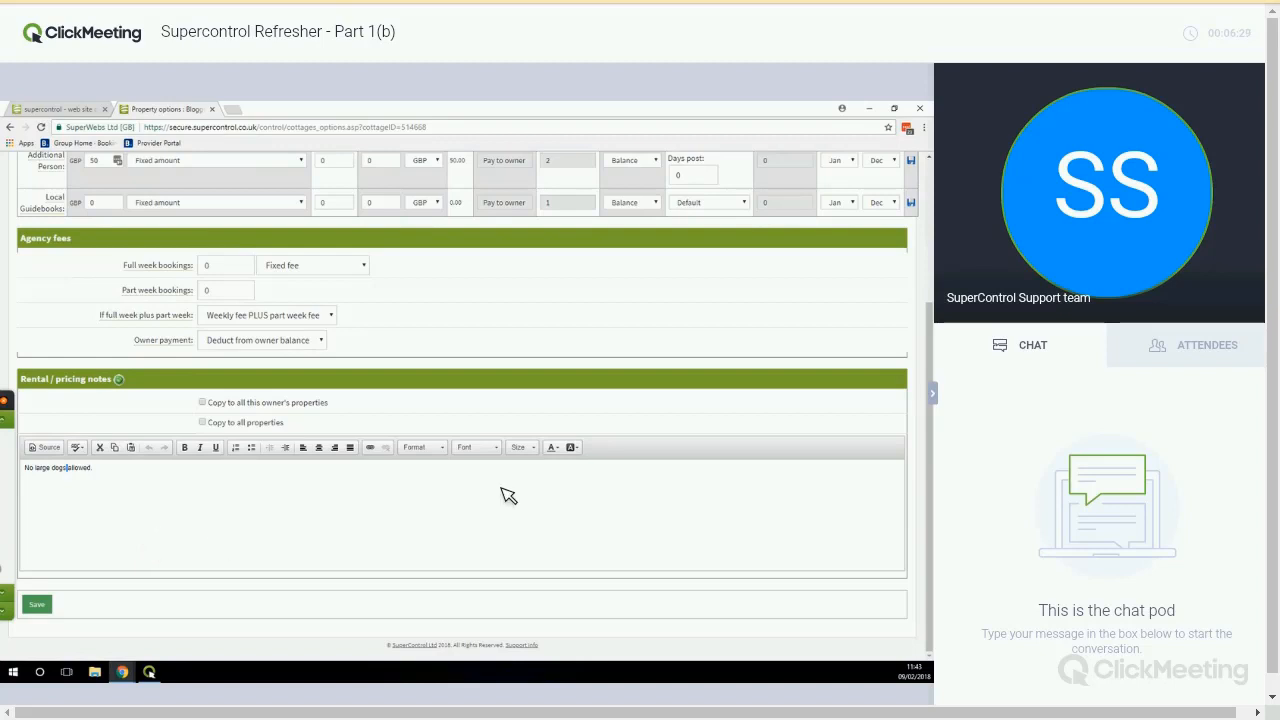
mouse_move(545, 469)
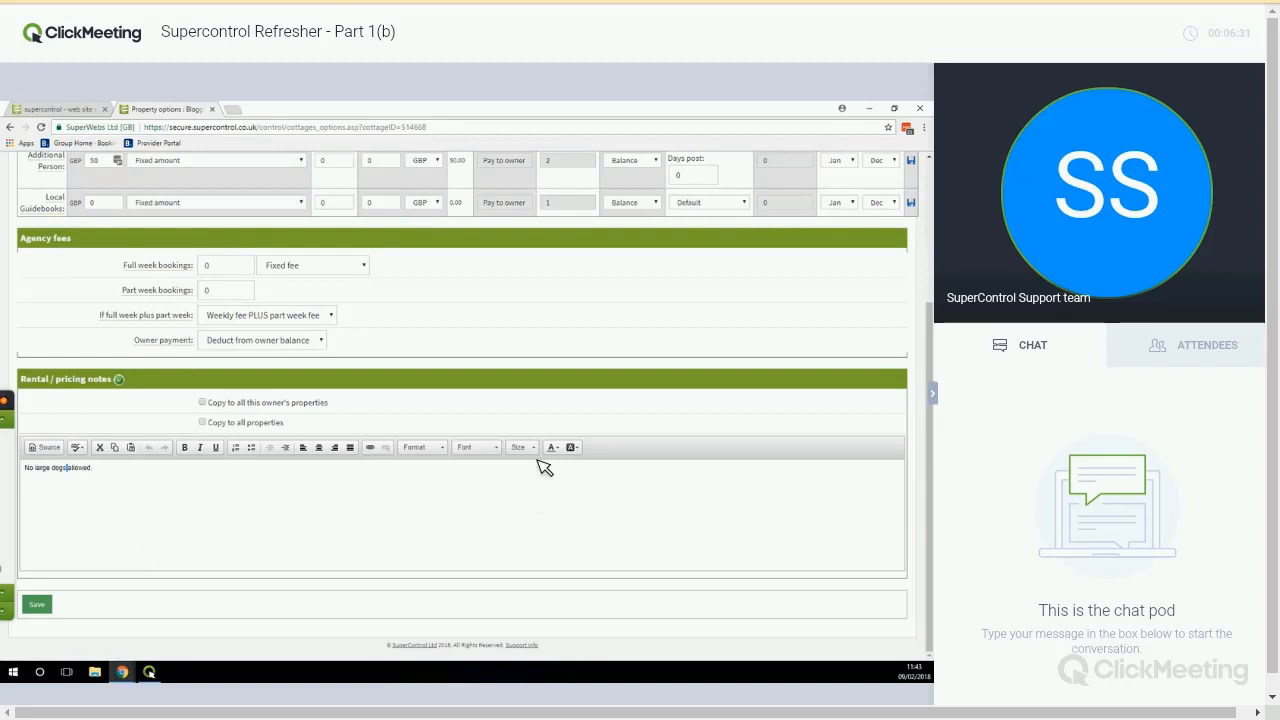
scroll("up", 3)
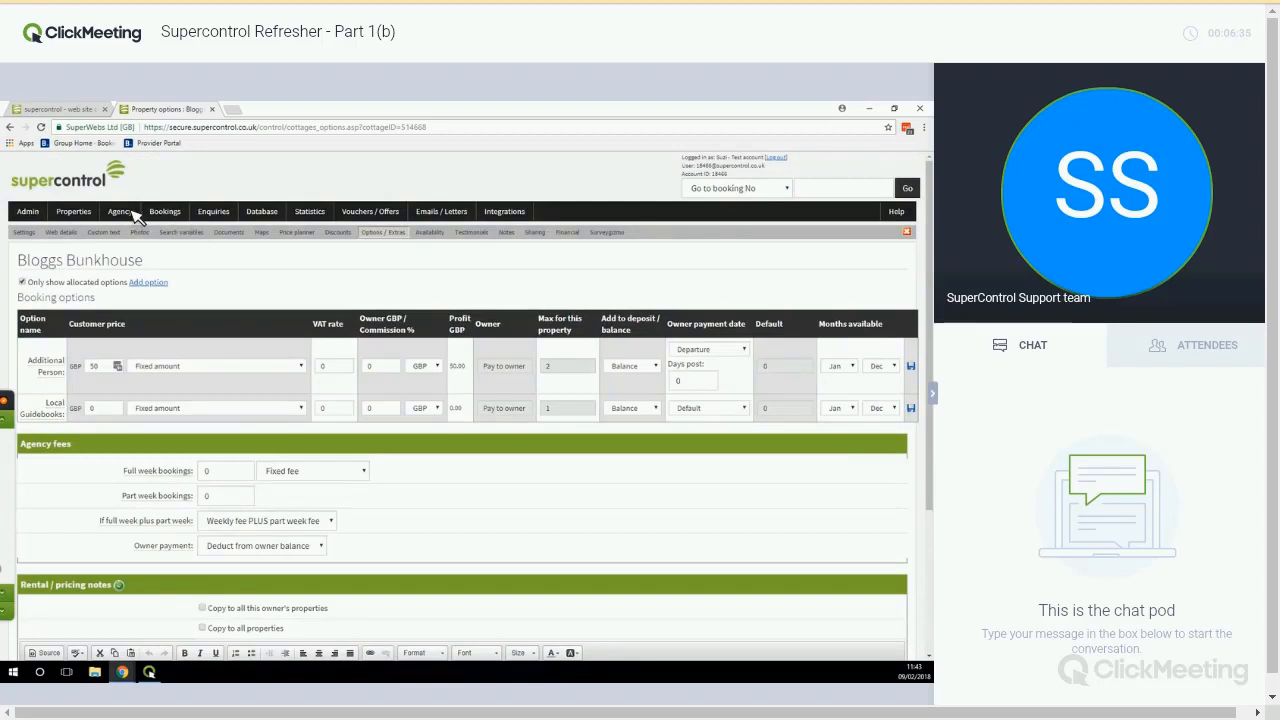
Step: Browse the agency and property menus and land on the chart display options showing calendars until Jan 2019 for 2 months
left_click(119, 211)
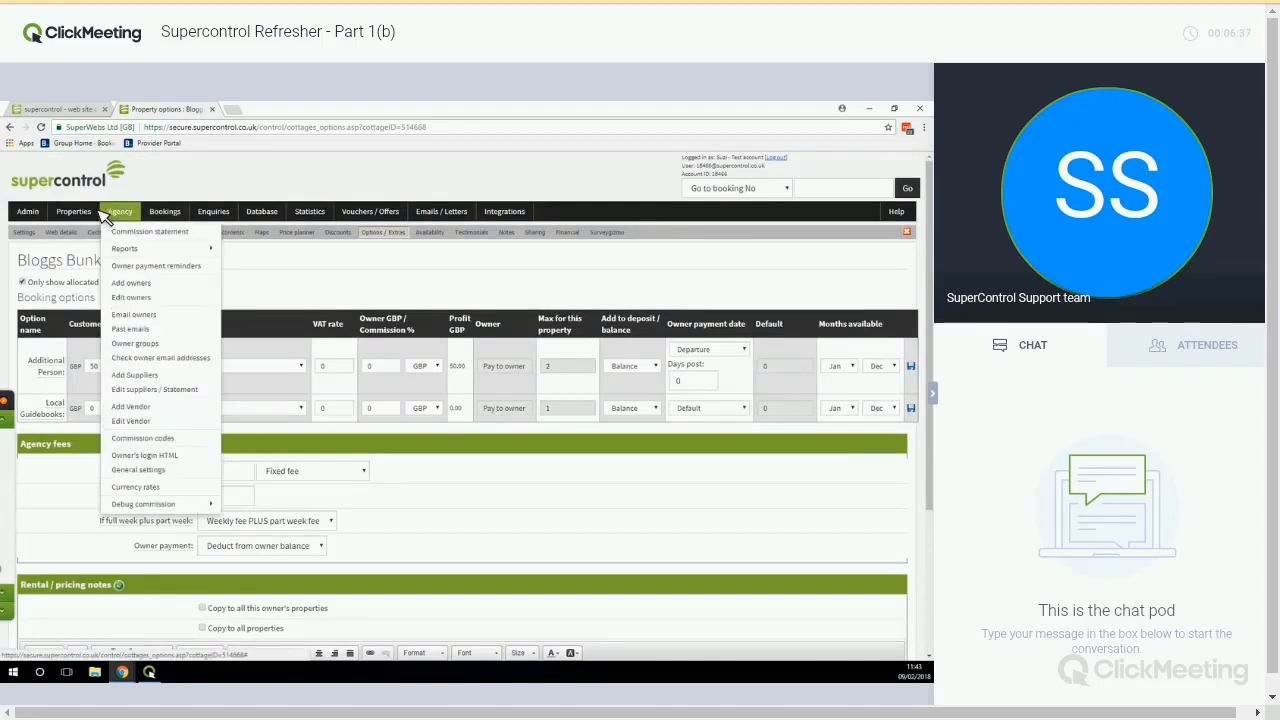
left_click(73, 211)
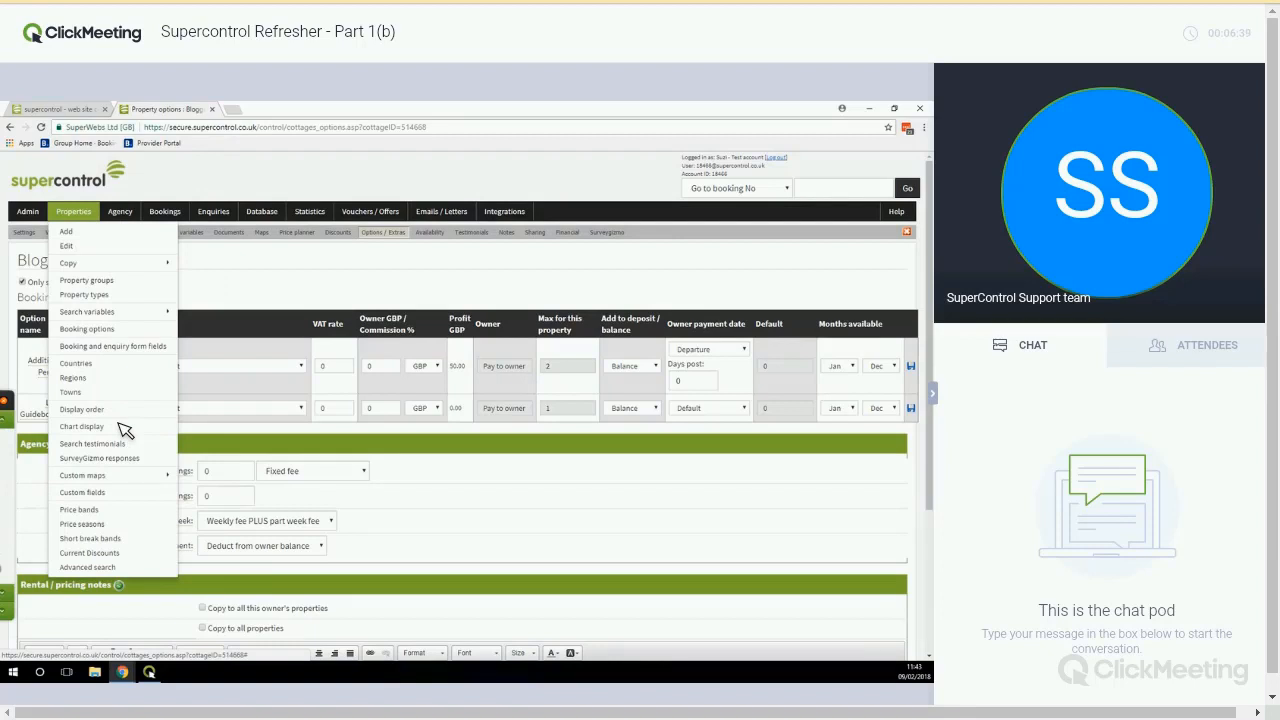
left_click(81, 427)
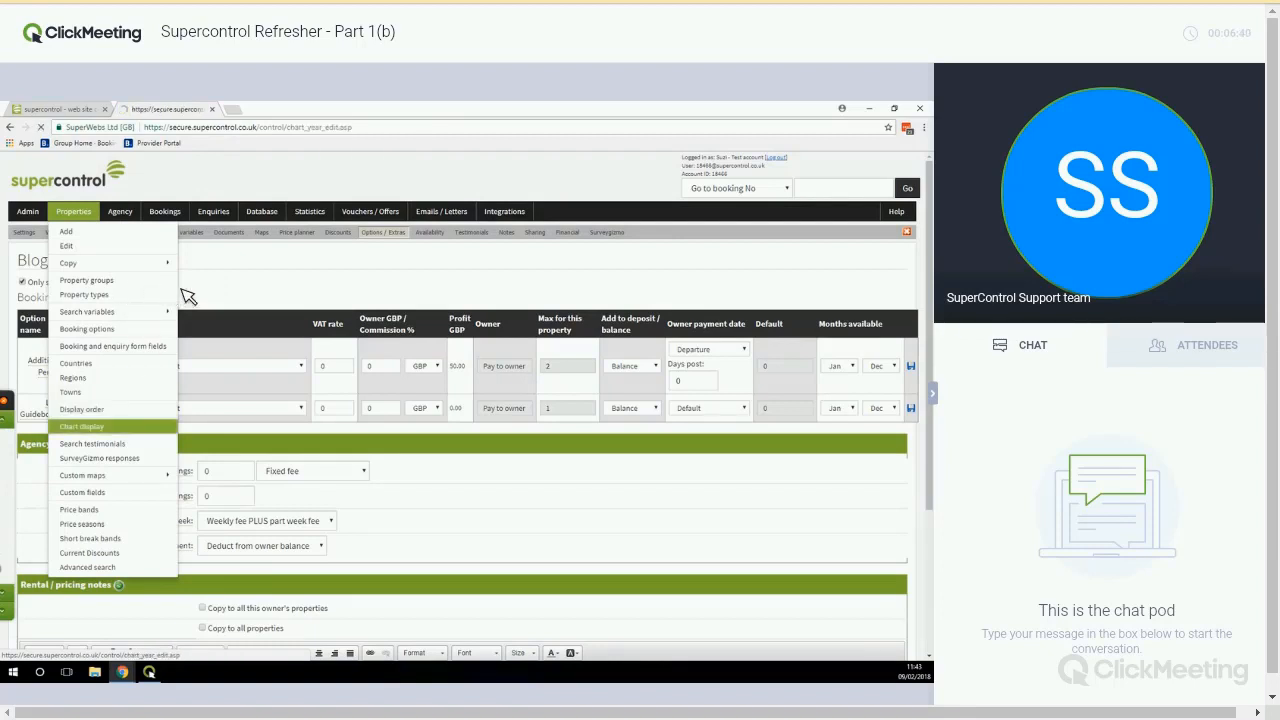
left_click(82, 427)
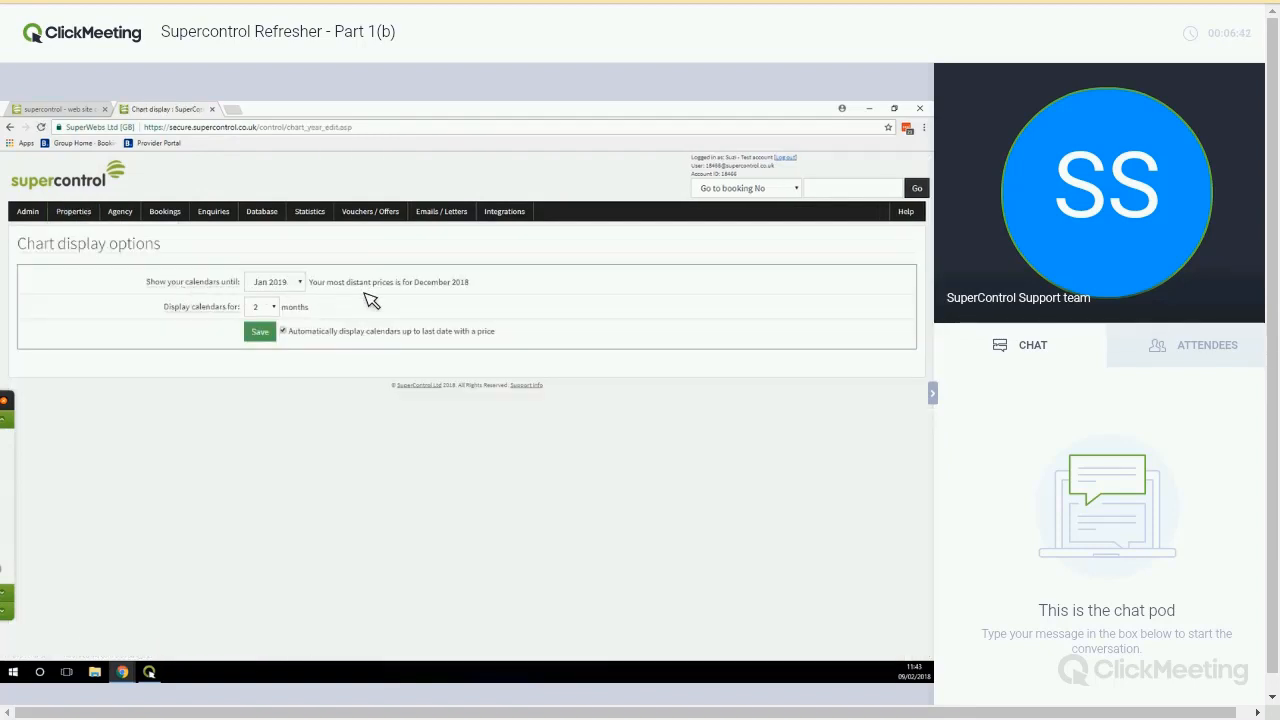
mouse_move(343, 300)
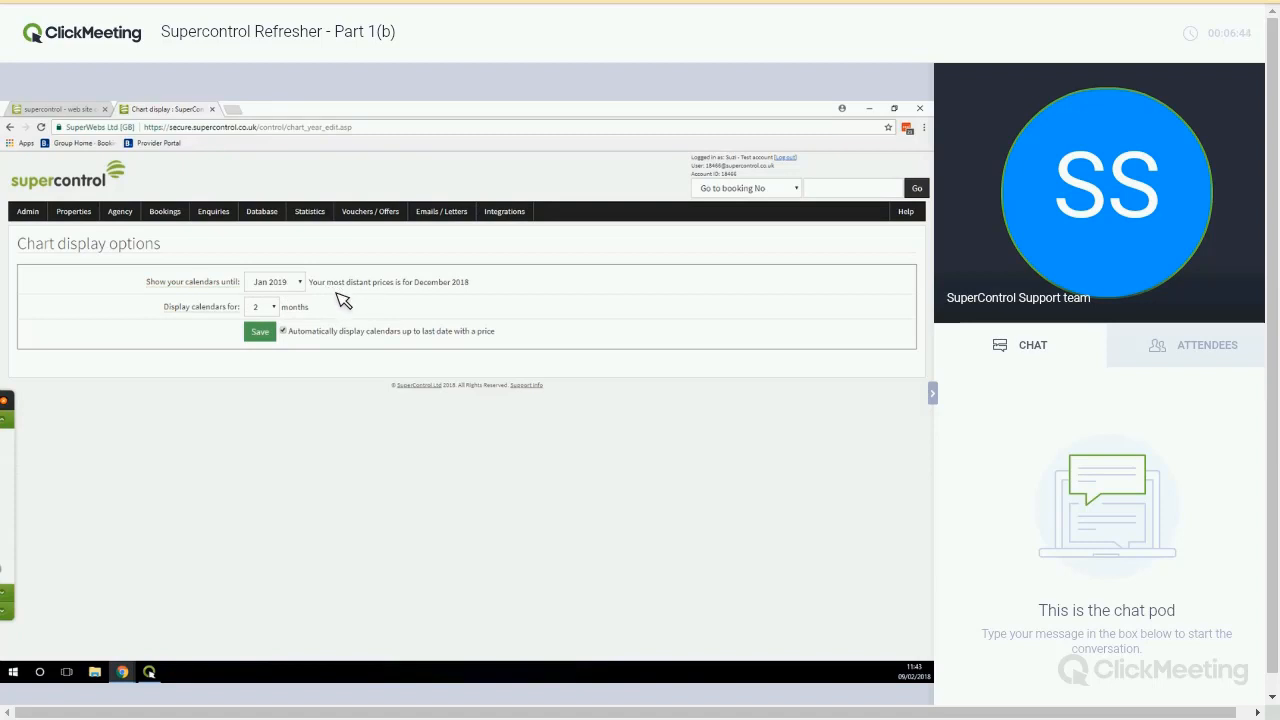
mouse_move(457, 296)
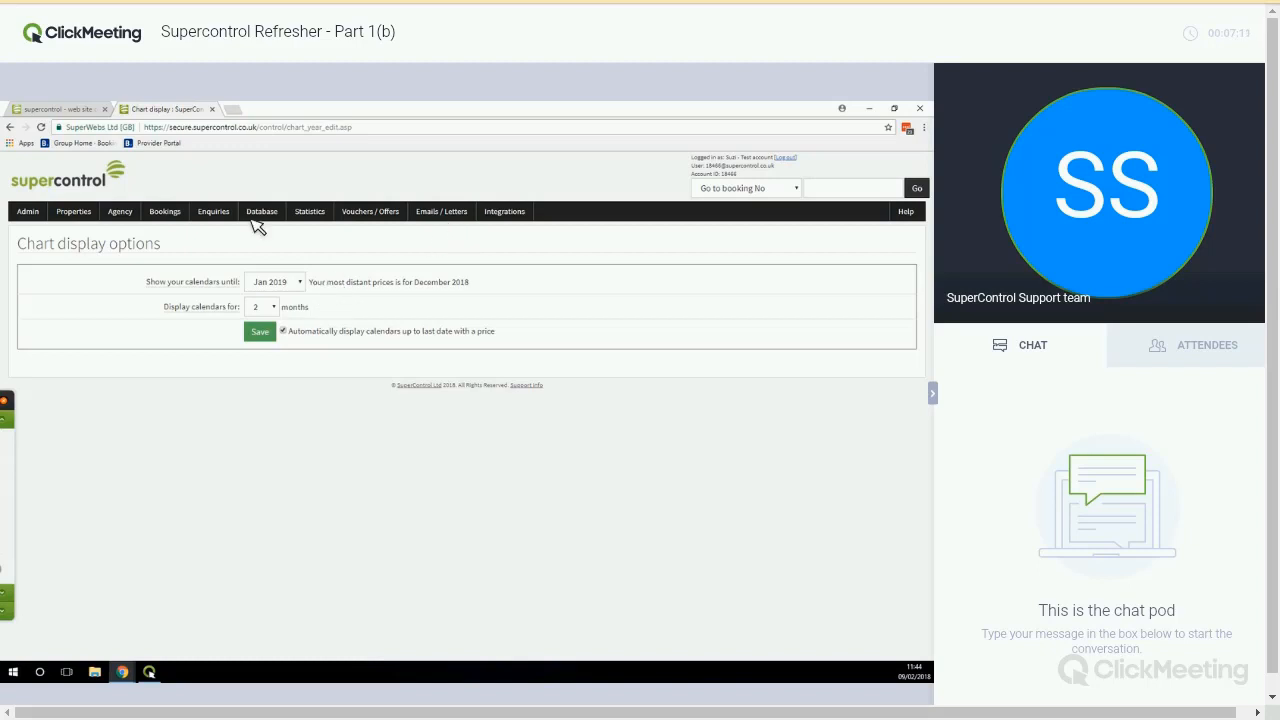
mouse_move(170, 217)
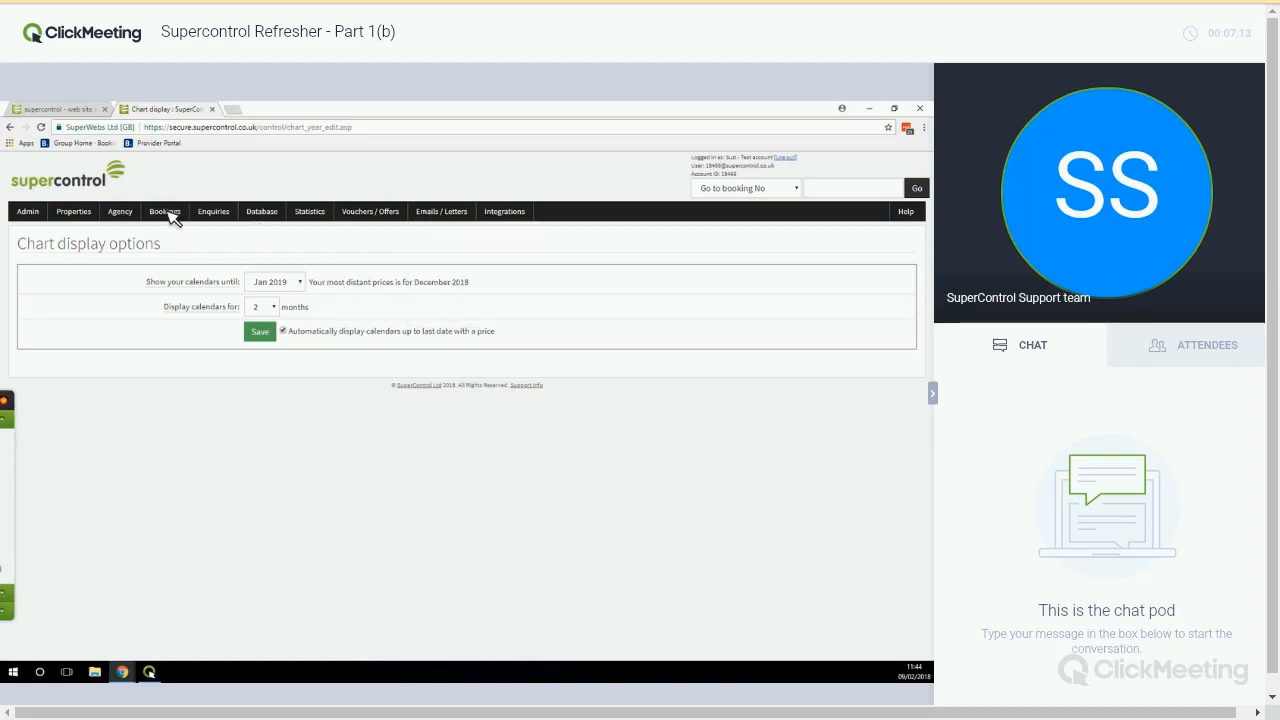
Step: Reach Booking sources from the Bookings menu, listing Google, Word of mouth, Holiday Lettings, Other and Return Visitor
left_click(165, 211)
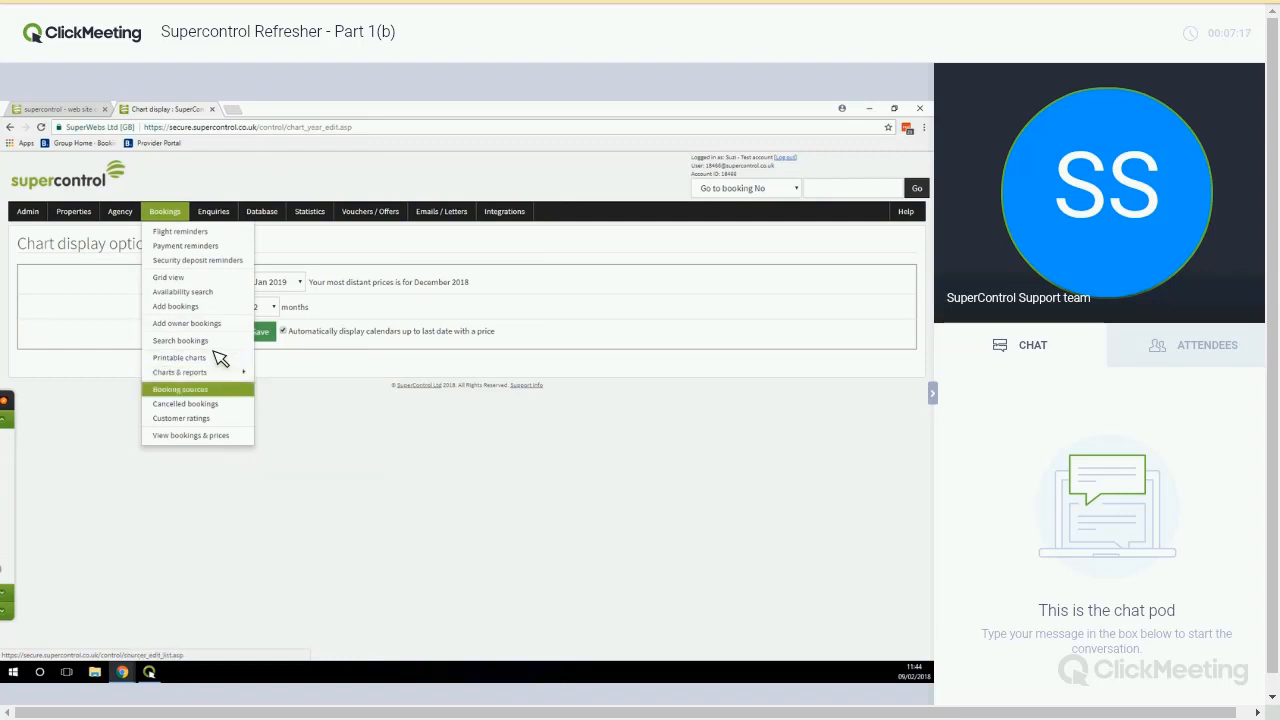
left_click(180, 389)
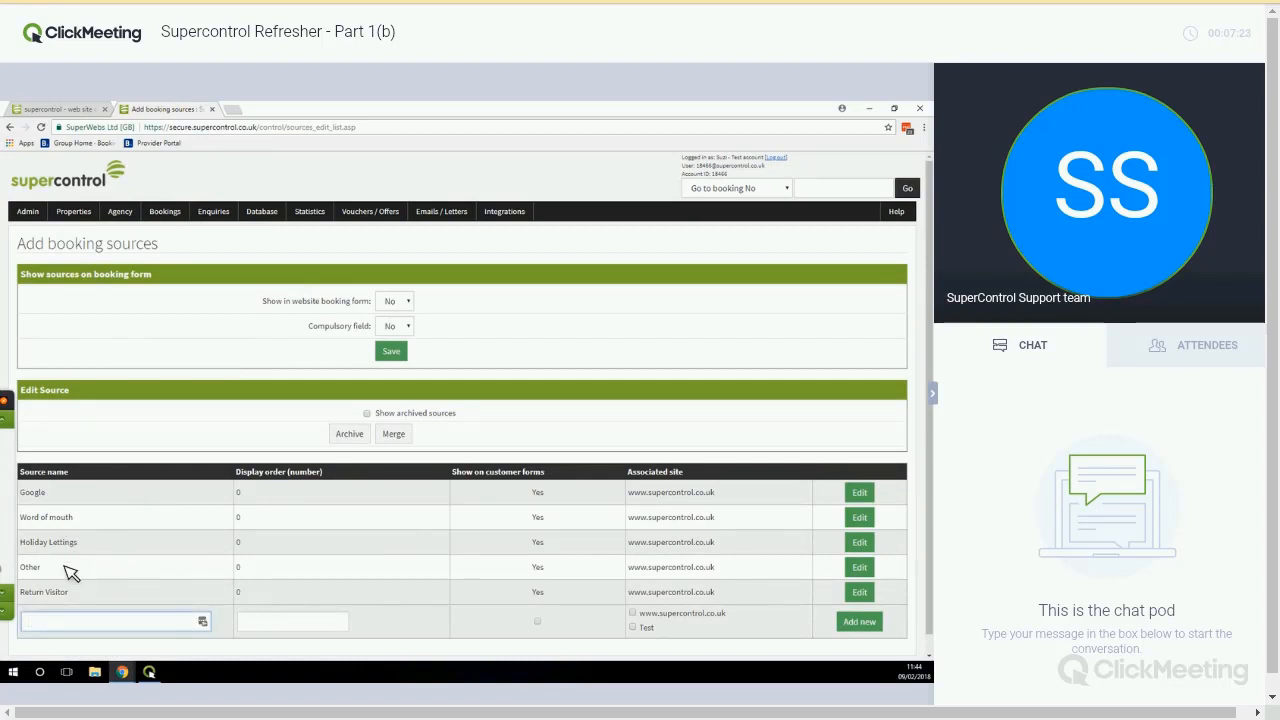
mouse_move(58, 554)
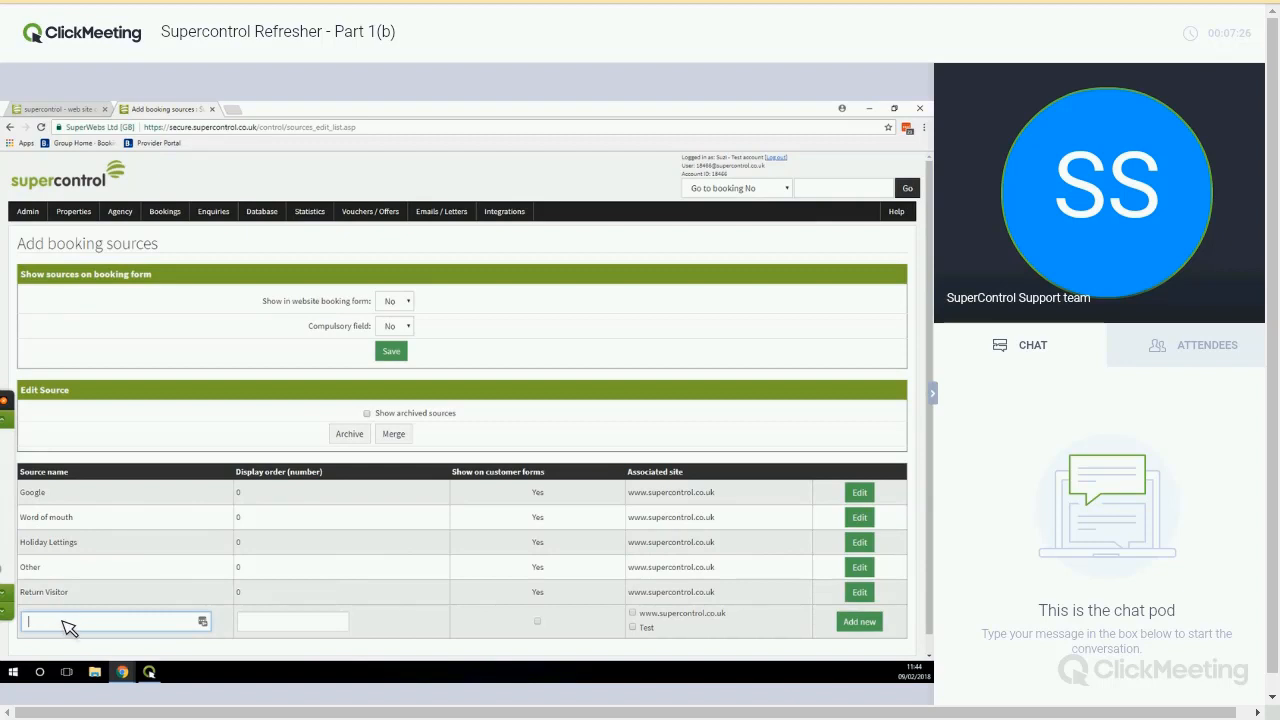
mouse_move(371, 623)
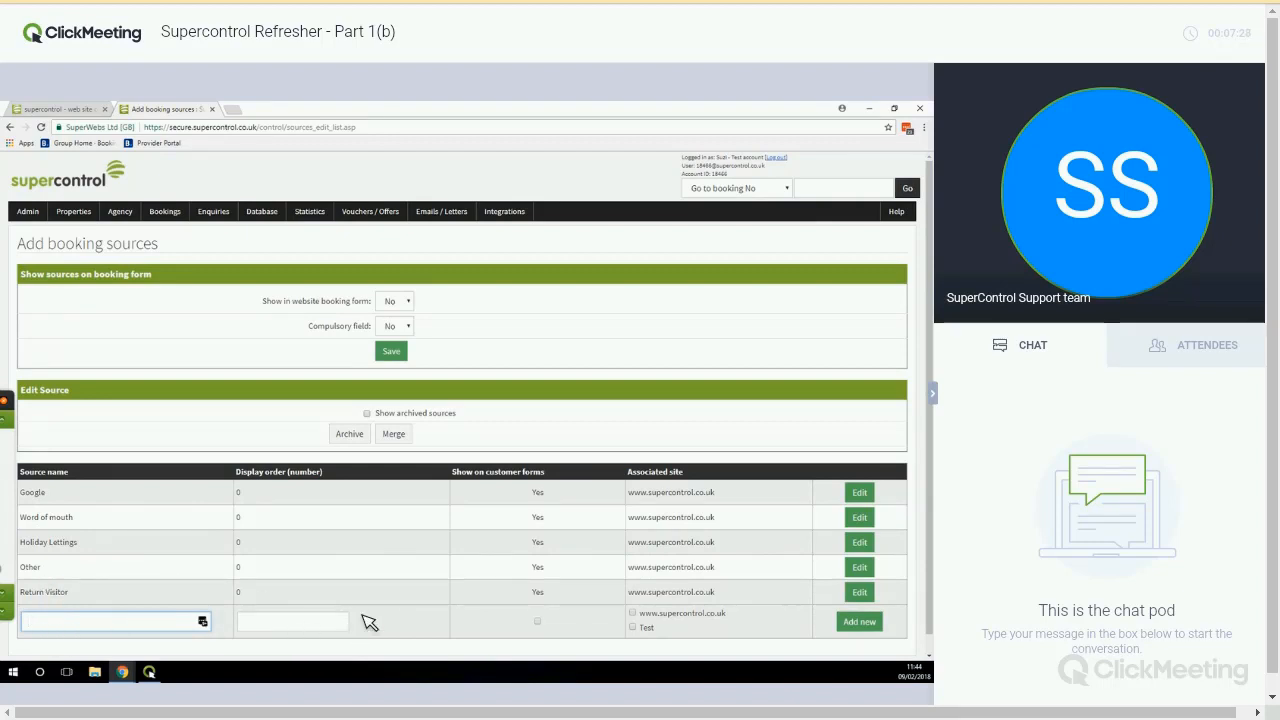
left_click(110, 621)
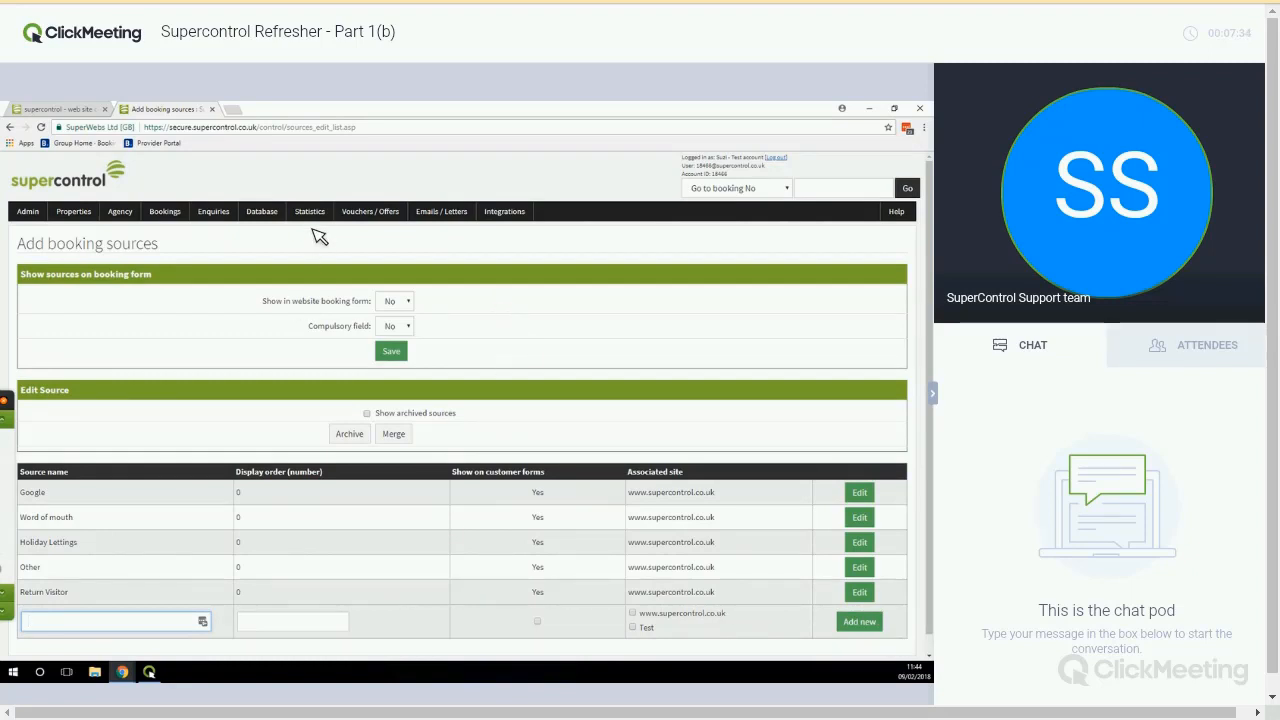
mouse_move(363, 455)
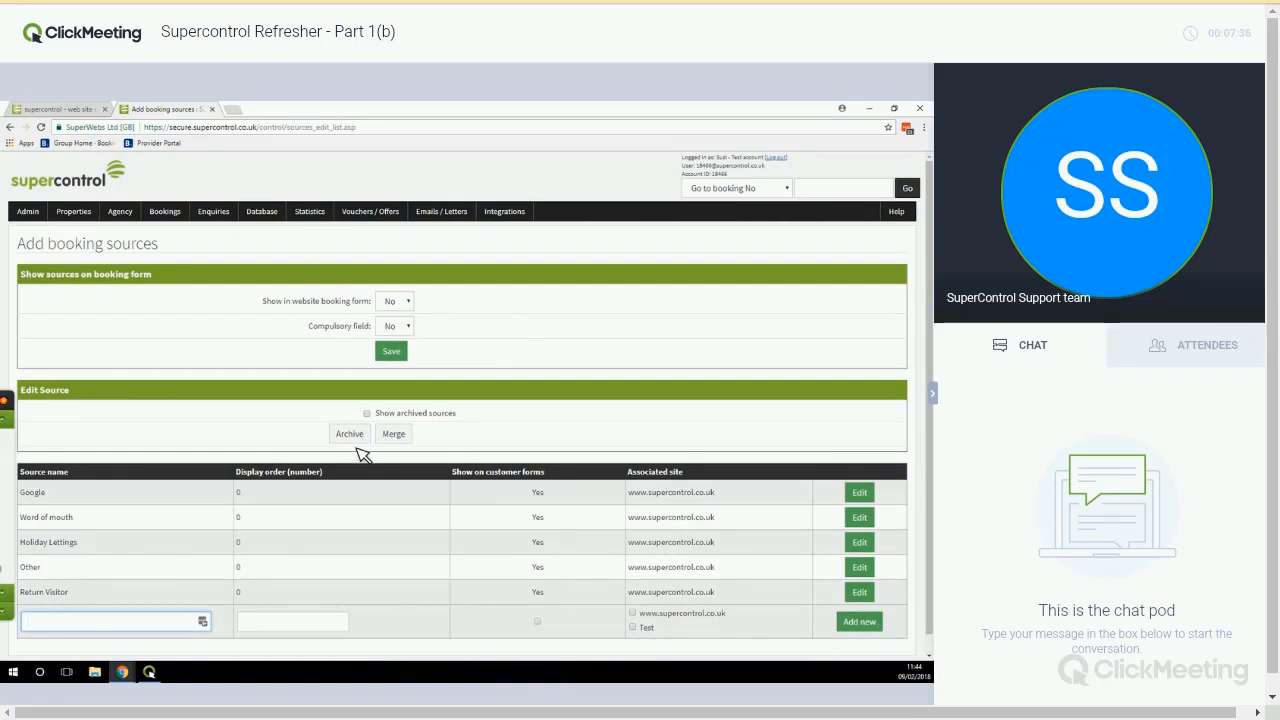
Step: View the Customer booking sources statistics report charting 2018 sources by month
left_click(309, 211)
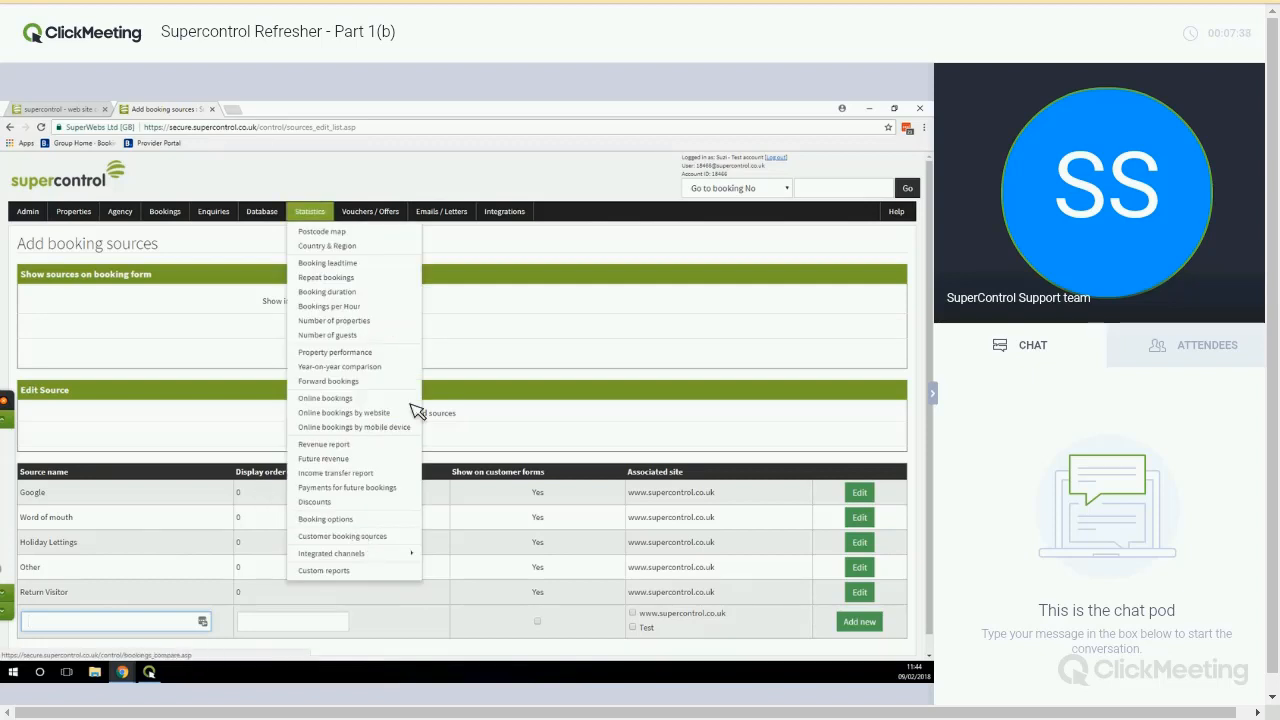
left_click(325, 398)
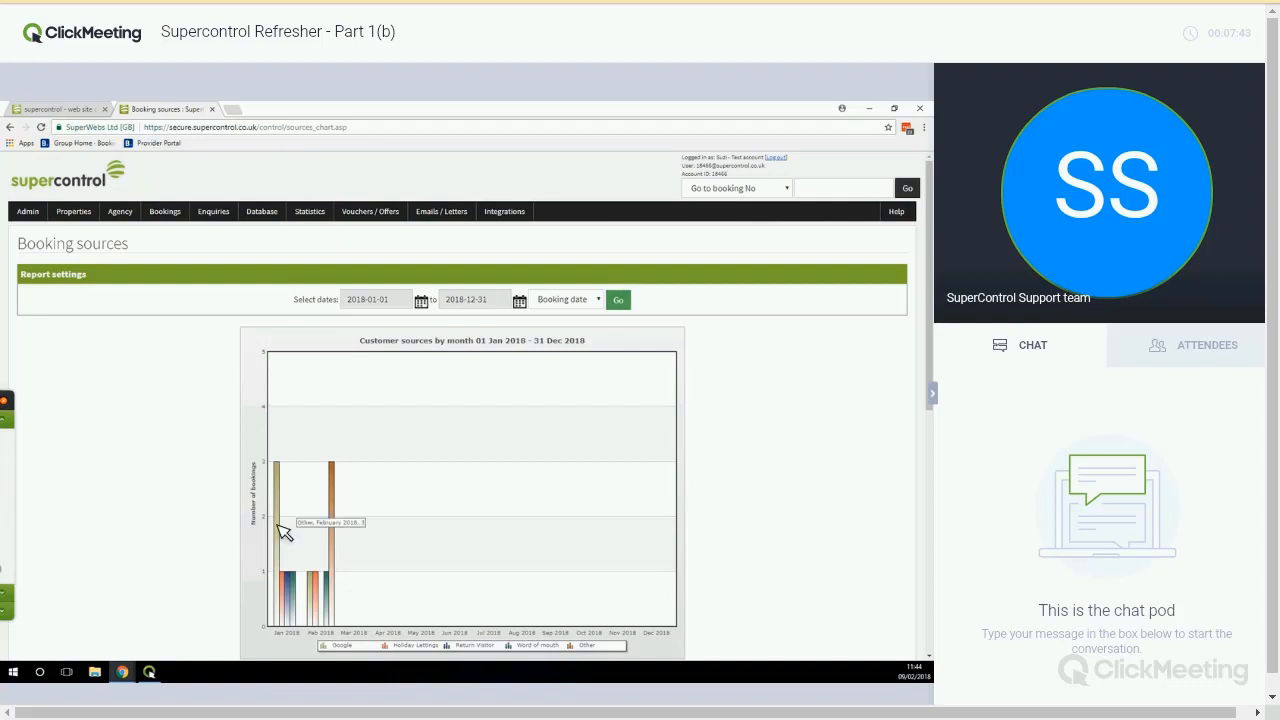
scroll("down", 3)
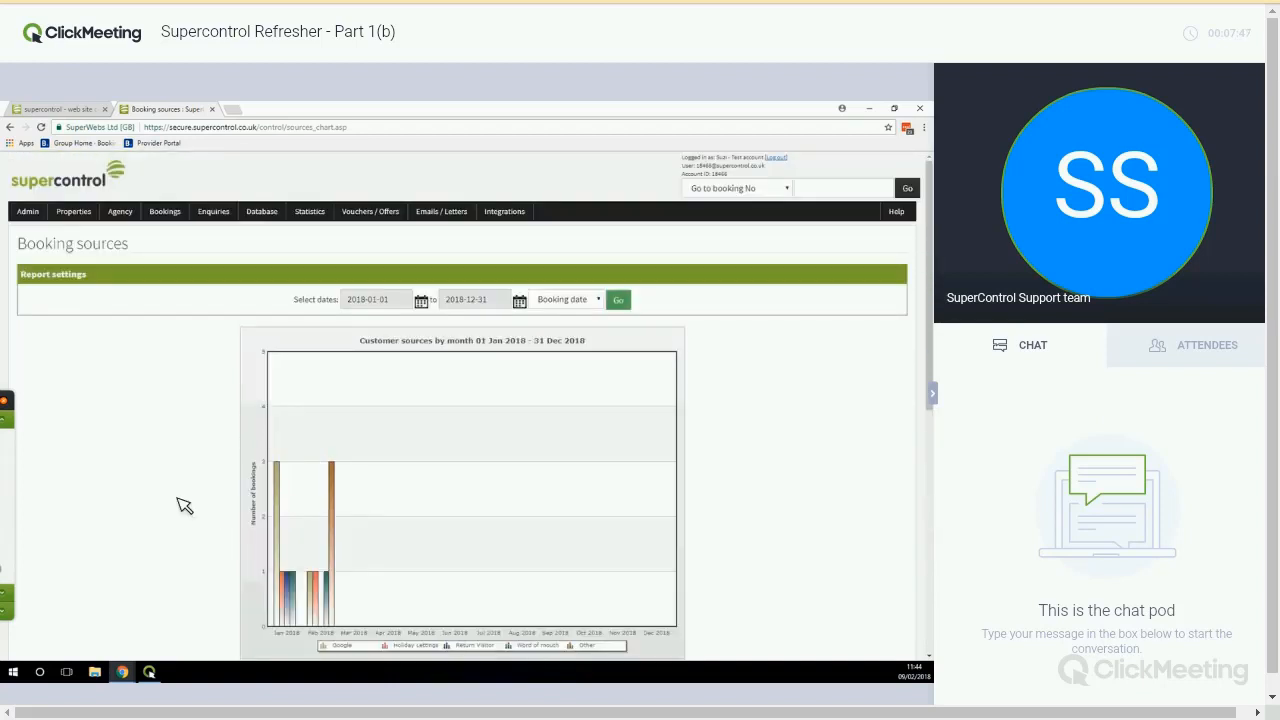
mouse_move(155, 475)
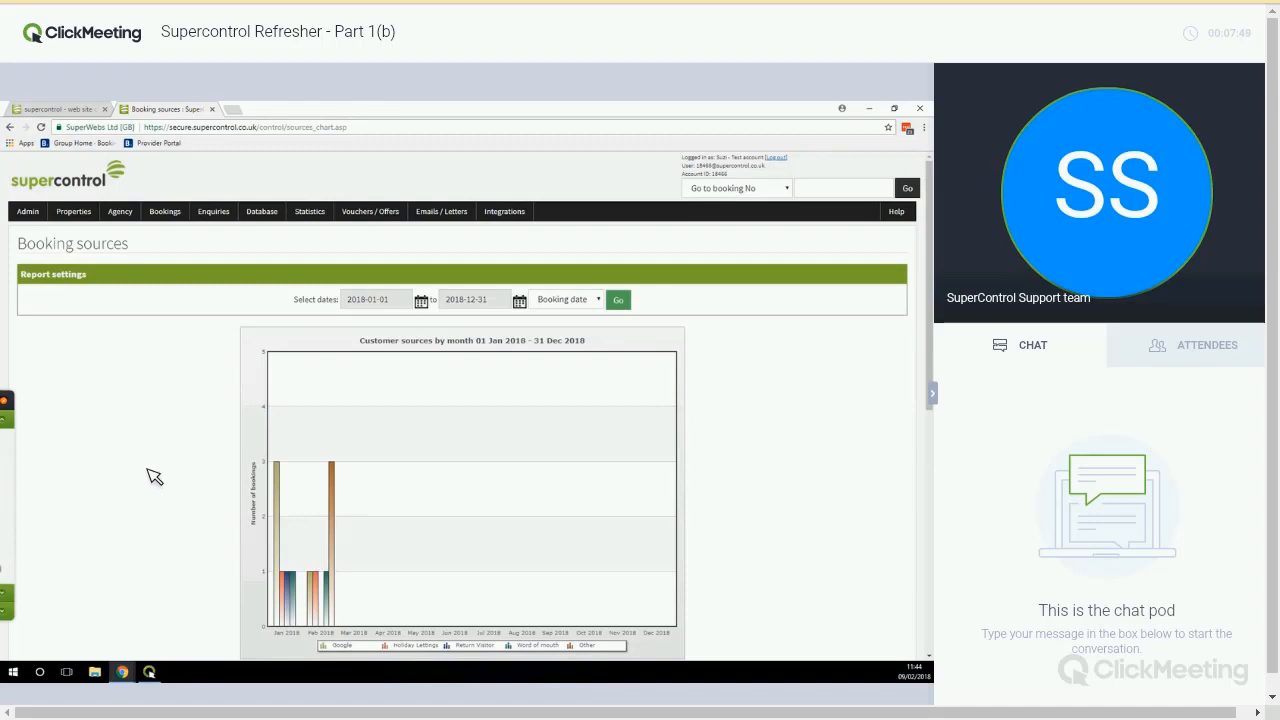
mouse_move(178, 213)
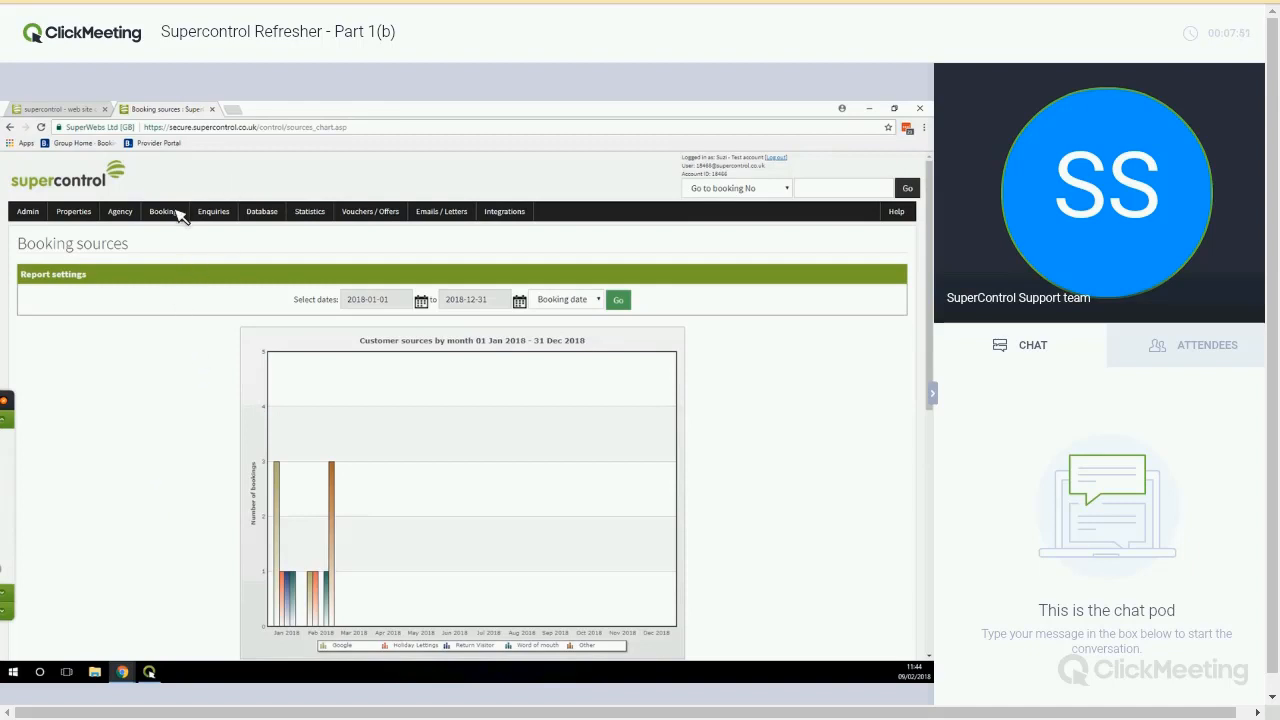
Step: Switch to the Bookings grid view showing February 2018 bookings across the five properties
left_click(165, 211)
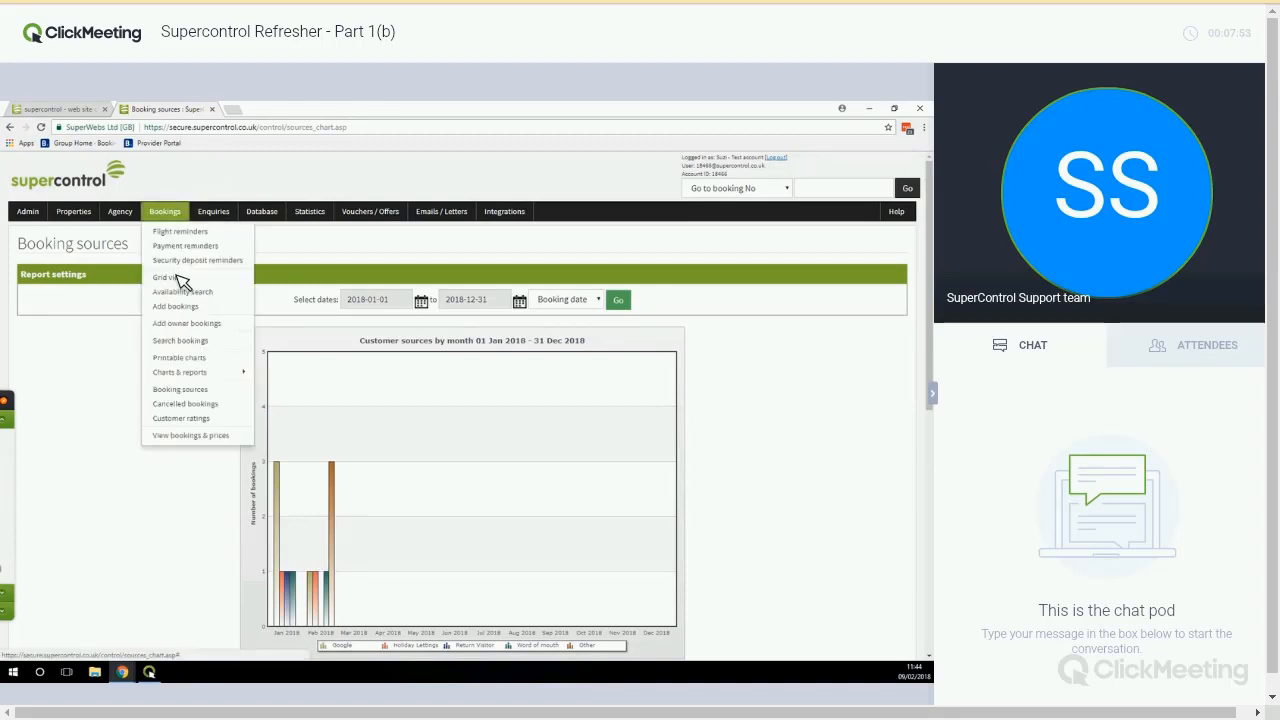
left_click(168, 277)
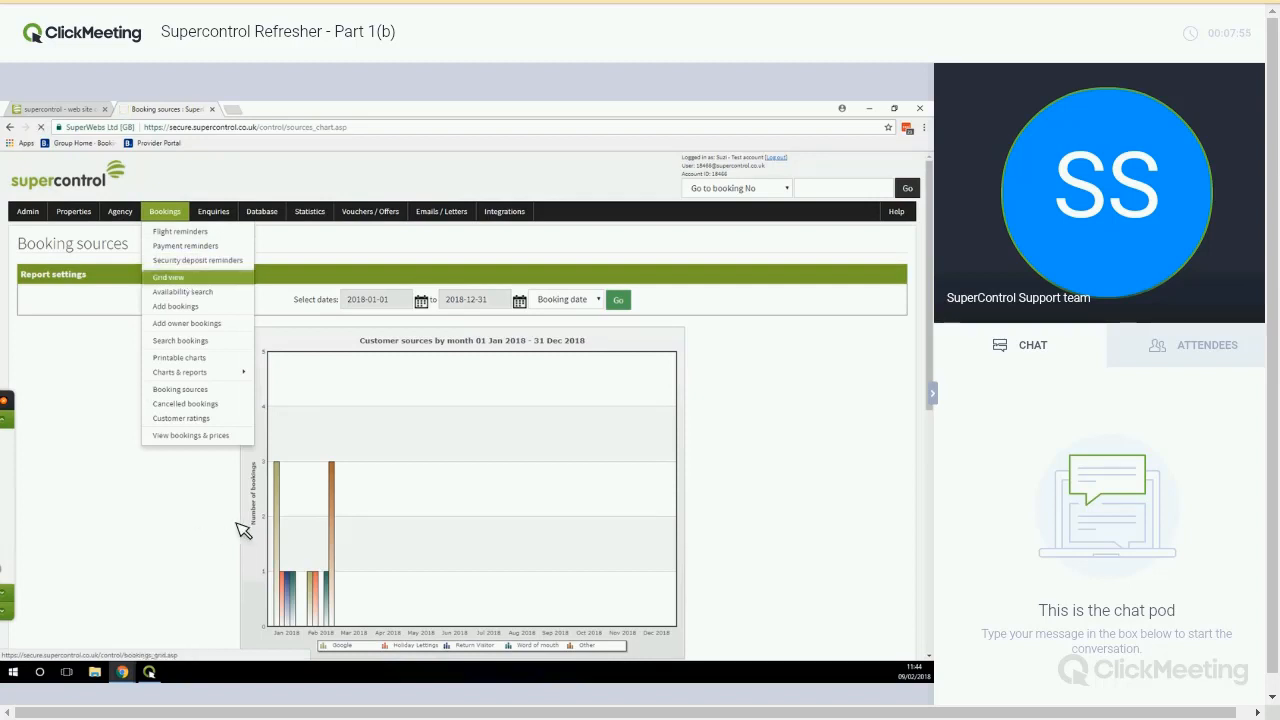
left_click(168, 277)
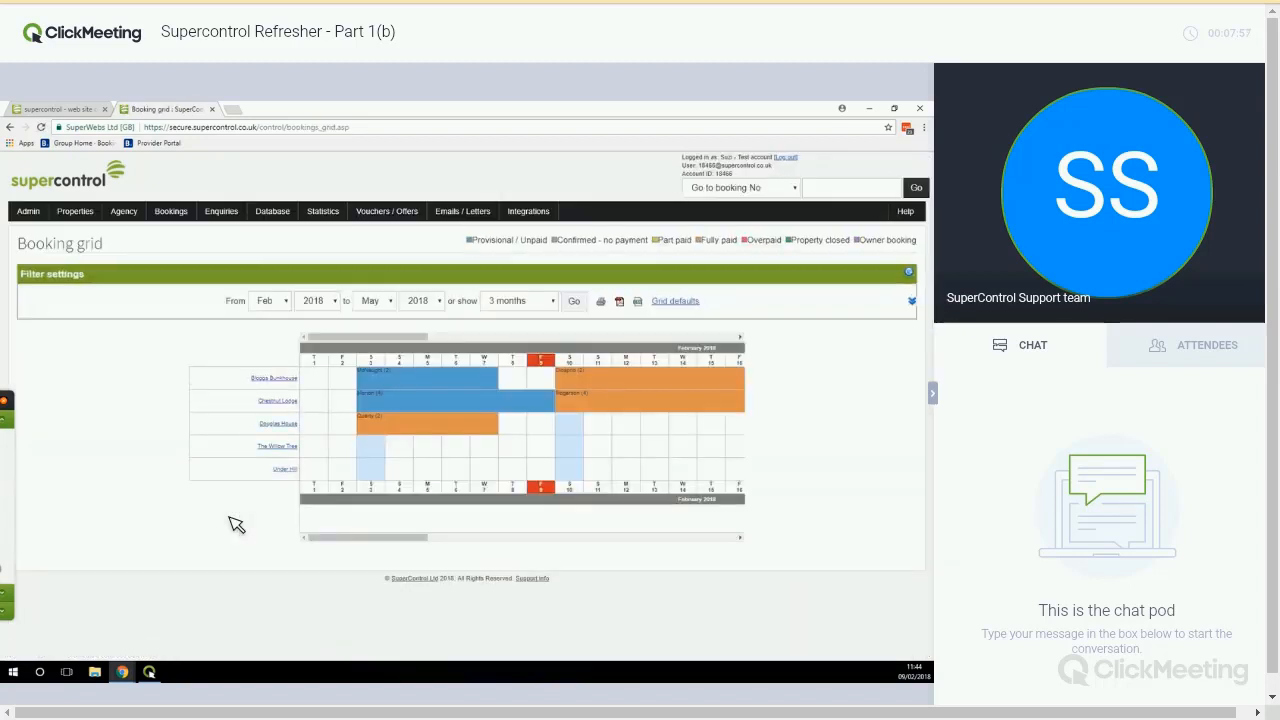
mouse_move(234, 509)
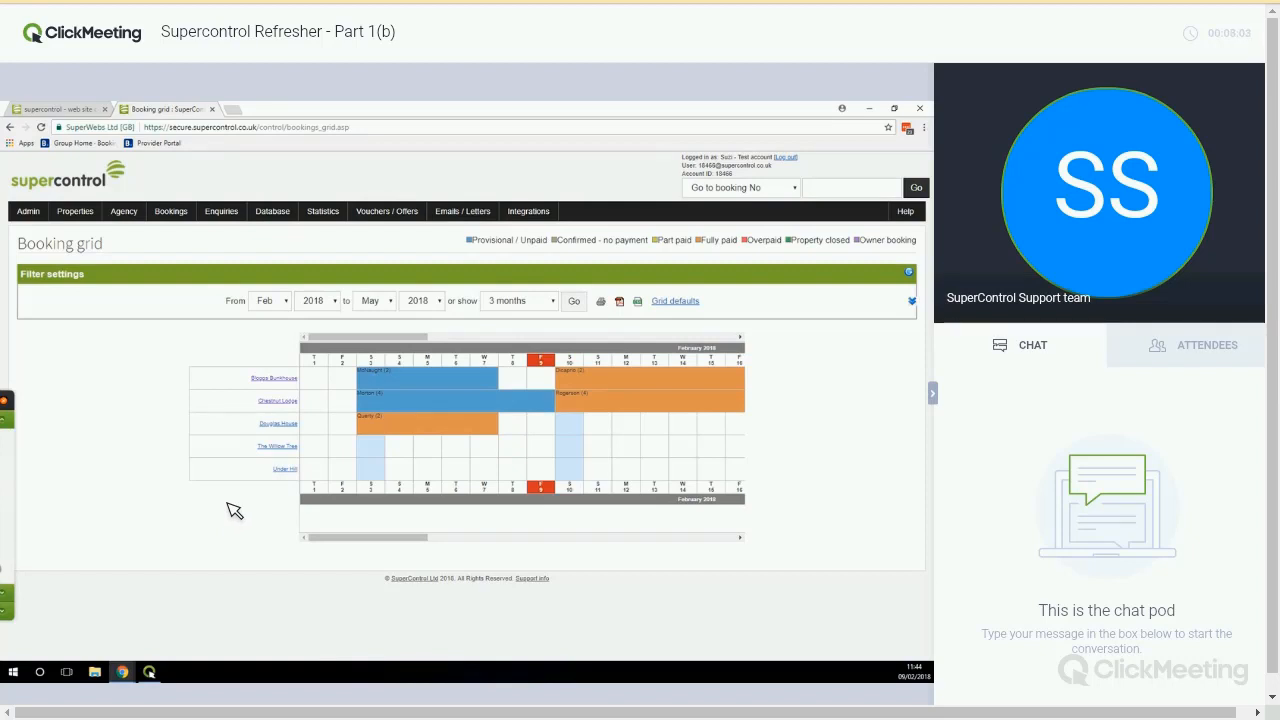
mouse_move(577, 409)
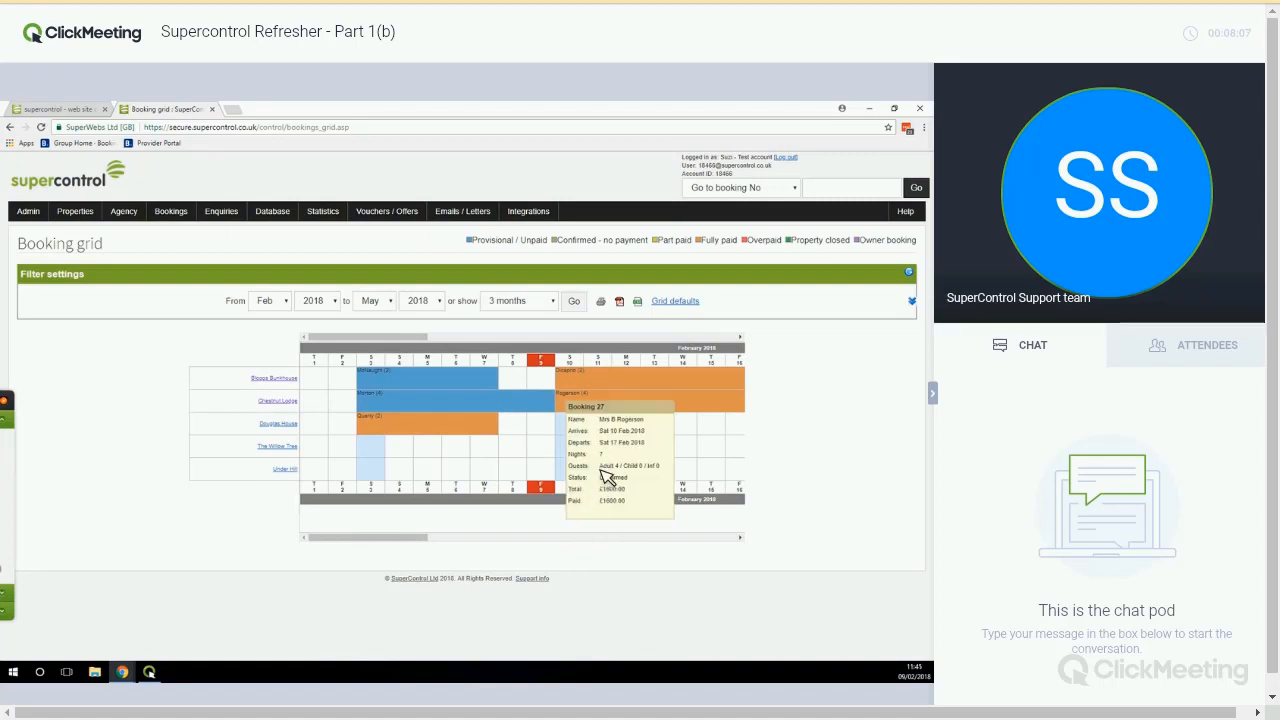
mouse_move(585, 472)
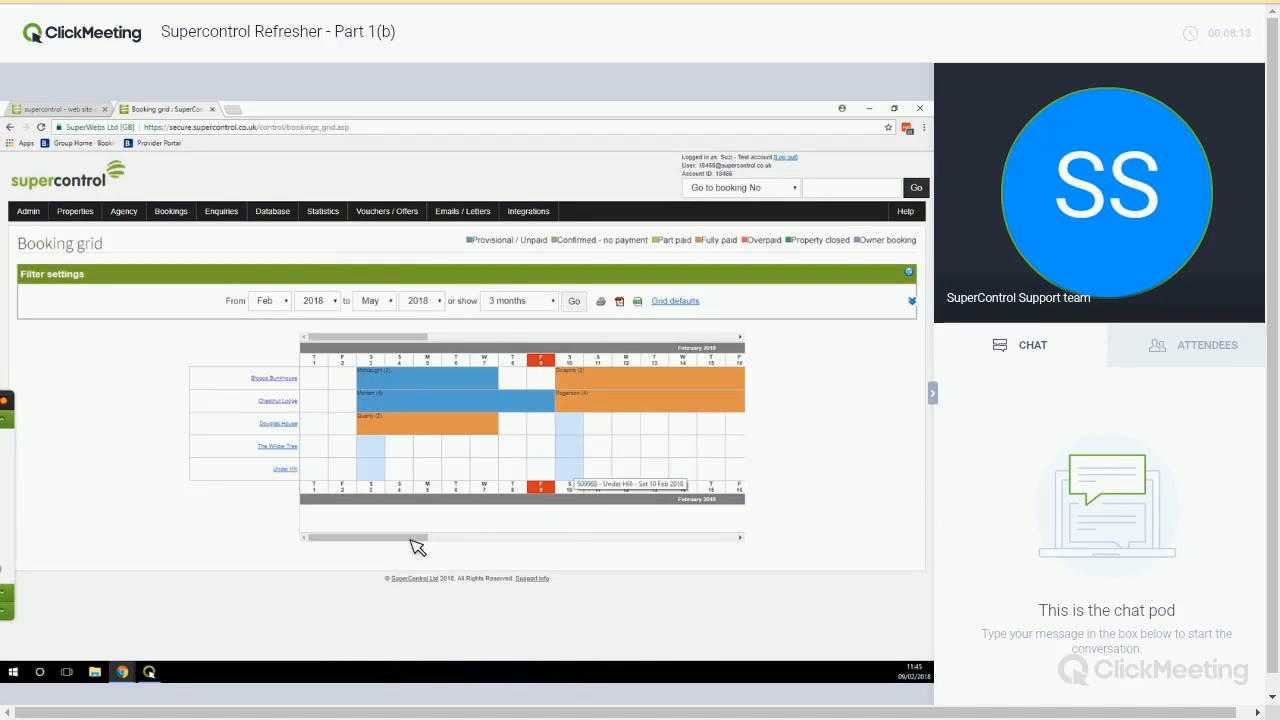
mouse_move(378, 544)
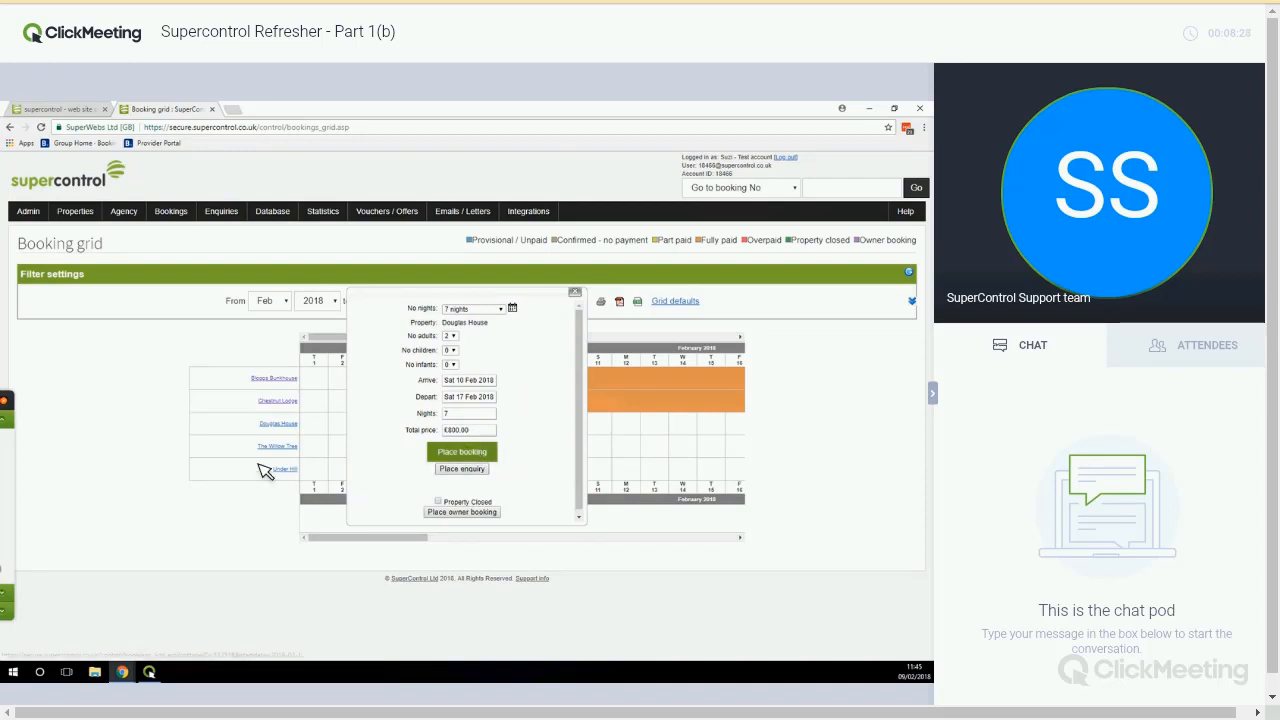
Step: Place the Douglas House booking for 10–17 Feb 2018 with source Return Visitor and save it as booking 29
left_click(461, 451)
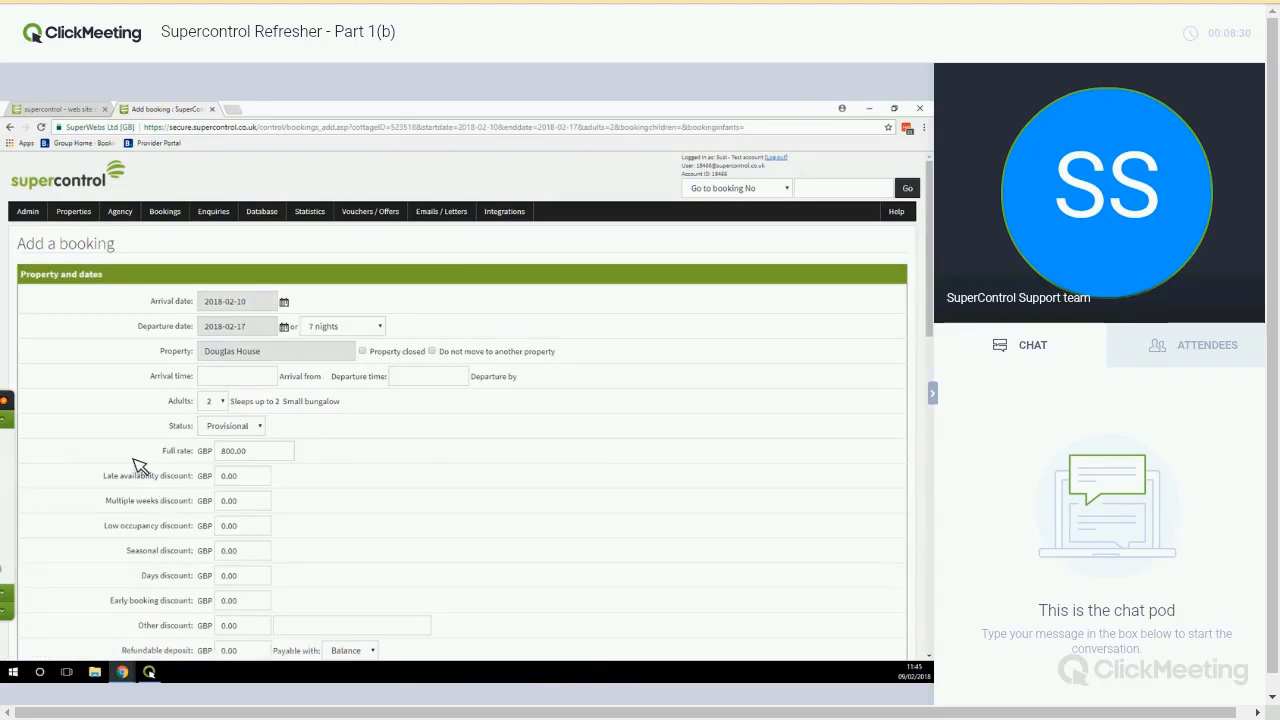
scroll("down", 3)
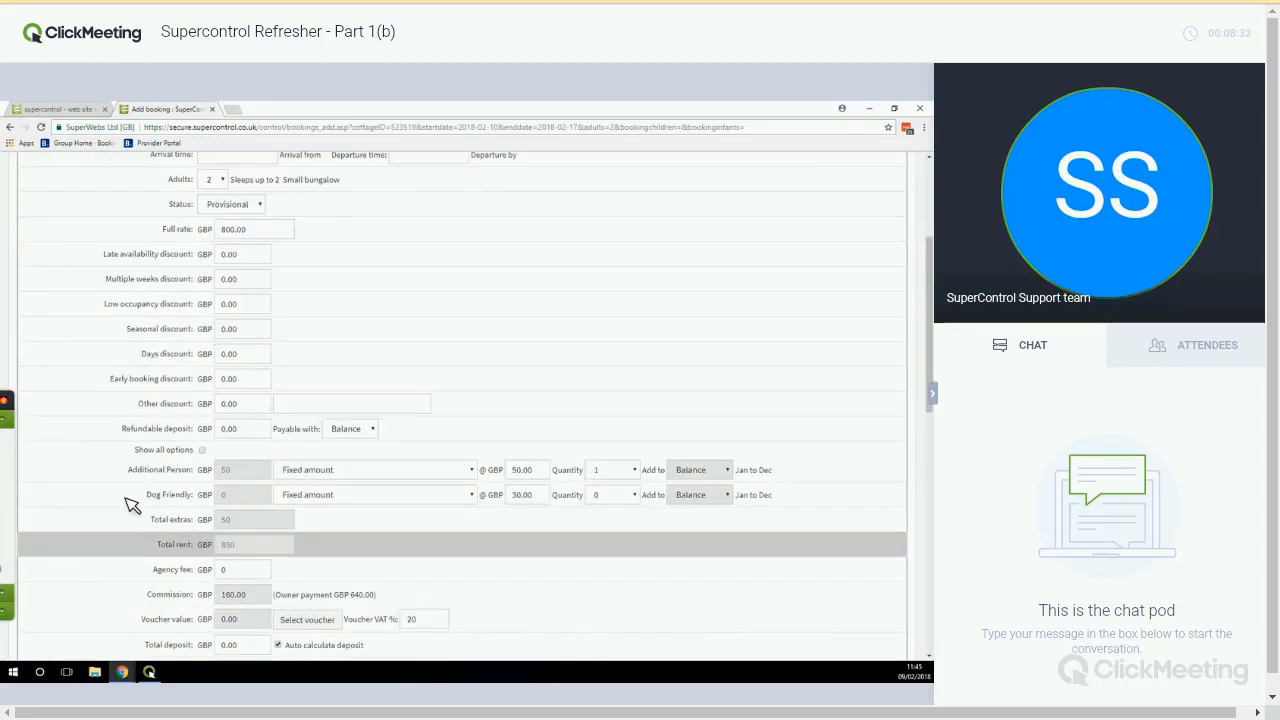
scroll("down", 3)
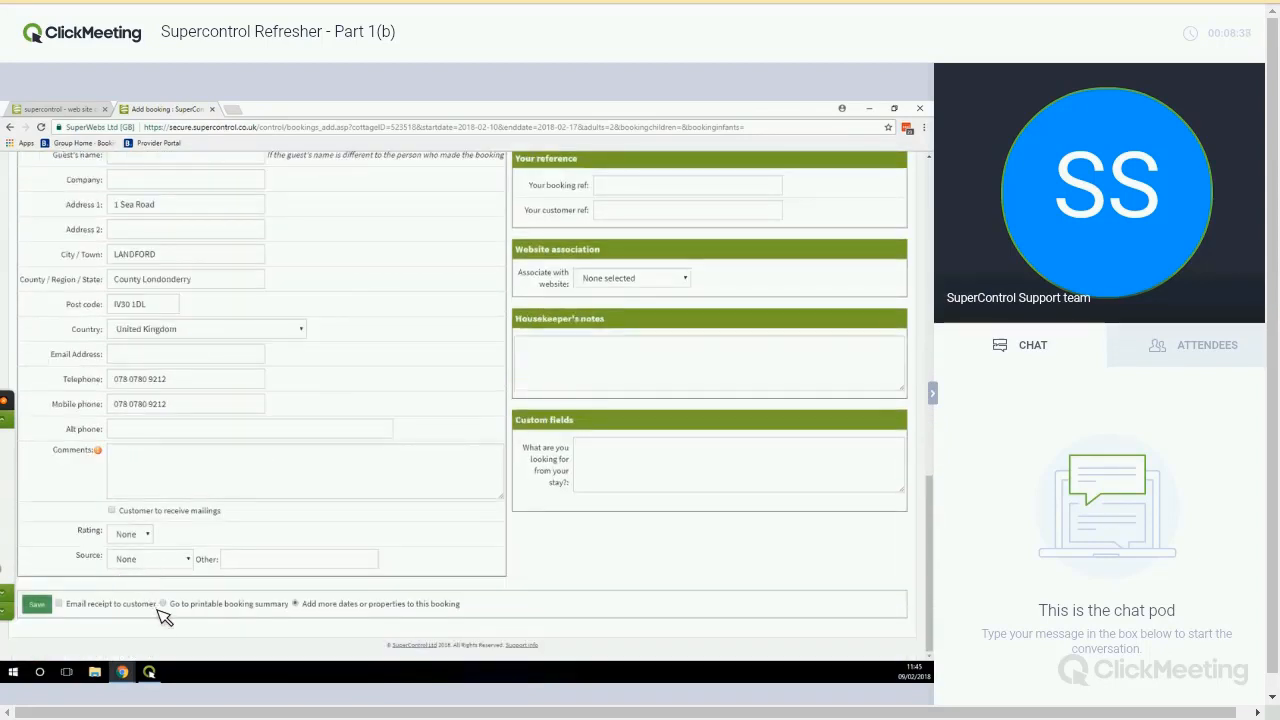
left_click(150, 558)
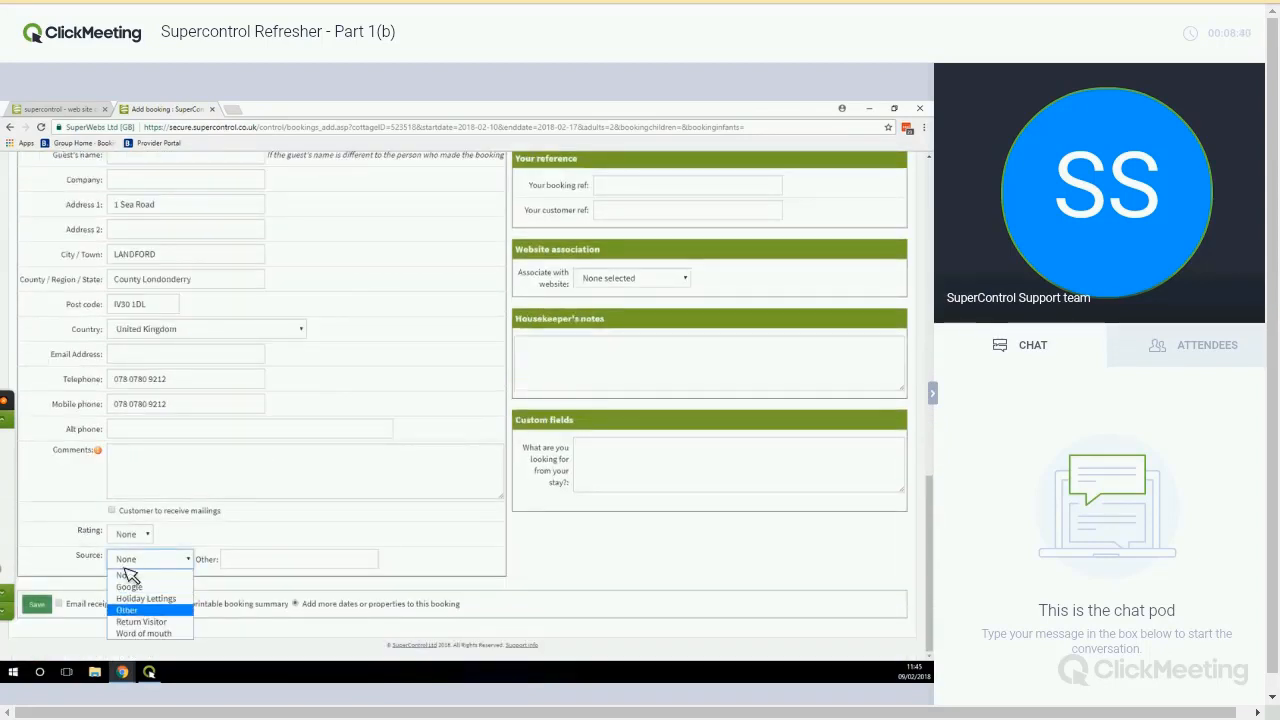
left_click(142, 621)
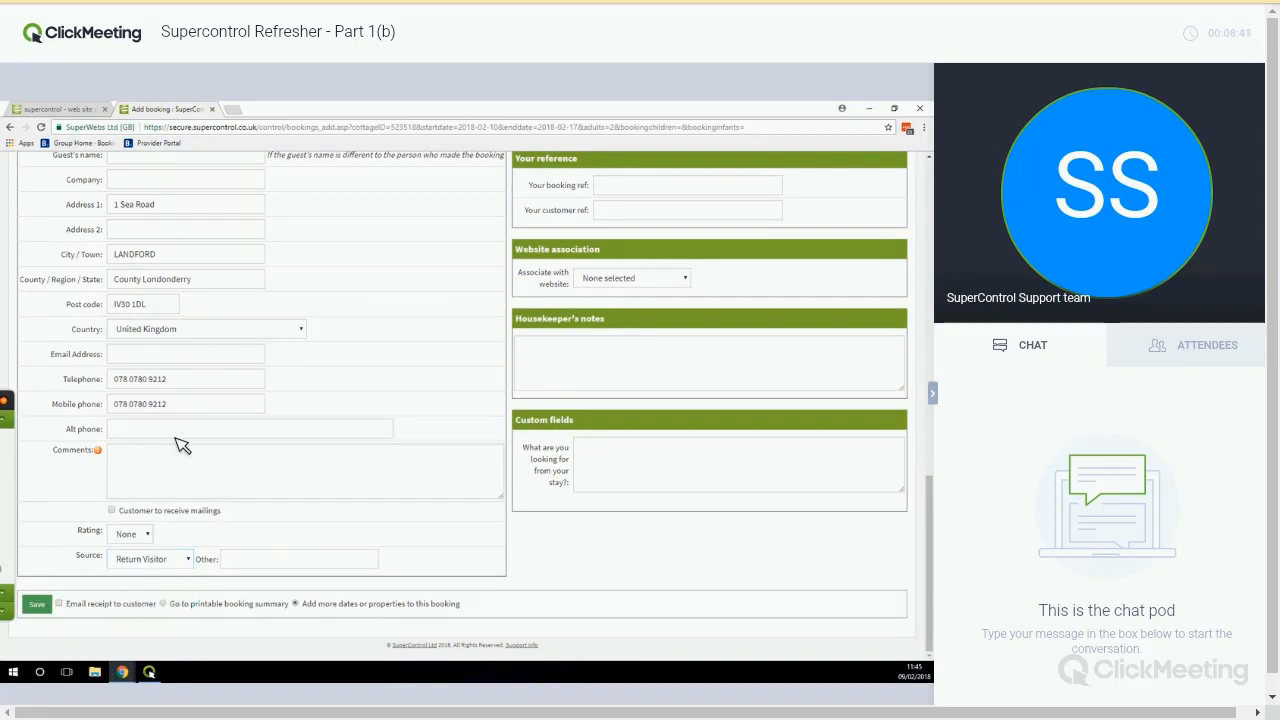
left_click(37, 603)
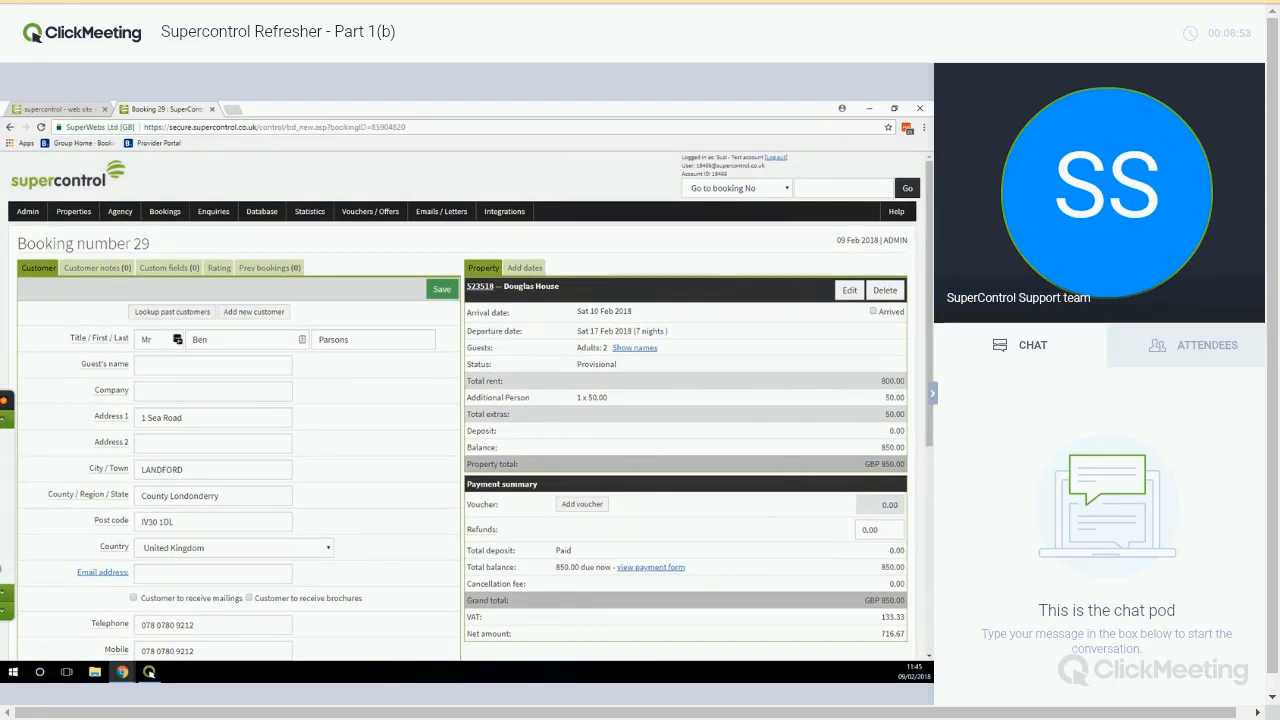
mouse_move(40, 437)
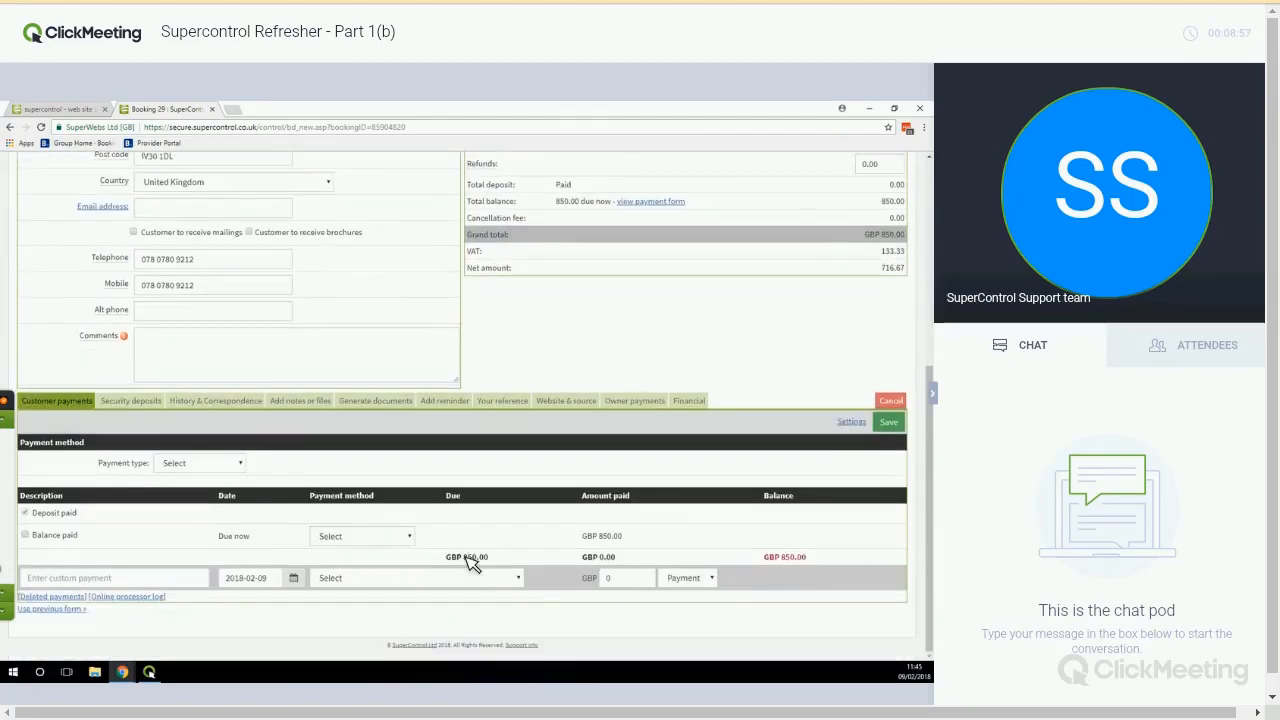
Step: Review booking 29's comments and Customer payments showing GBP 850.00 balance due, then return to the top
scroll("up", 3)
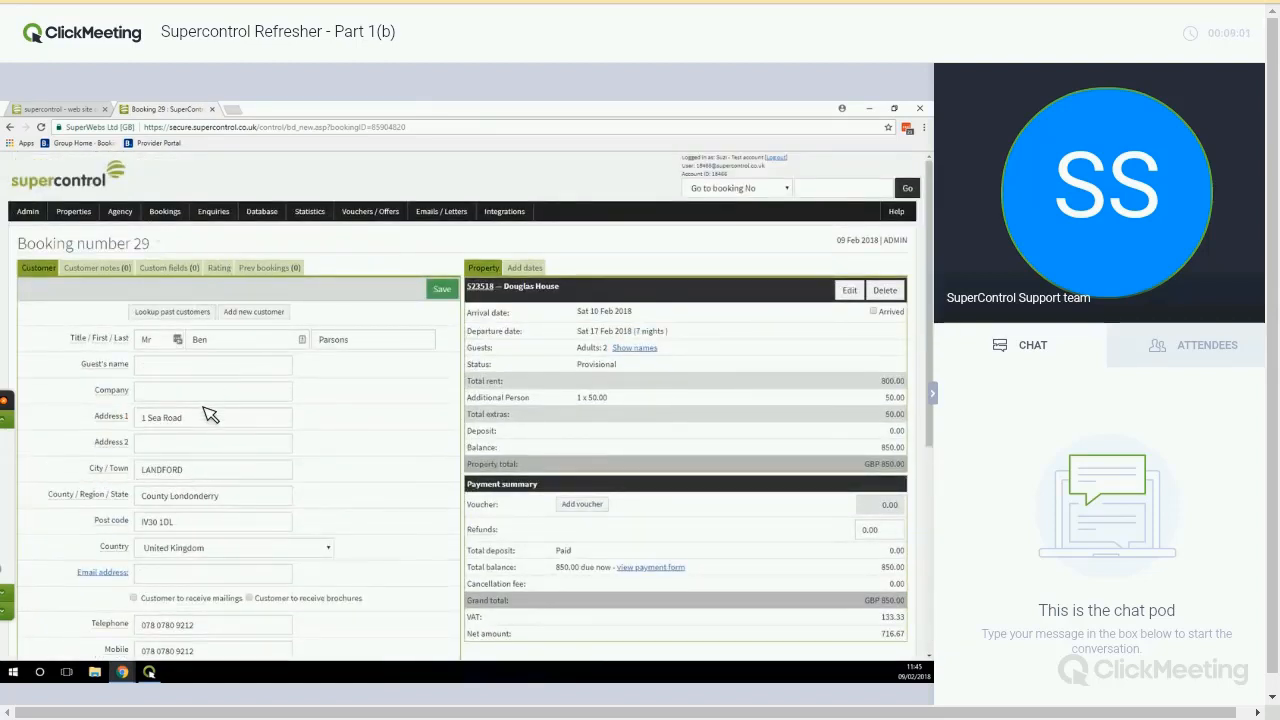
scroll("down", 3)
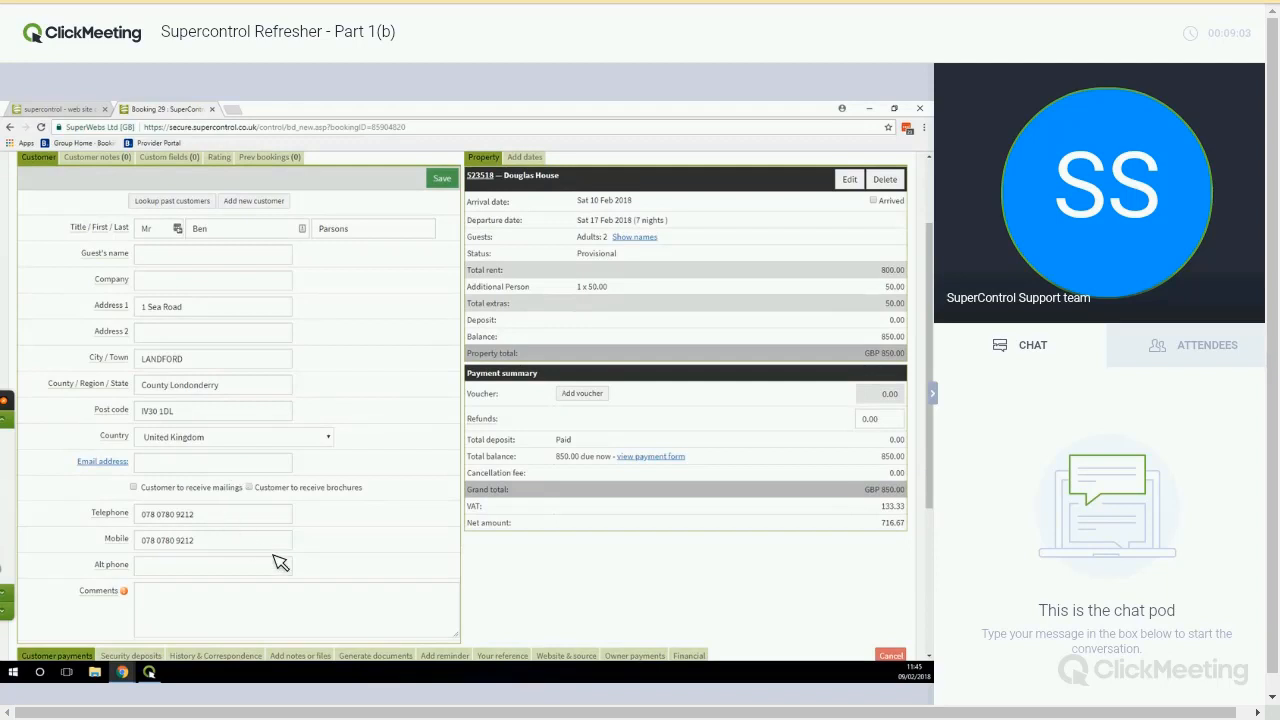
left_click(213, 461)
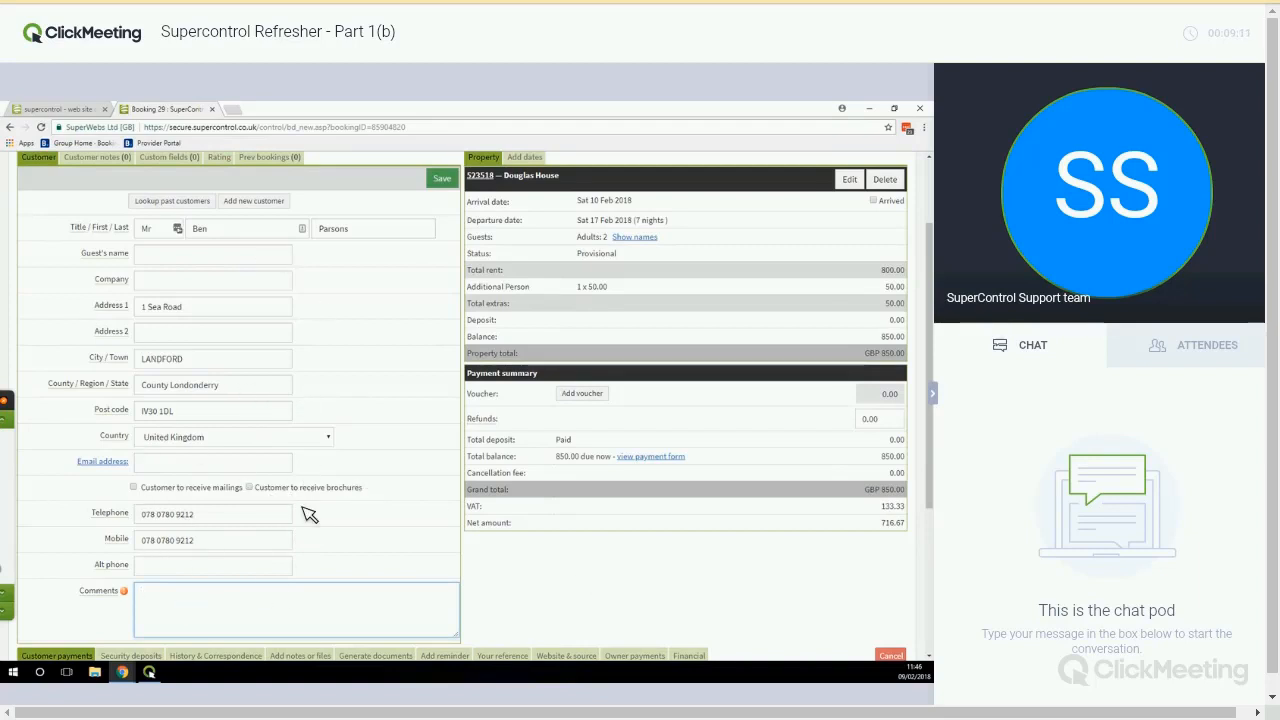
scroll("down", 3)
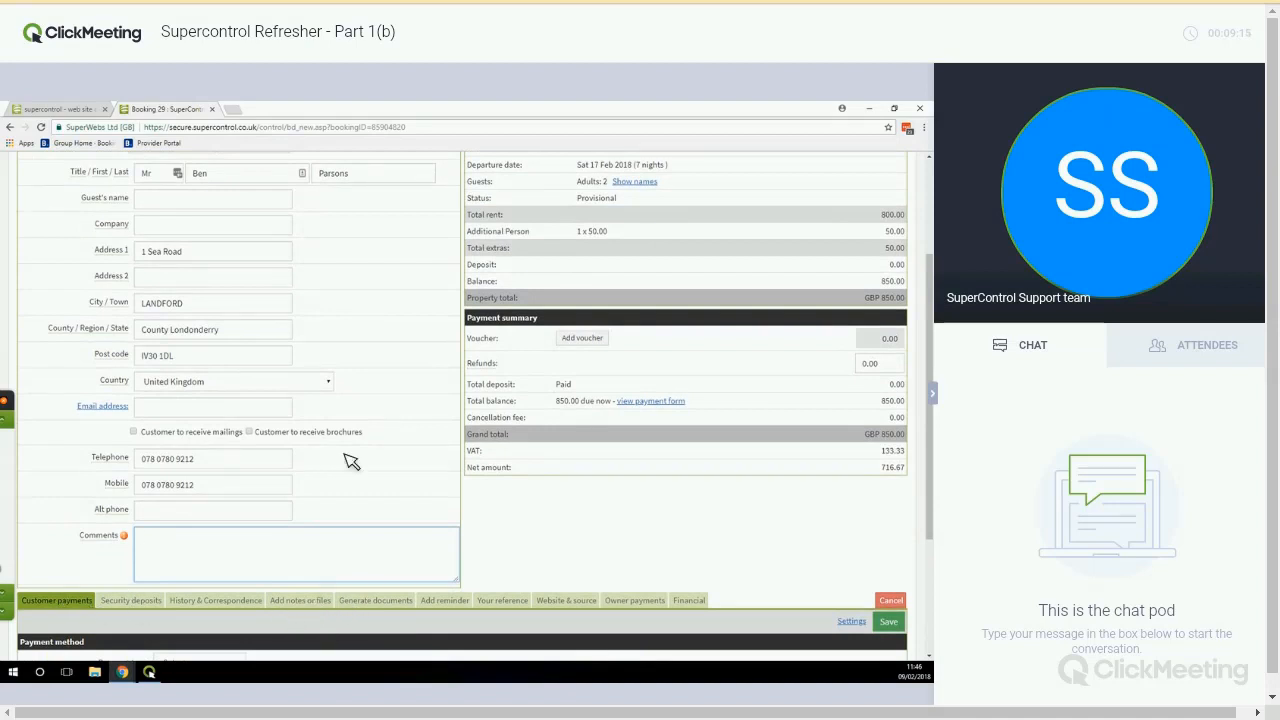
mouse_move(743, 461)
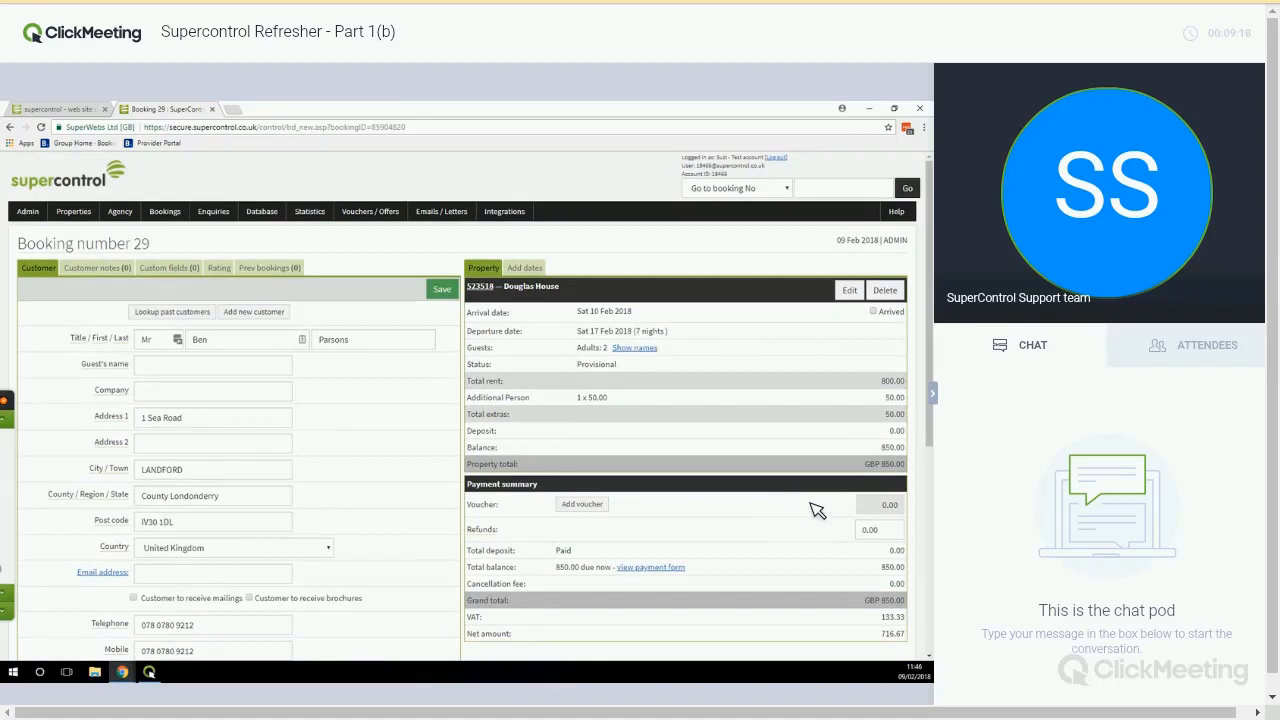
scroll("down", 3)
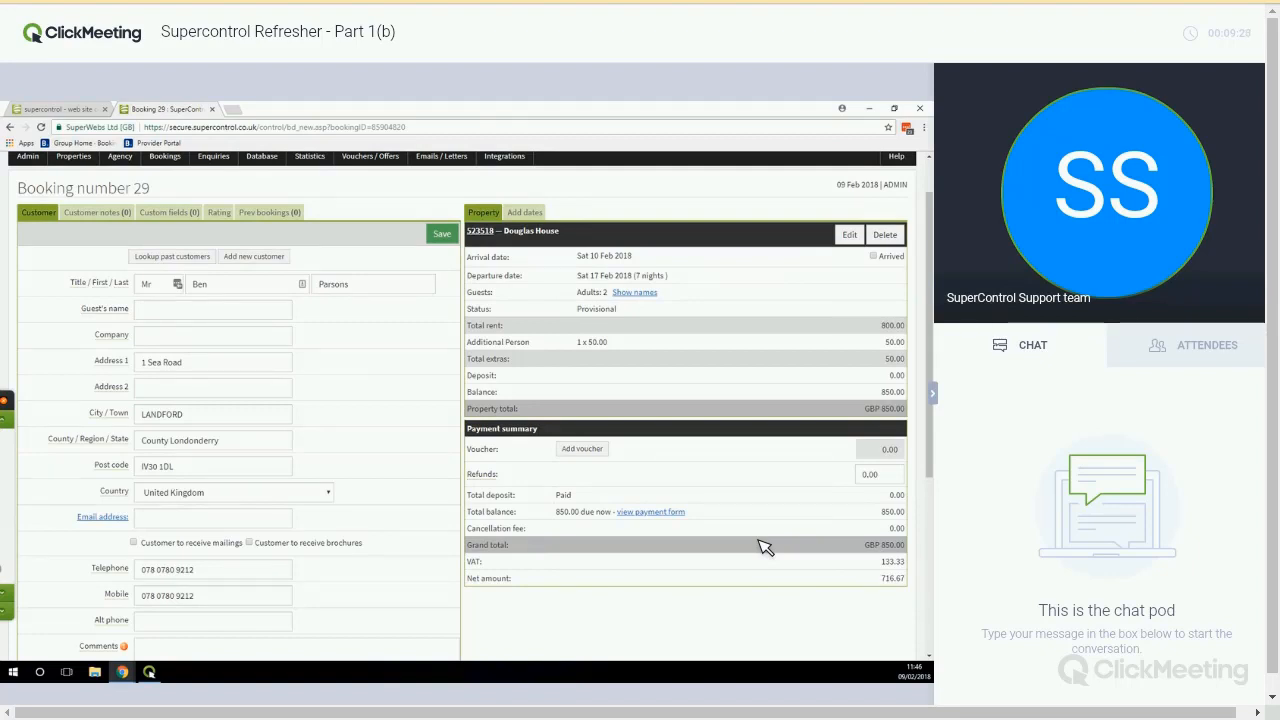
mouse_move(396, 572)
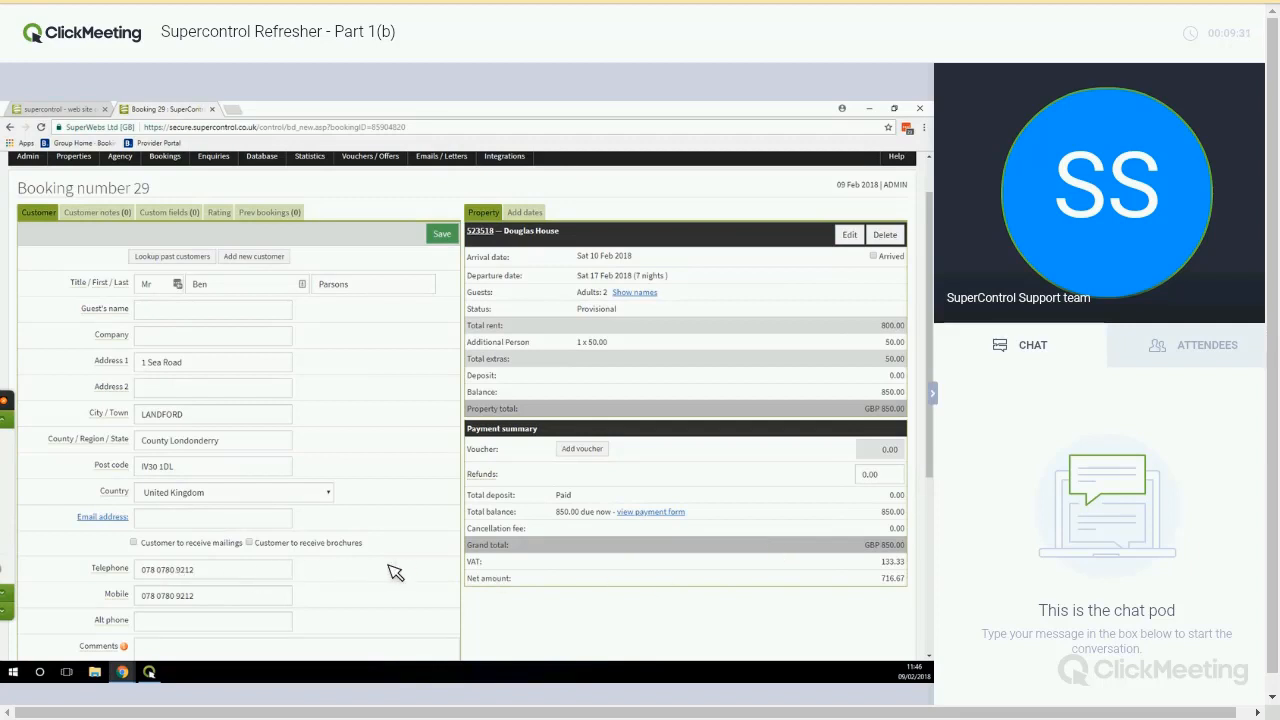
scroll("down", 3)
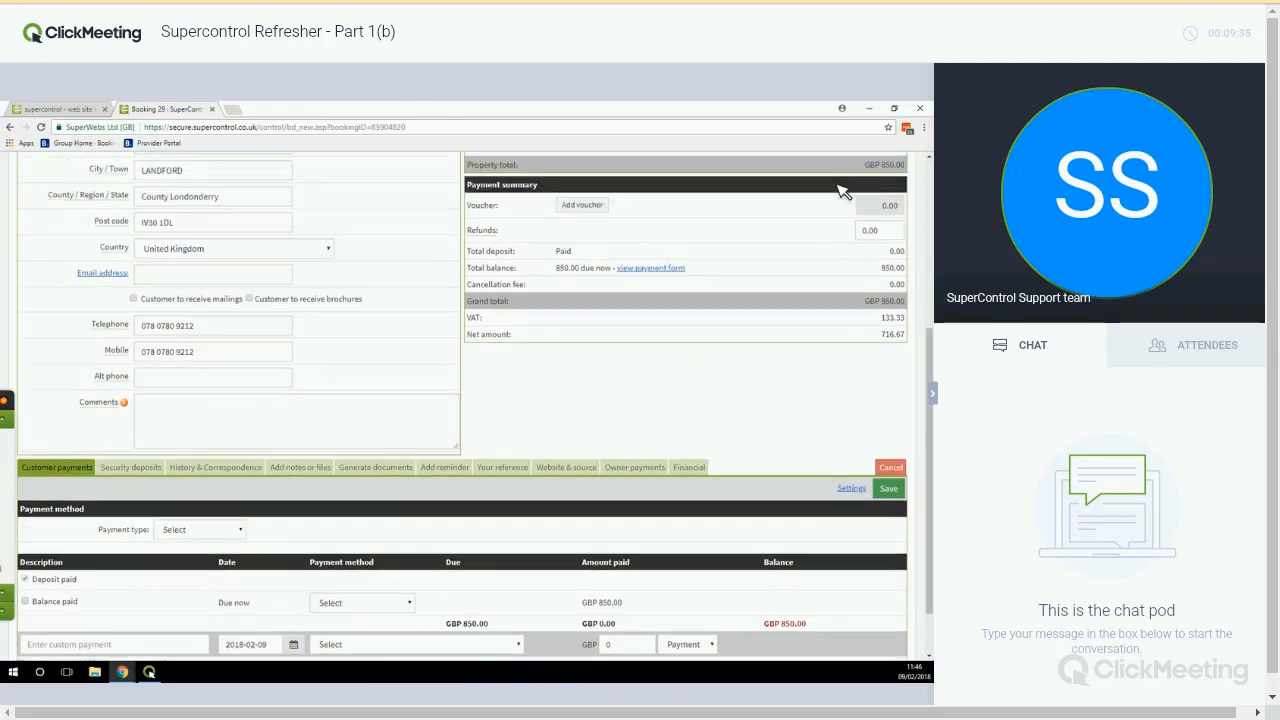
scroll("up", 3)
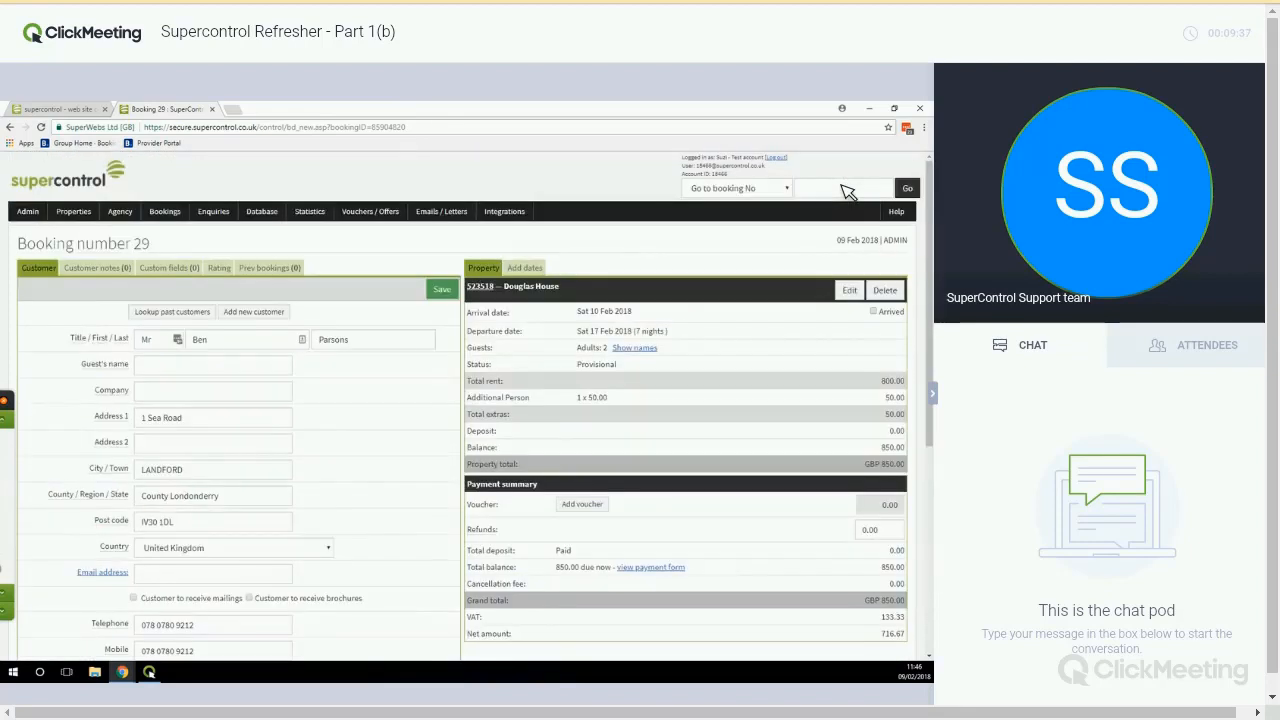
Step: Go to booking 24 for Bloggs Bunkhouse, confirmed and fully paid at GBP 1,530.00
type("24")
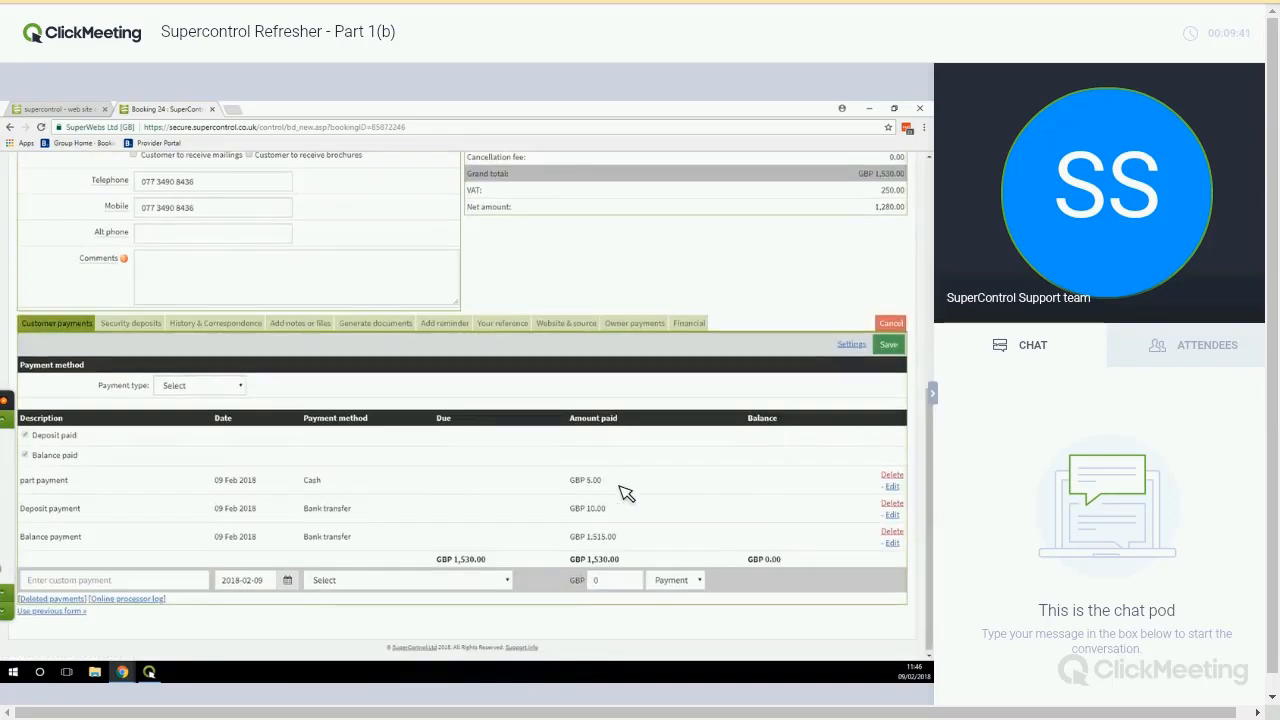
mouse_move(876, 414)
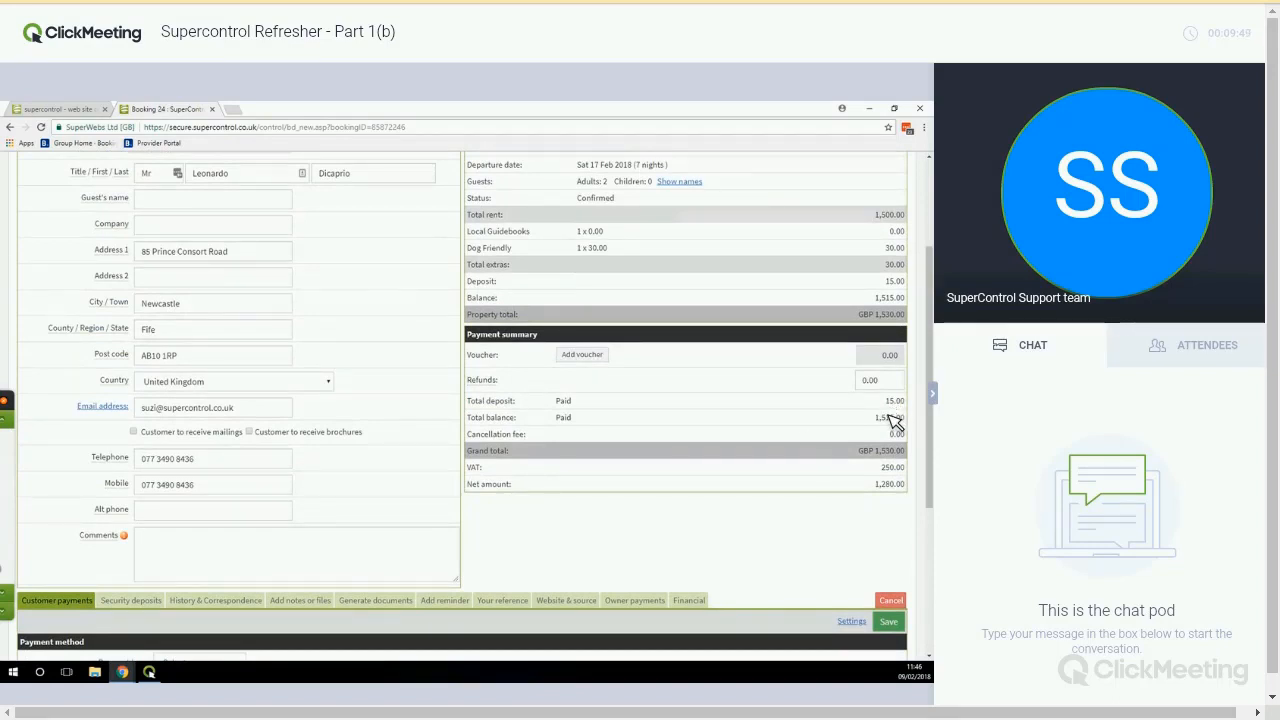
mouse_move(815, 455)
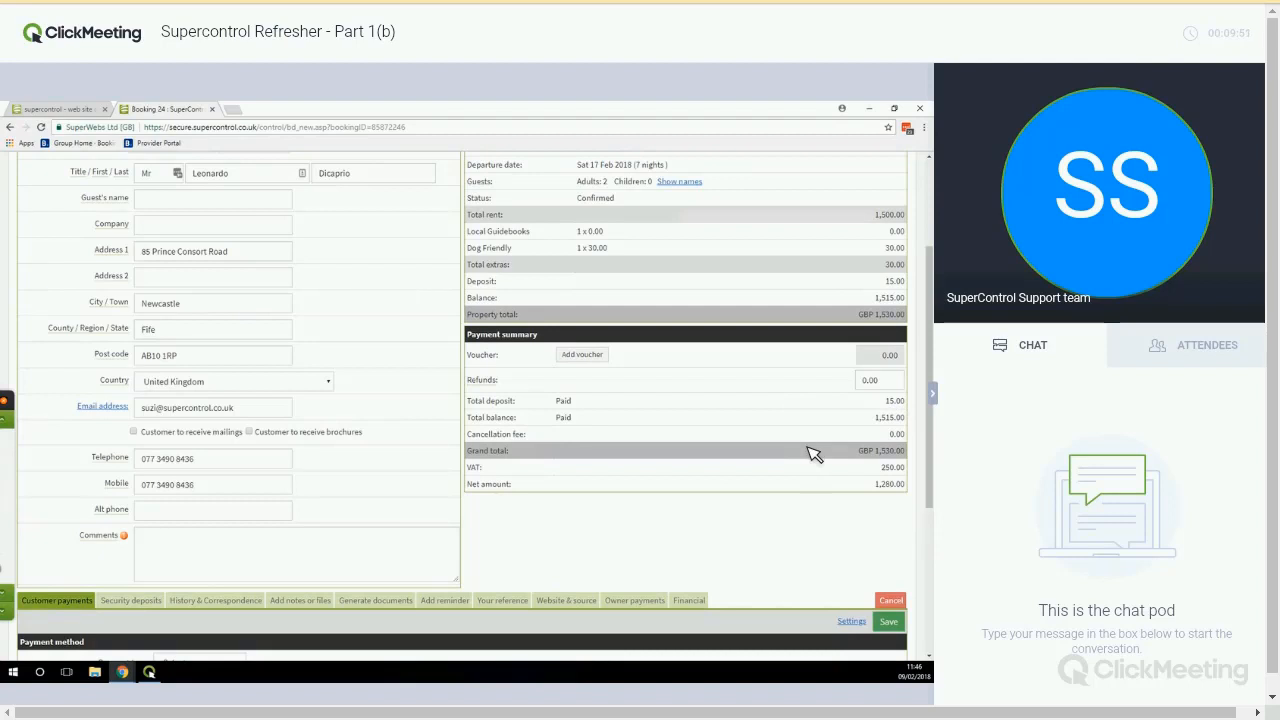
mouse_move(748, 468)
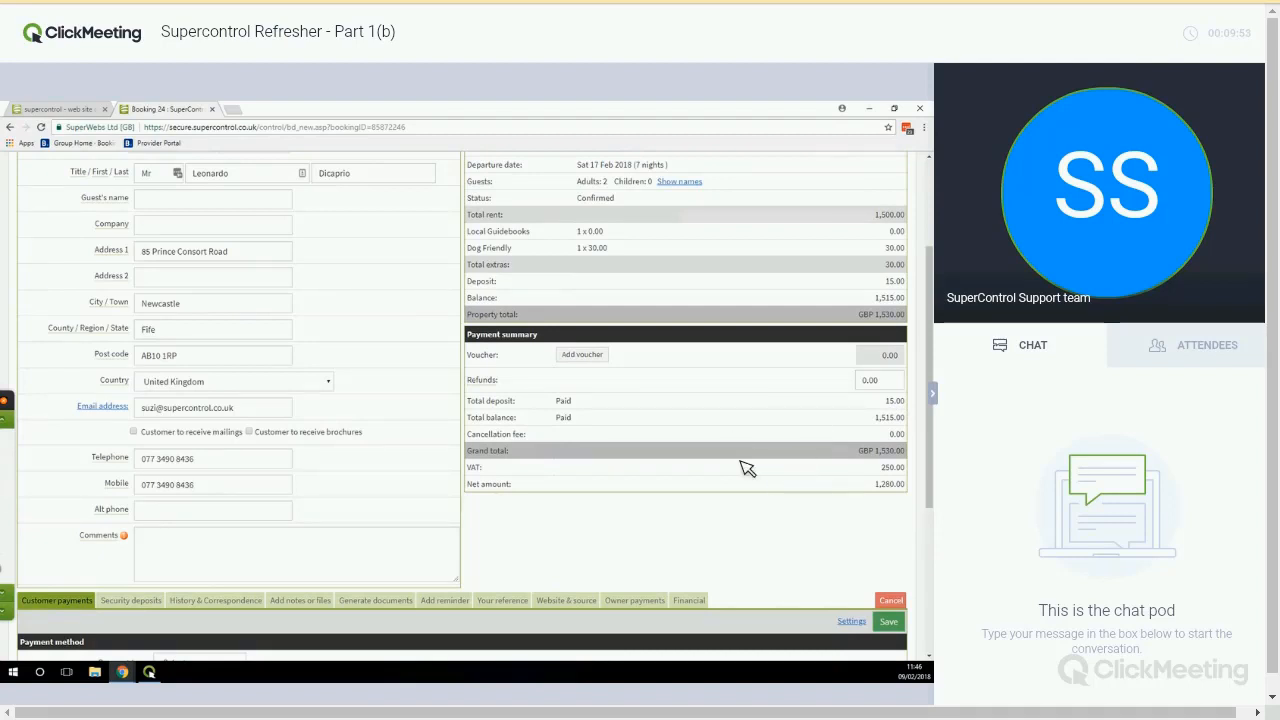
mouse_move(855, 300)
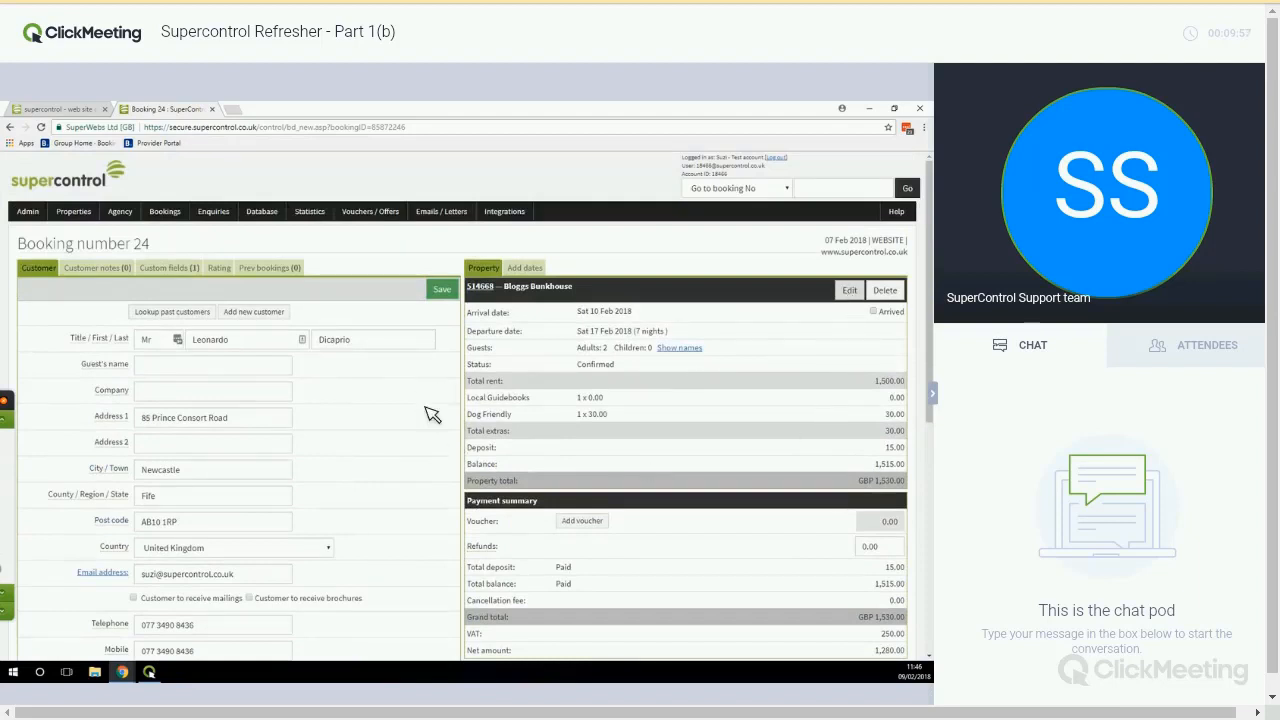
Step: Browse booking 24's edit popup through Options/Extras, Housekeeper's notes and Guests' names, back to Booking details
left_click(848, 289)
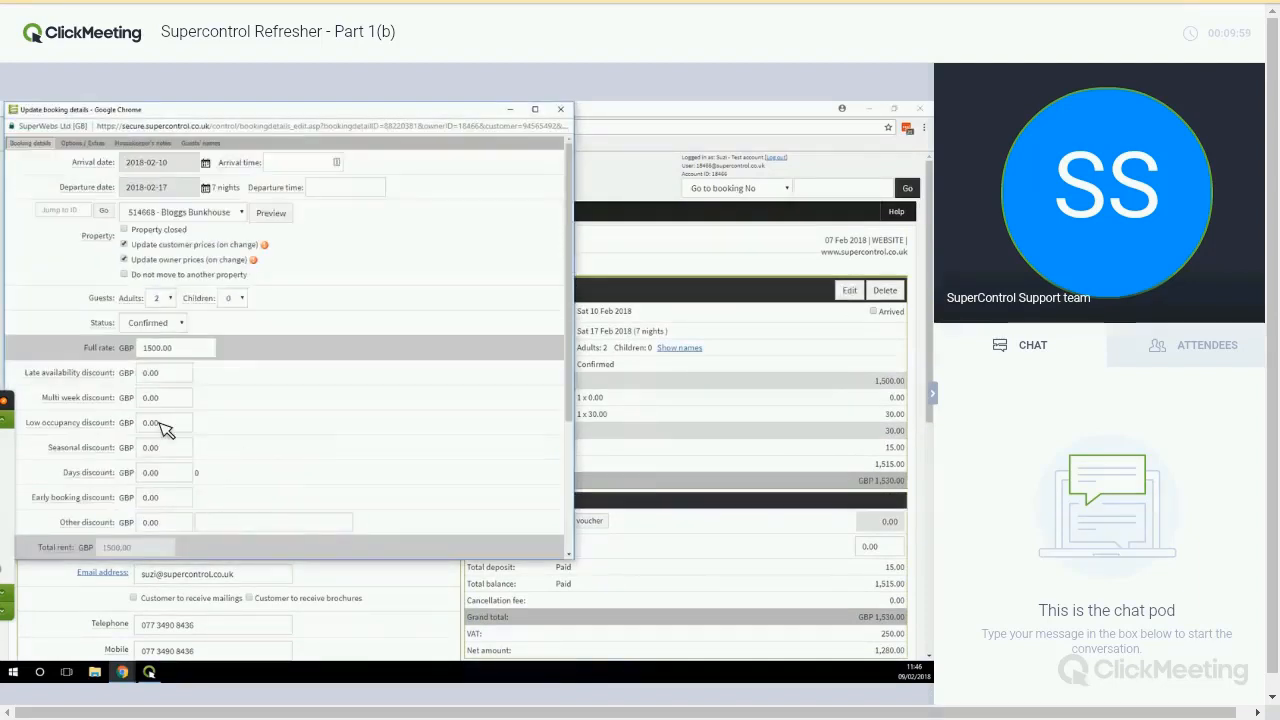
scroll("down", 3)
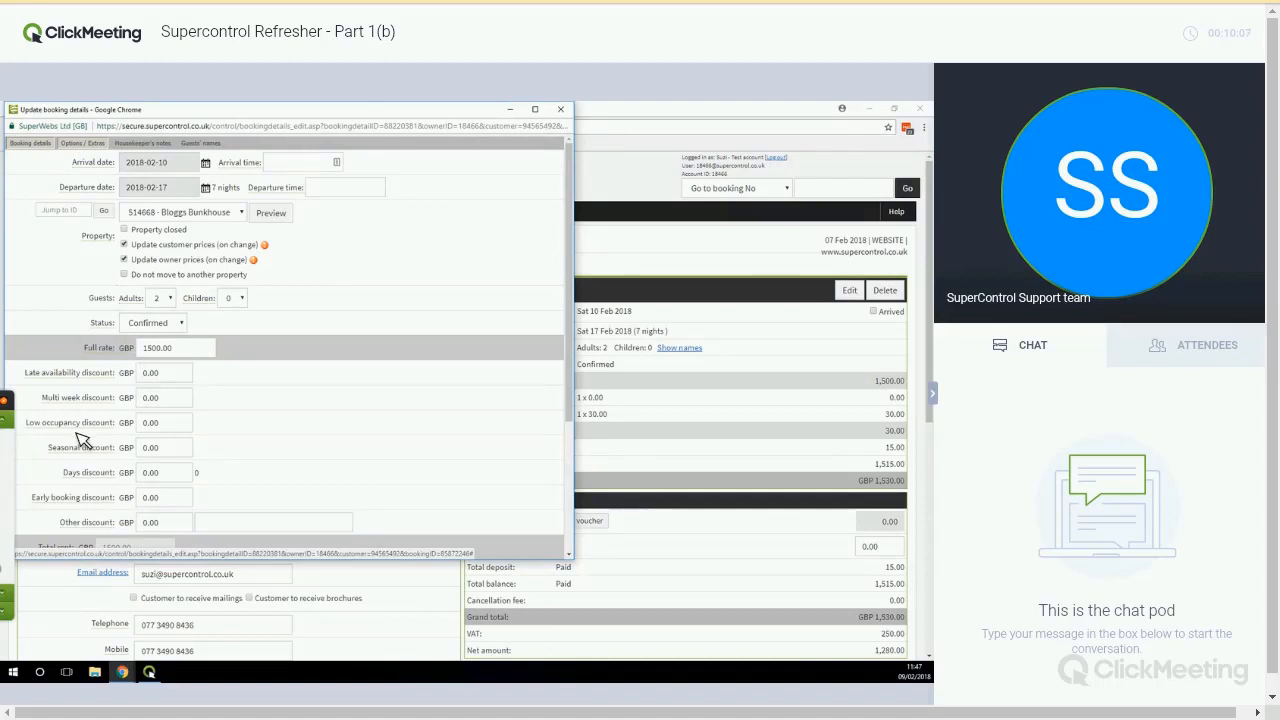
left_click(84, 143)
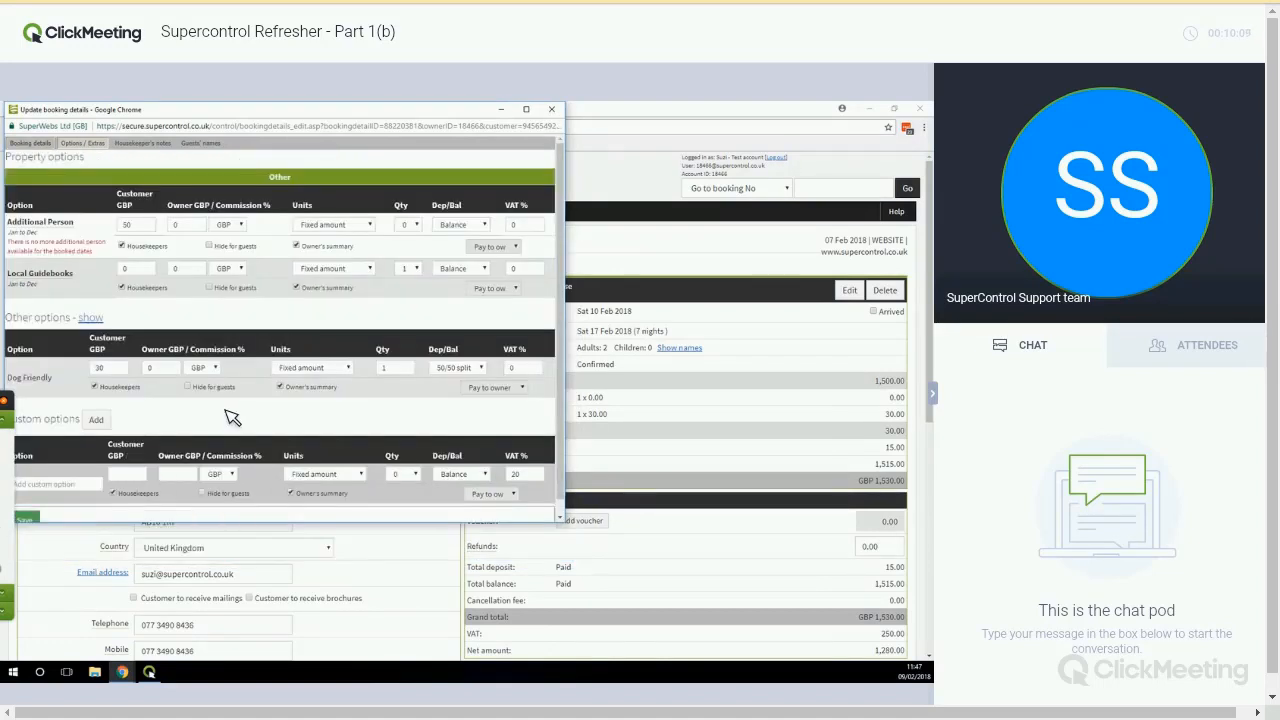
mouse_move(150, 155)
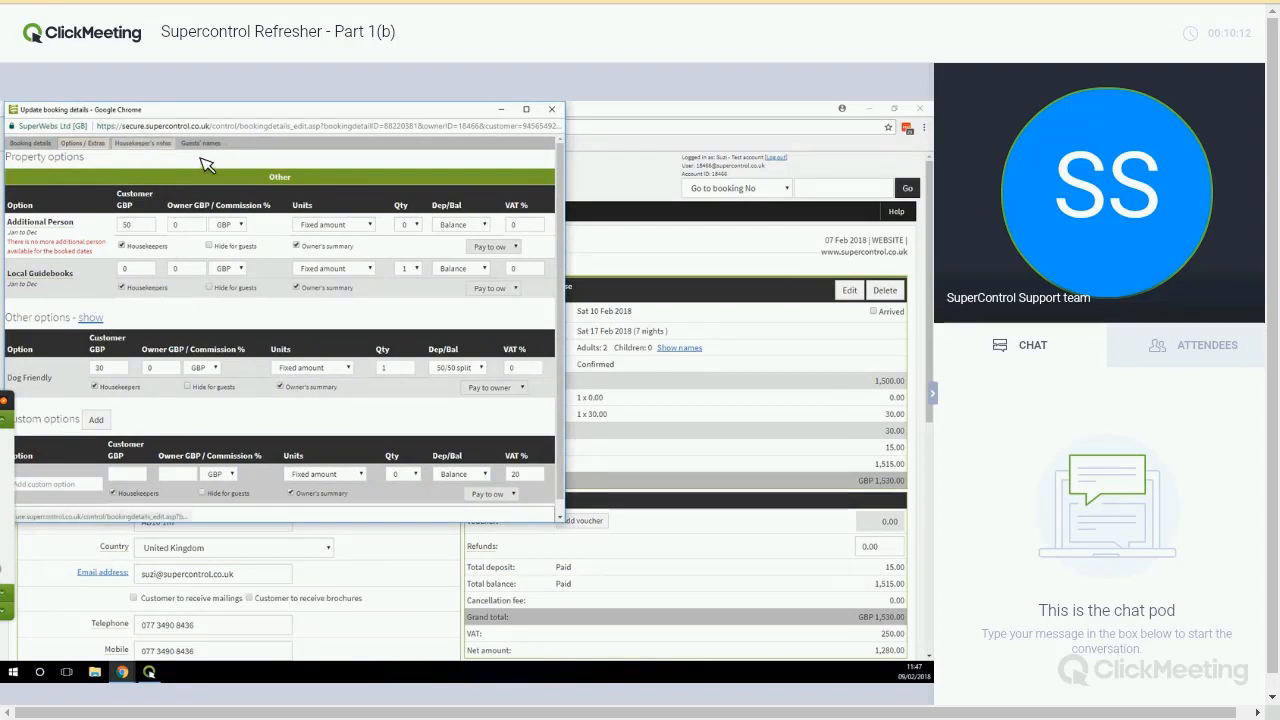
left_click(141, 143)
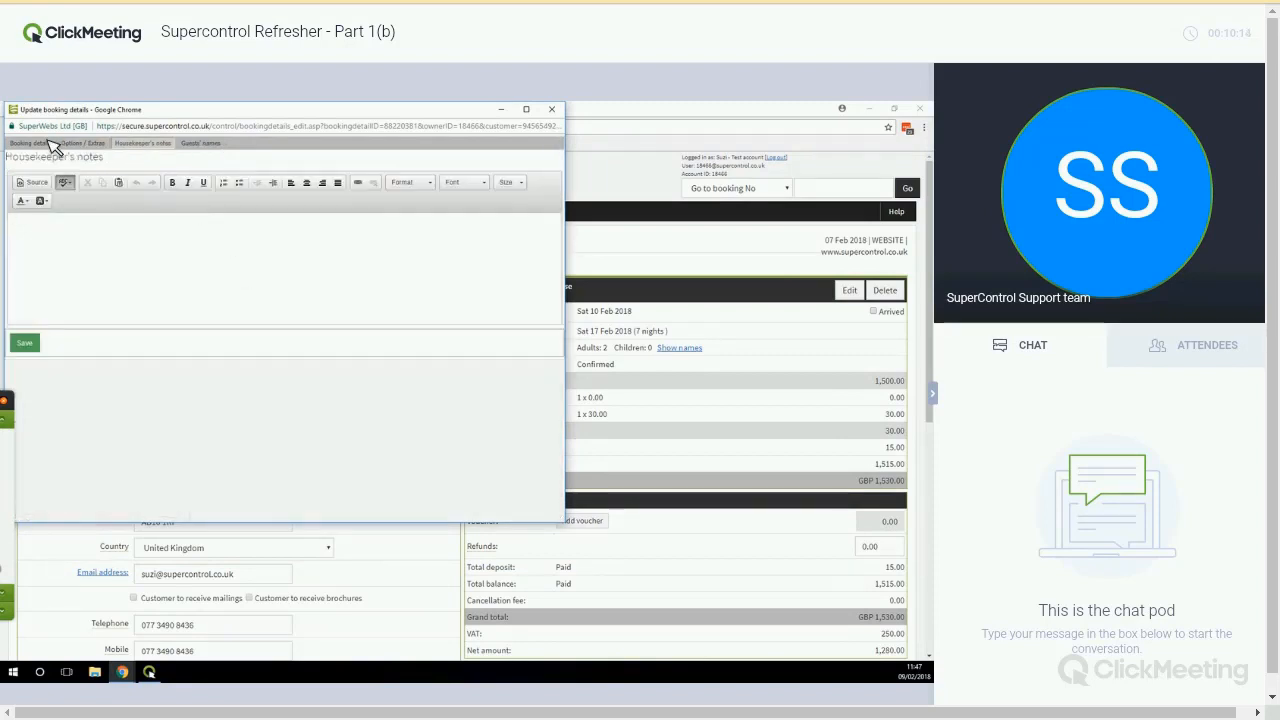
left_click(200, 143)
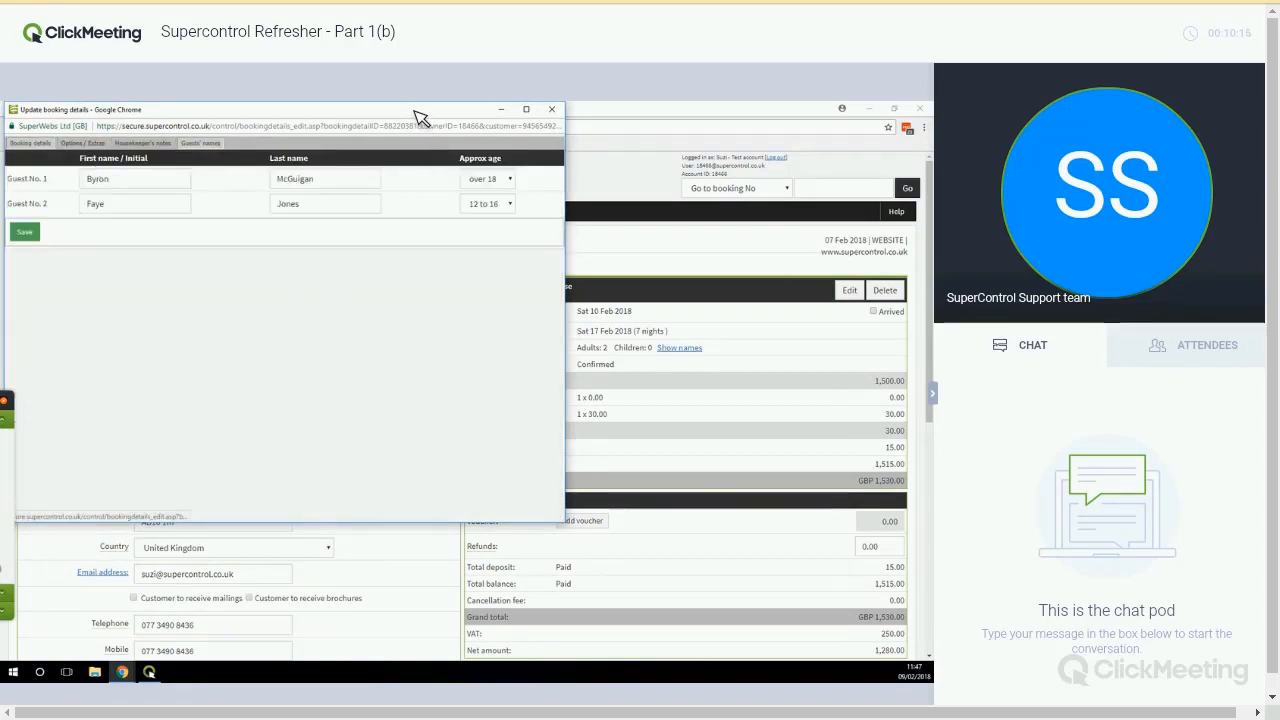
left_click(30, 143)
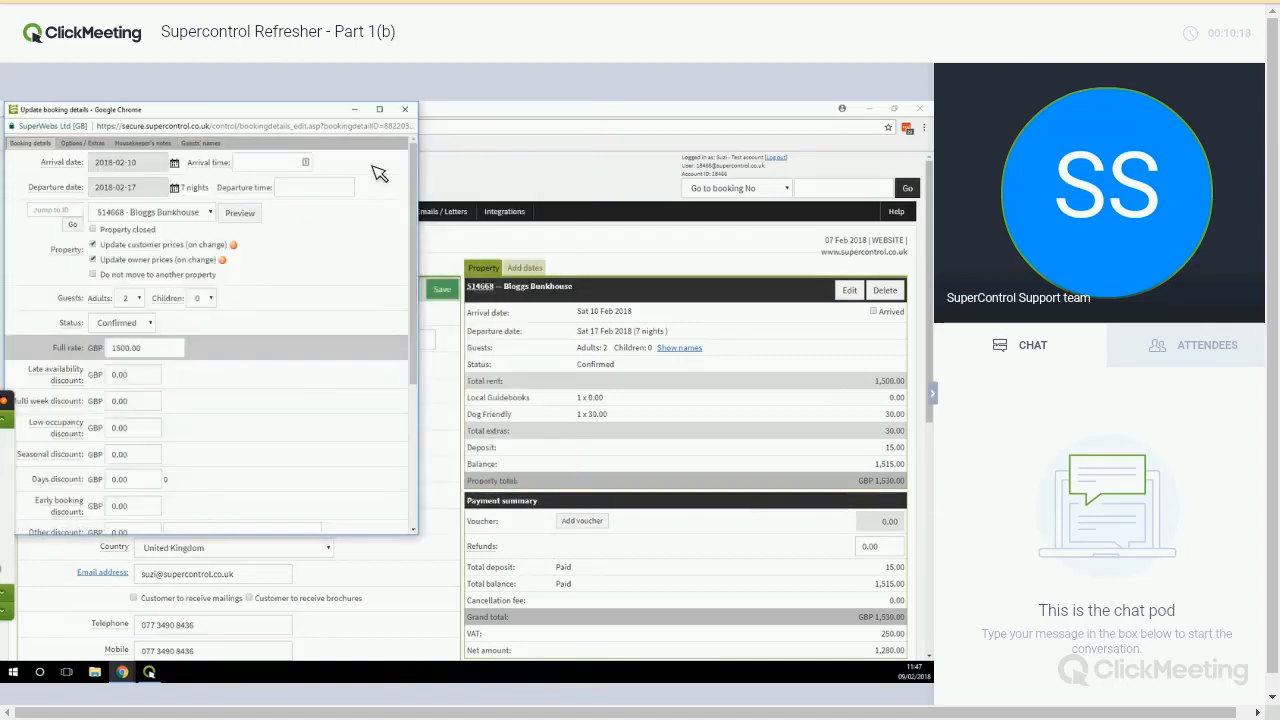
scroll("down", 3)
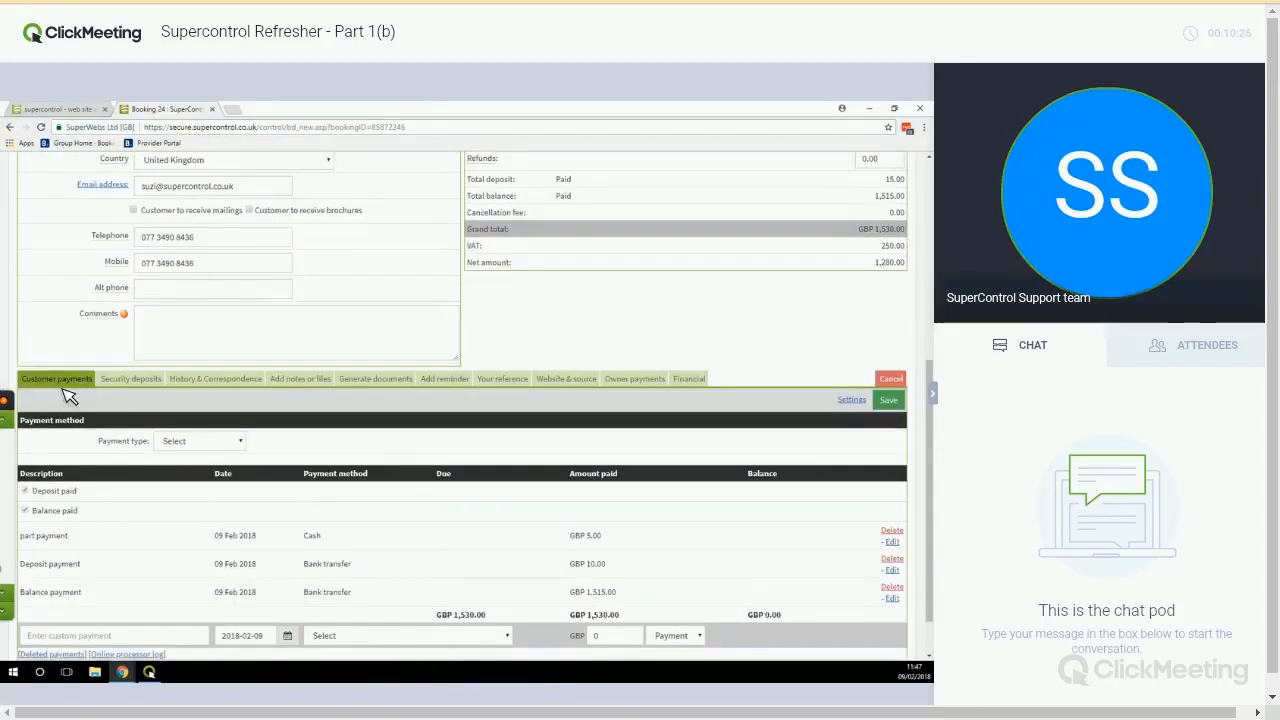
mouse_move(115, 403)
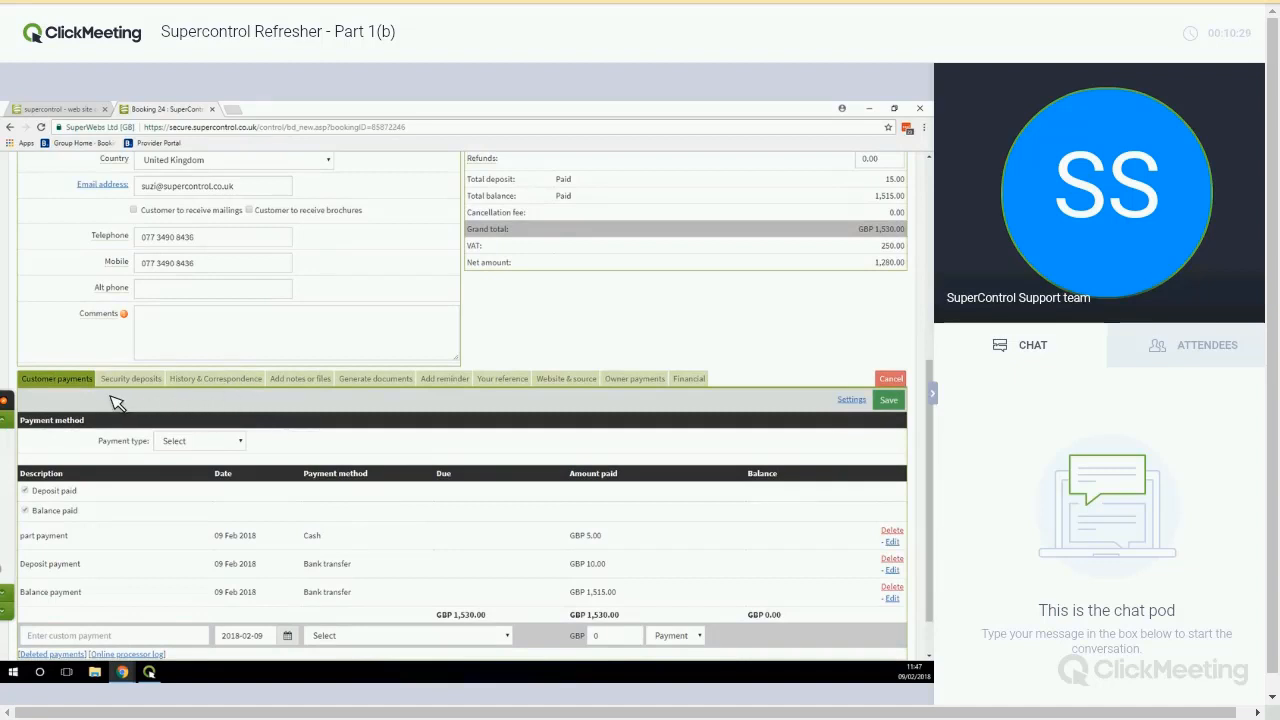
mouse_move(140, 549)
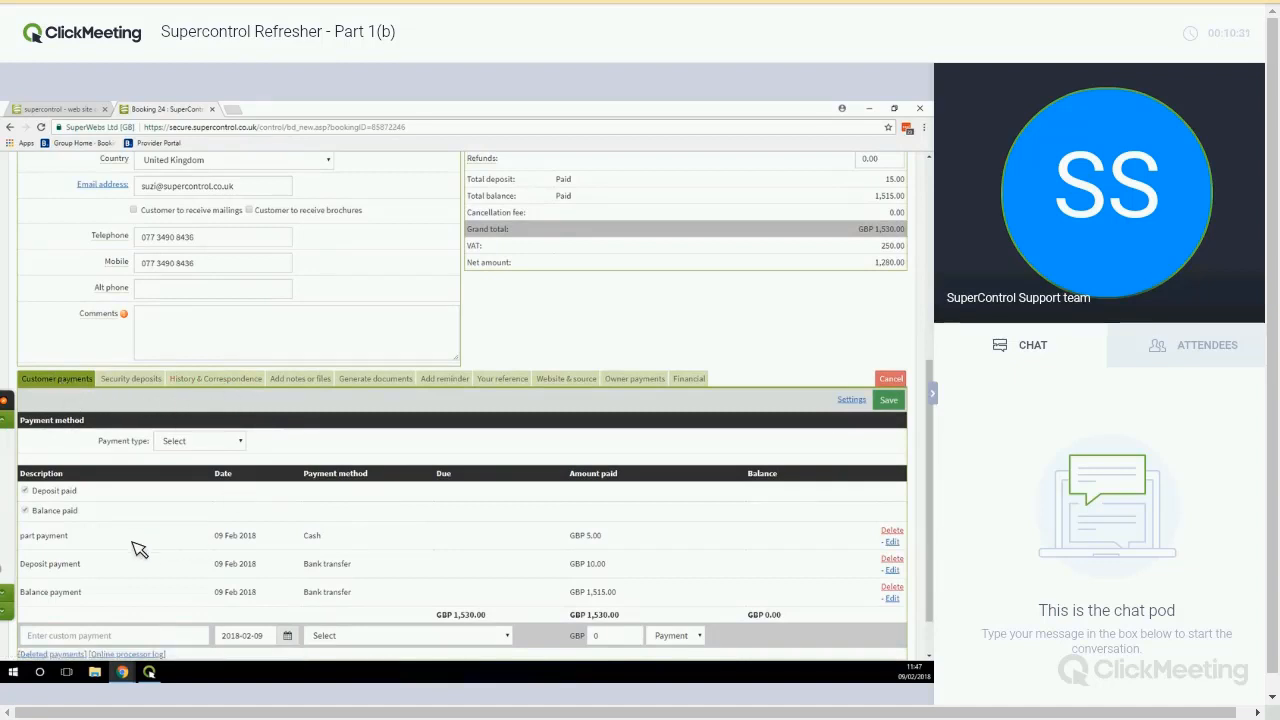
mouse_move(135, 590)
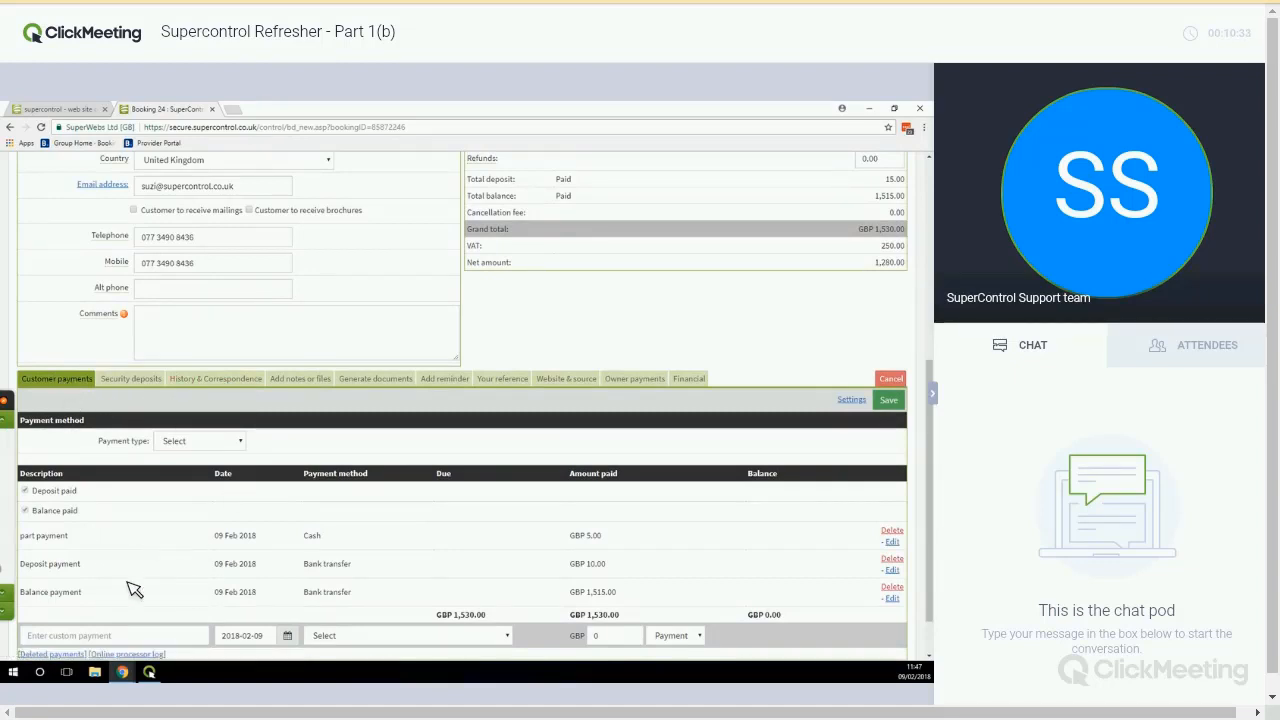
Step: Scroll through booking 24's three recorded payments and back to Leonardo Dicaprio's customer details
scroll("down", 3)
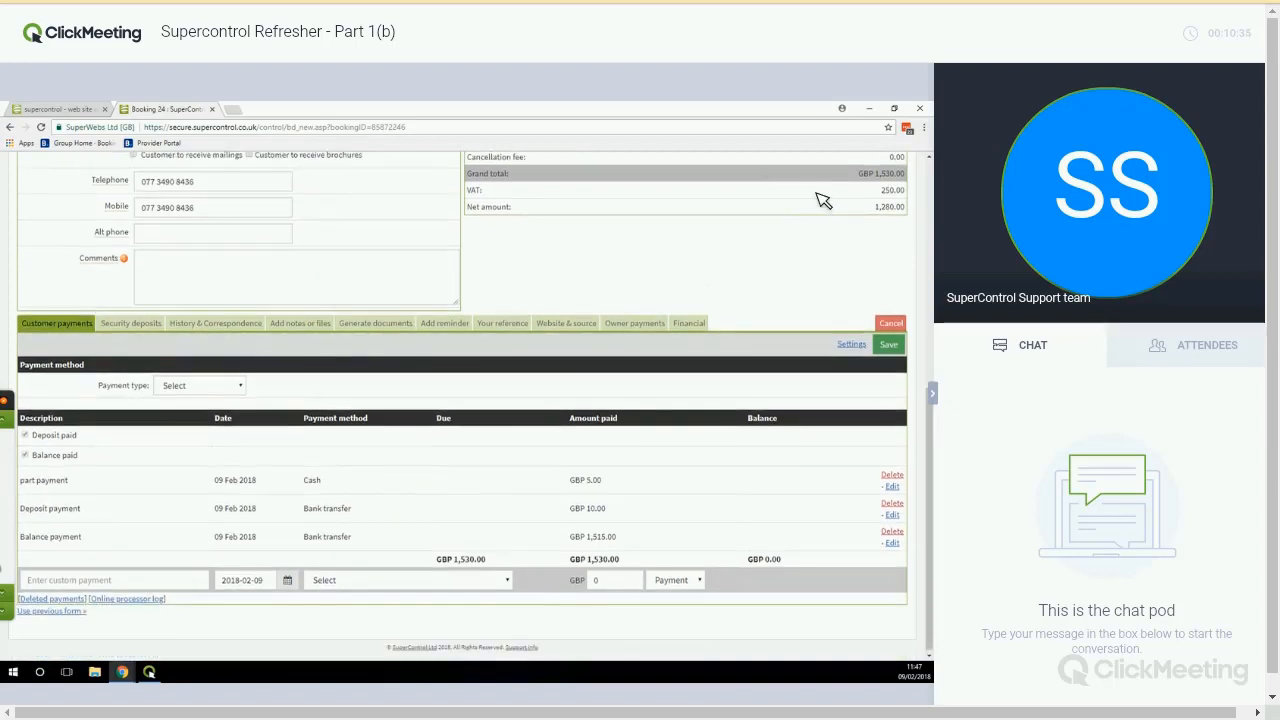
scroll("up", 3)
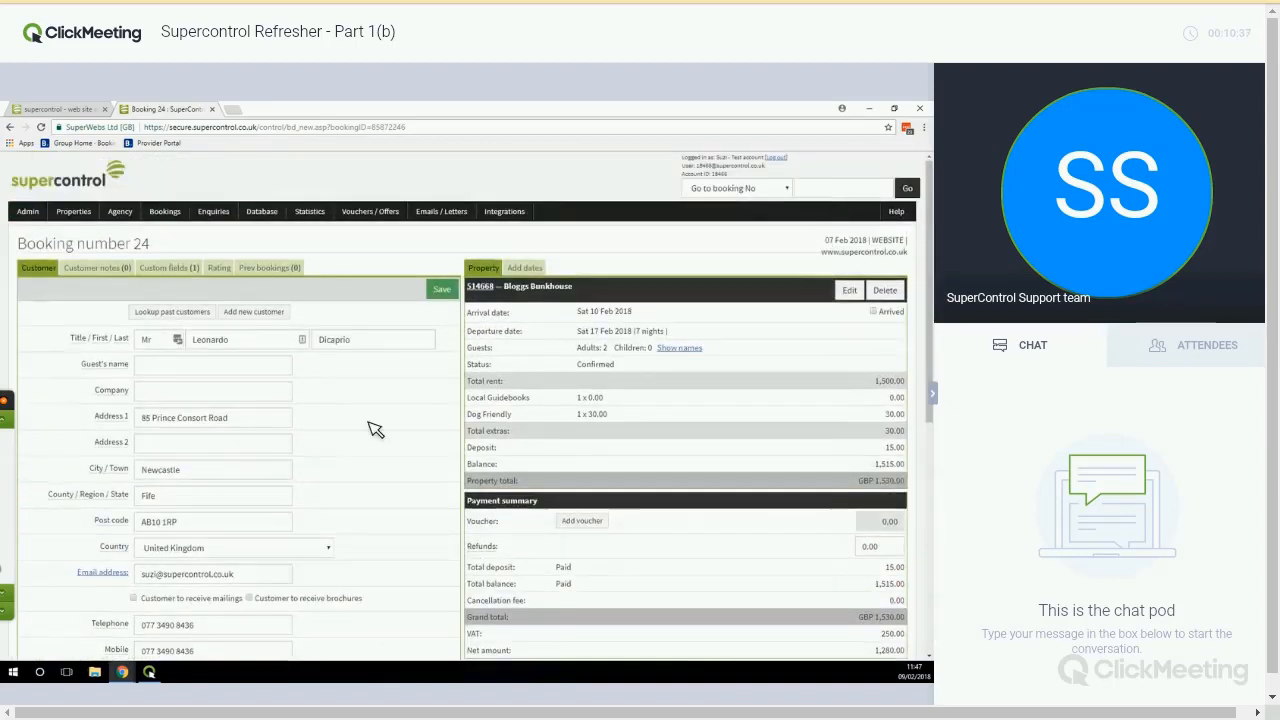
Step: Go to booking 28 and record its GBP 1,600.00 balance as paid by Owner paid direct
type("28")
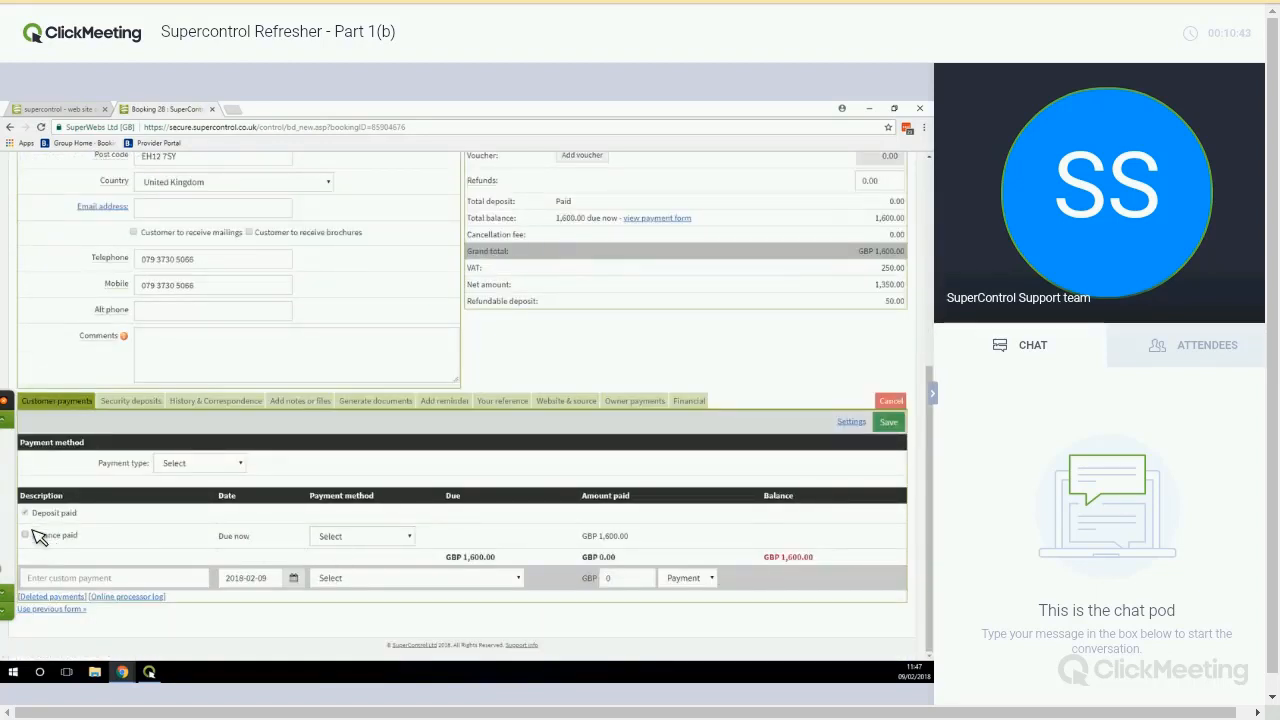
left_click(25, 534)
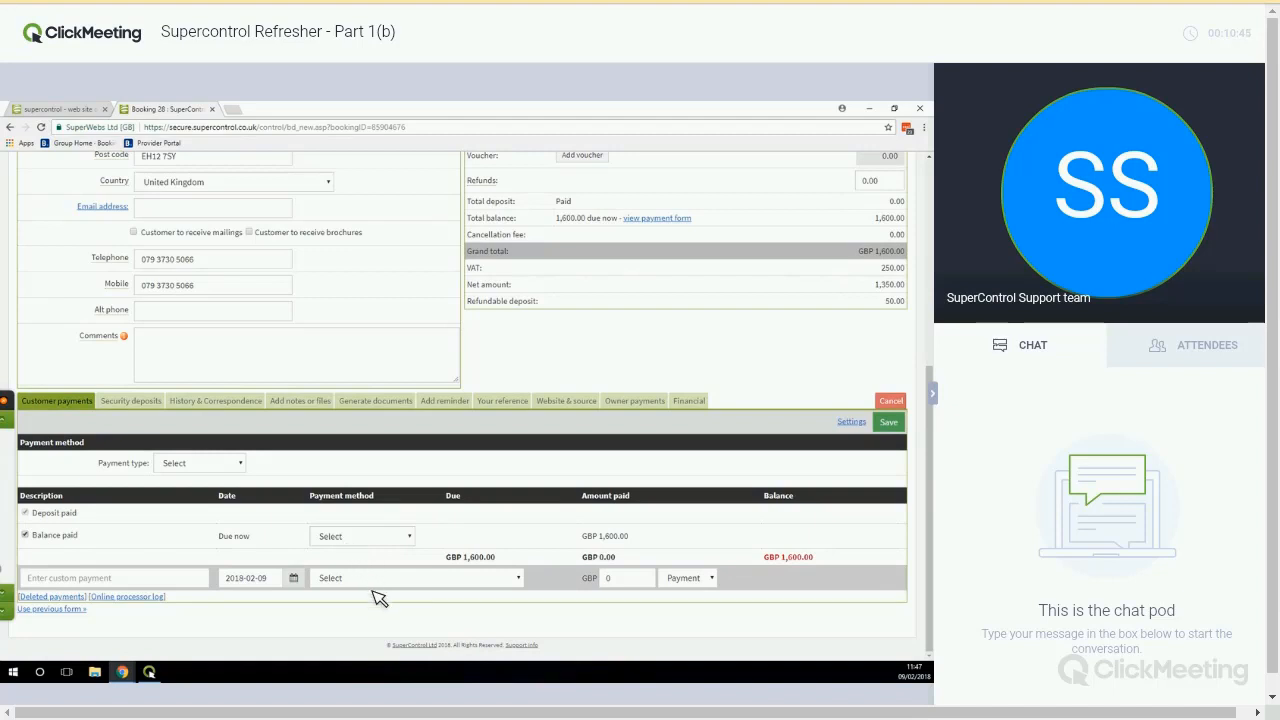
left_click(361, 536)
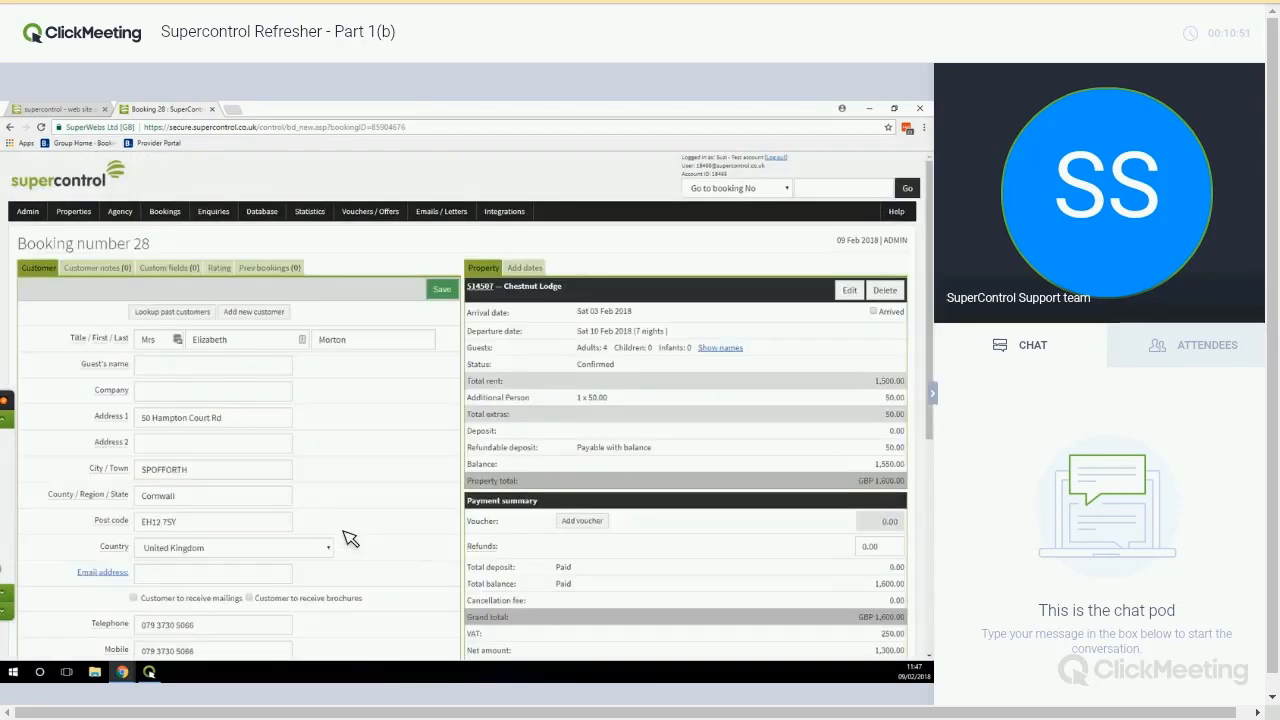
scroll("down", 3)
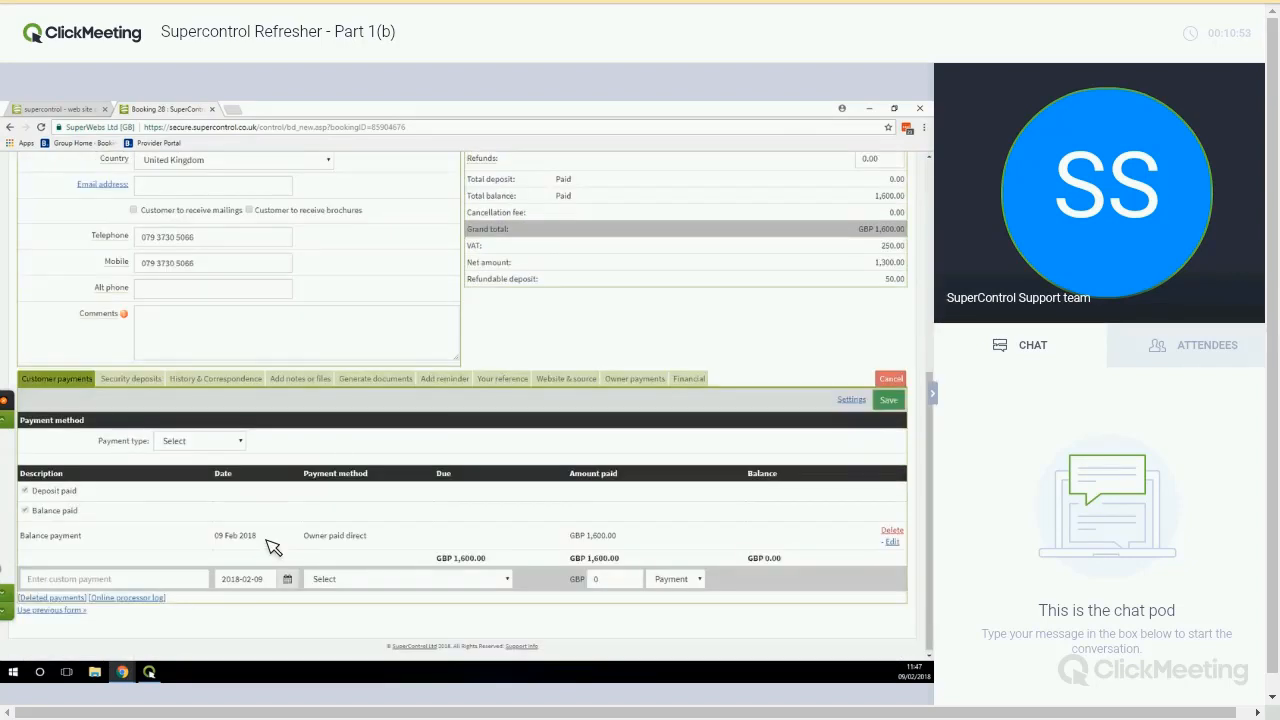
mouse_move(393, 523)
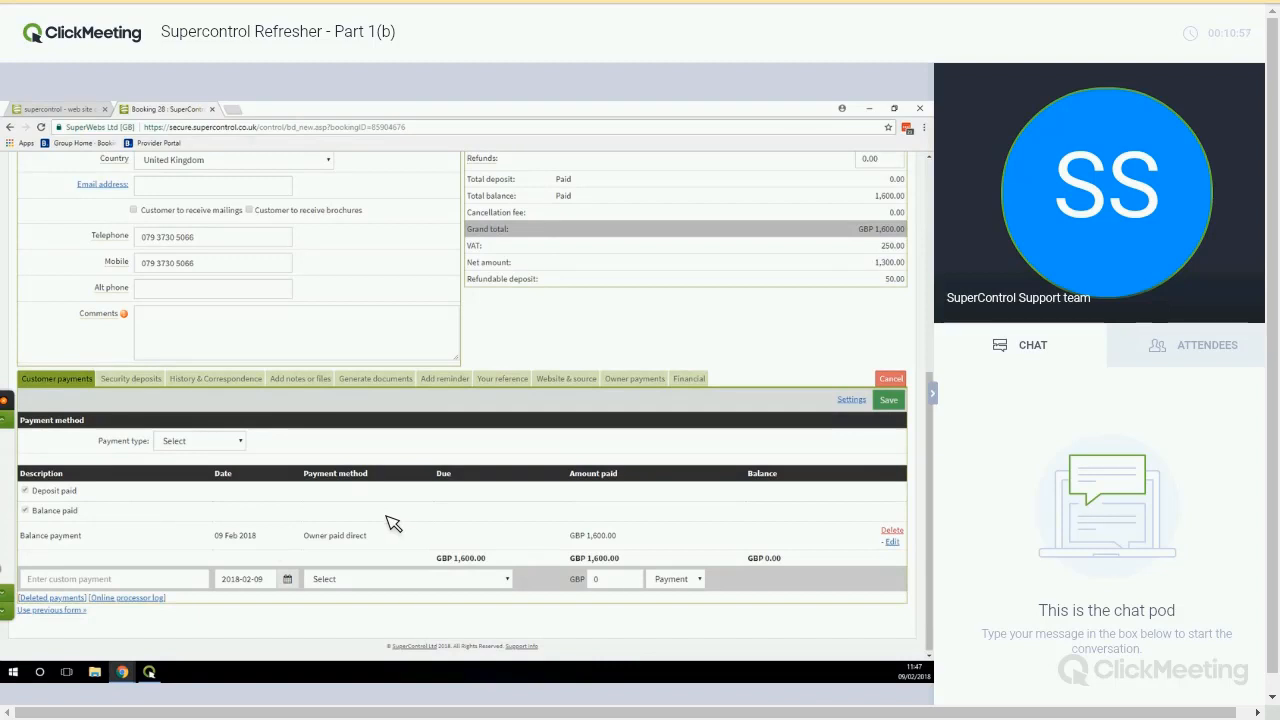
mouse_move(231, 391)
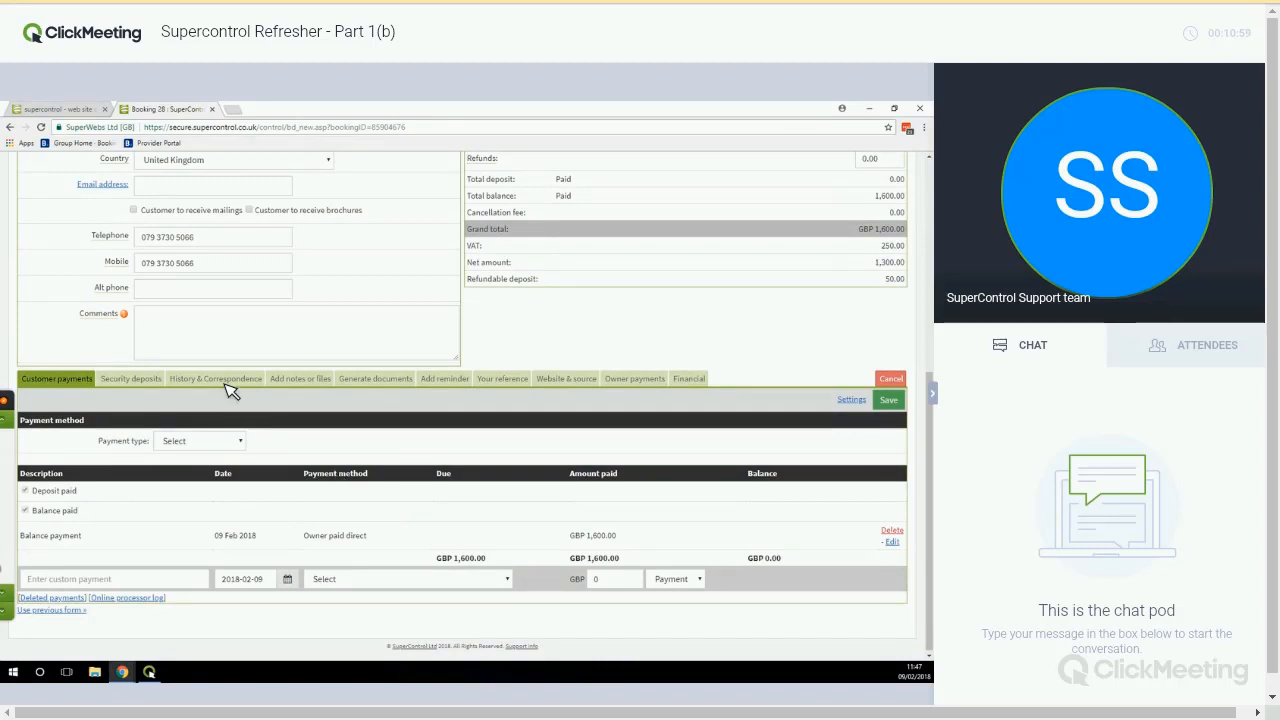
Step: Show booking 28's History & Correspondence with letter options and the Booking placed entry
left_click(214, 378)
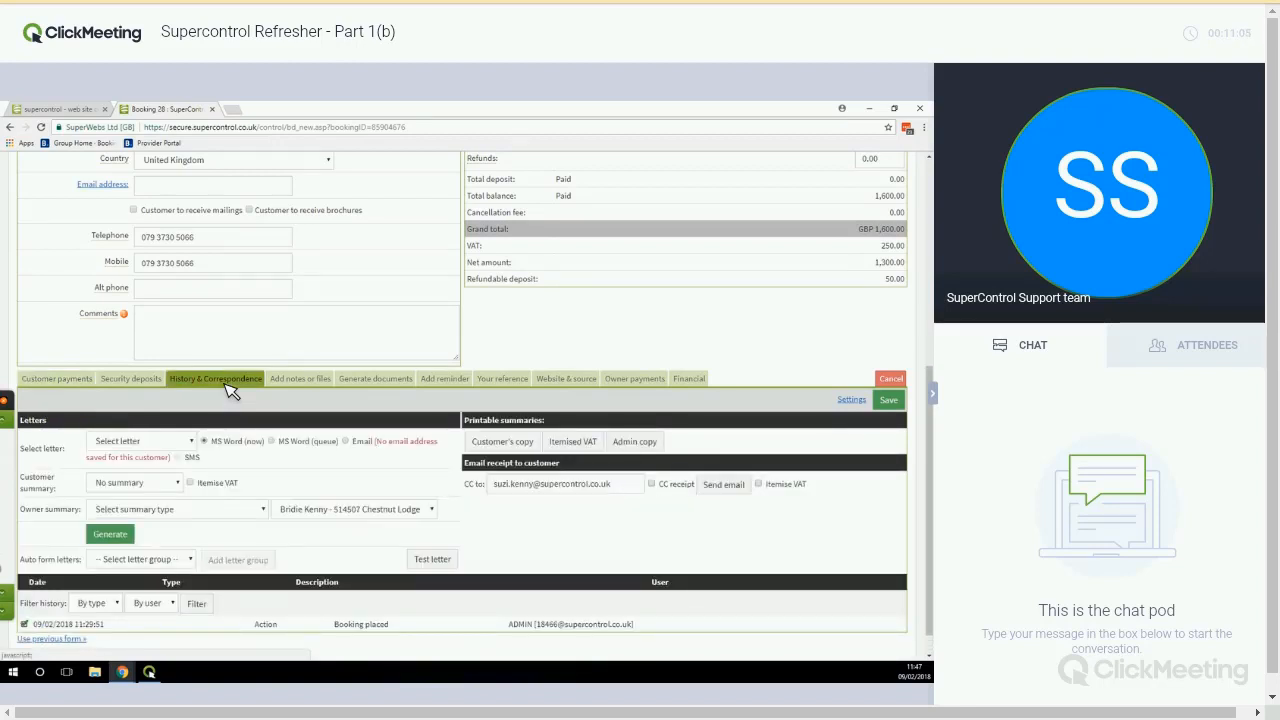
mouse_move(497, 337)
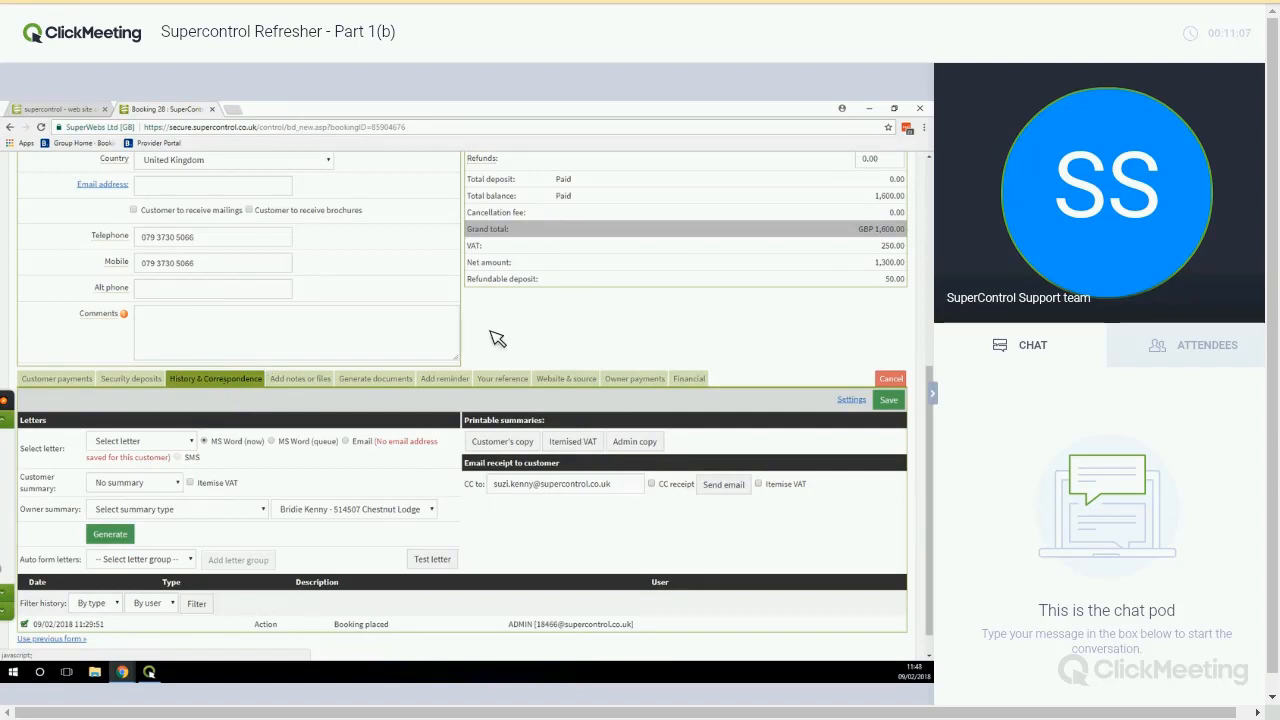